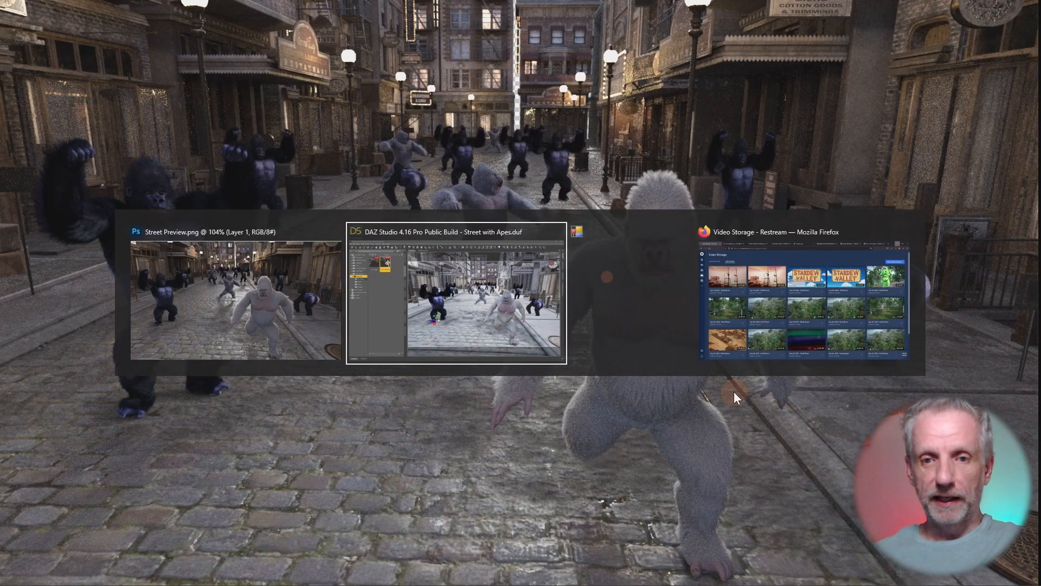
Bring DAZ Studio forward to work with the Bullwarg HD frog in the Filament startup scene
click(454, 293)
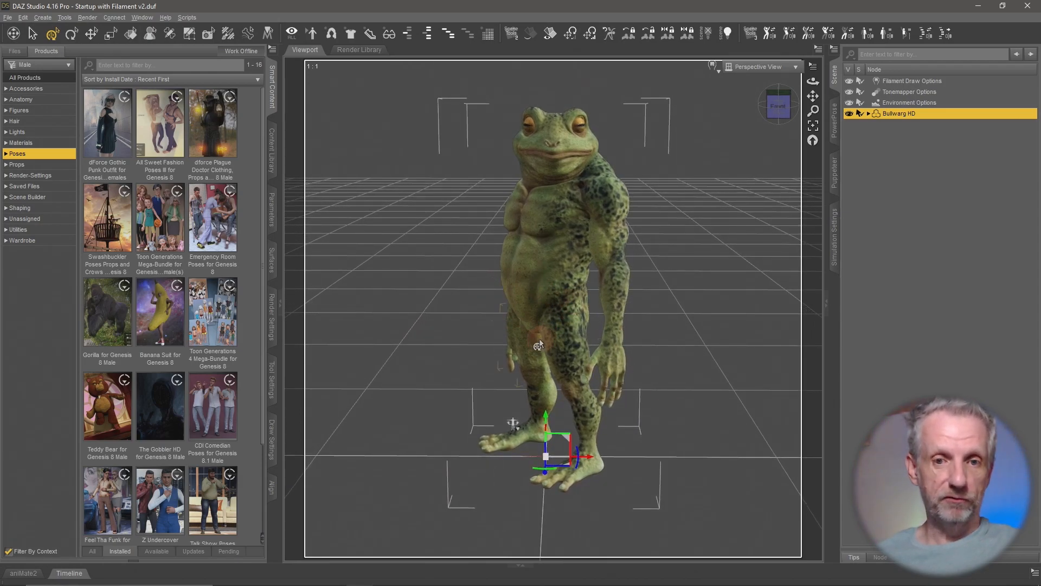
mouse_move(272, 314)
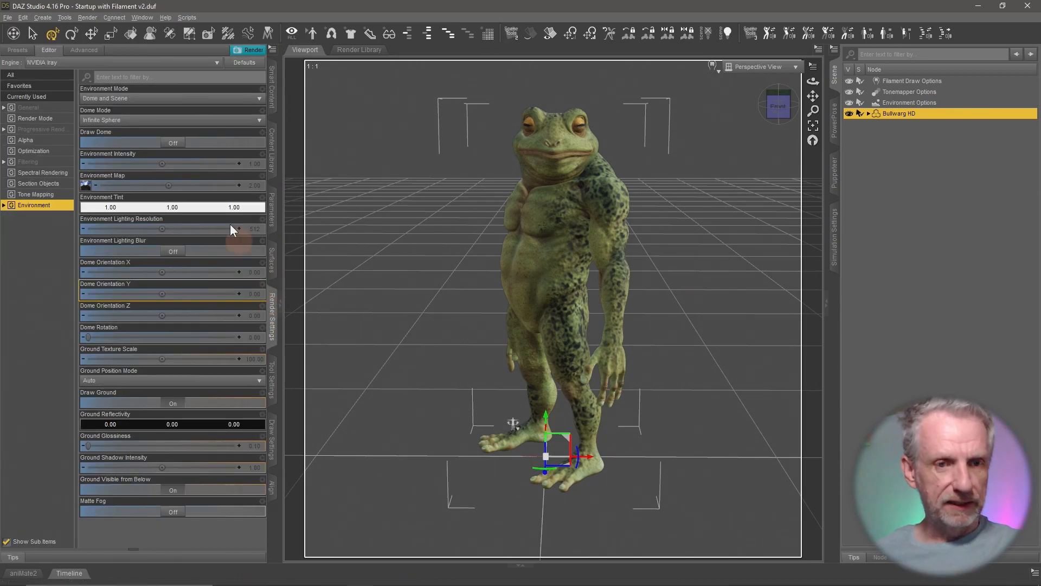
Pick the Square (1:1) dimension preset in General render settings for 1200 × 1200 output
click(28, 107)
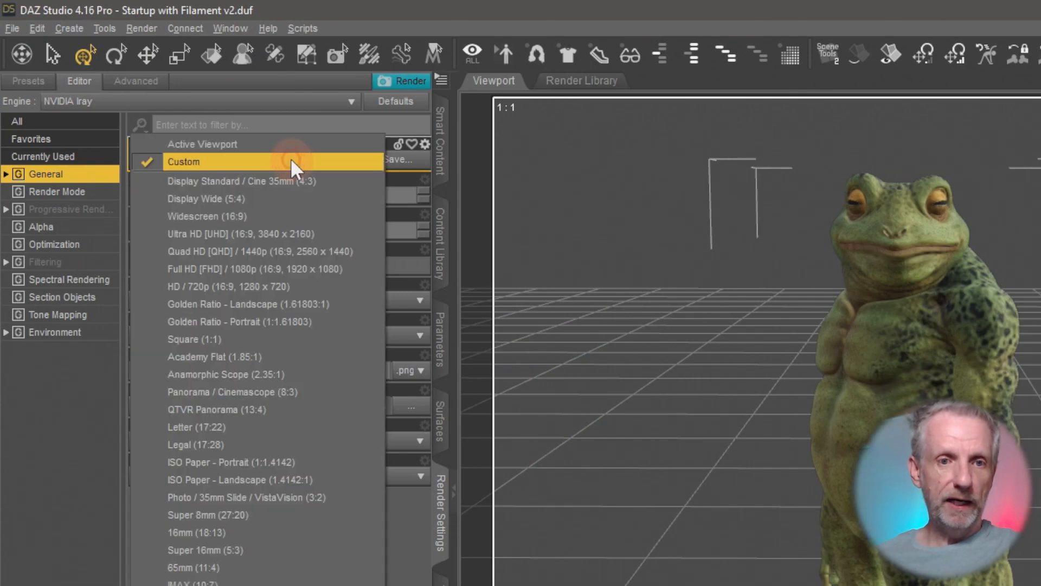
click(195, 338)
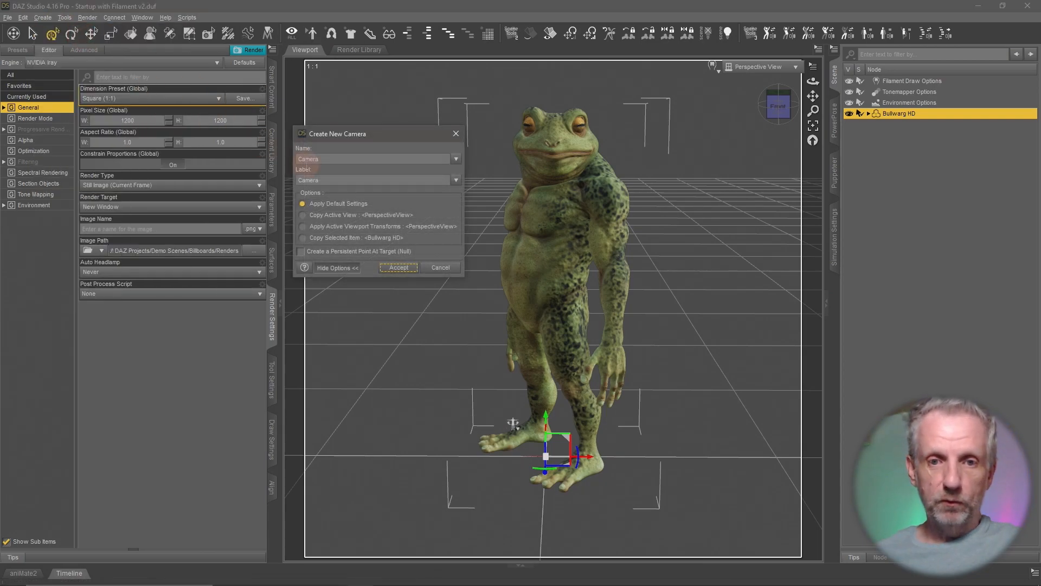
Create a new camera named Camera with the Copy Active View option
click(303, 215)
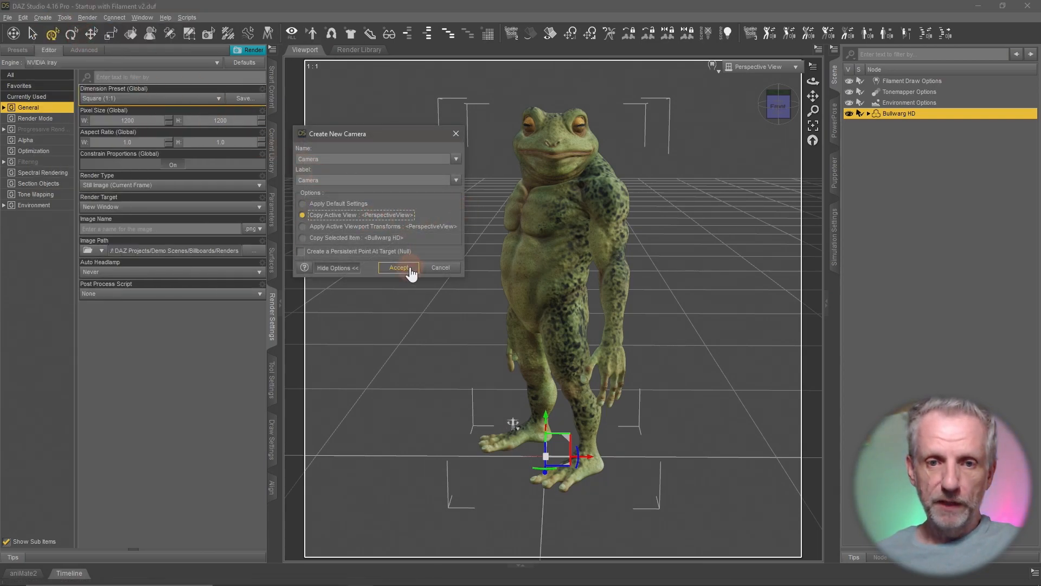
click(398, 267)
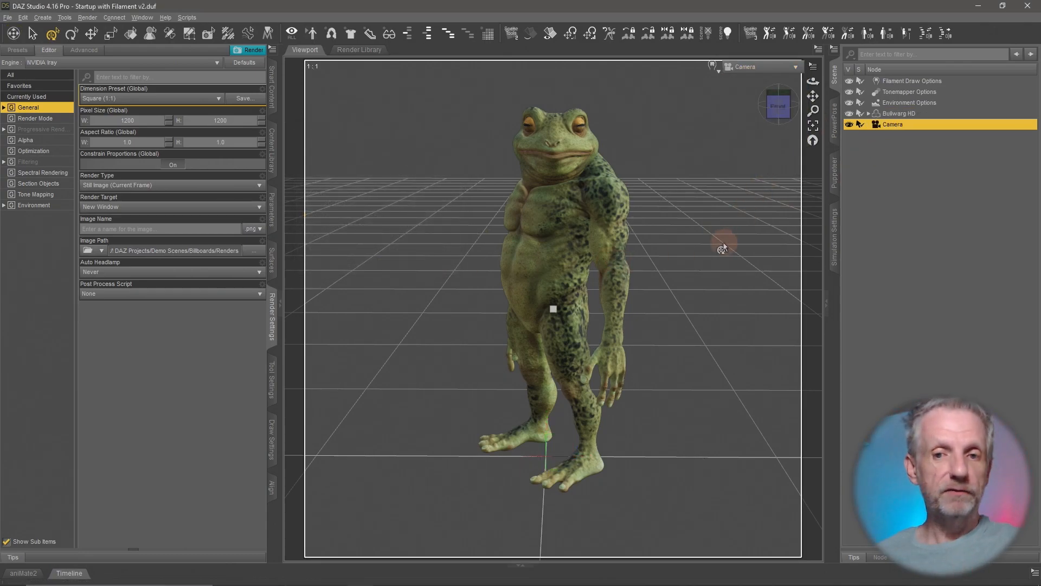
mouse_move(714, 287)
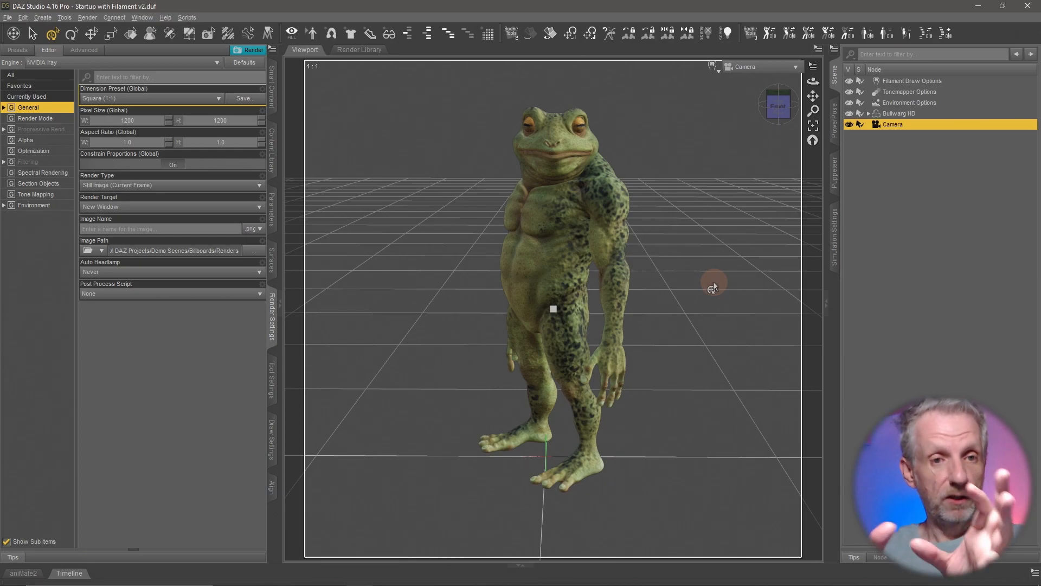
mouse_move(709, 311)
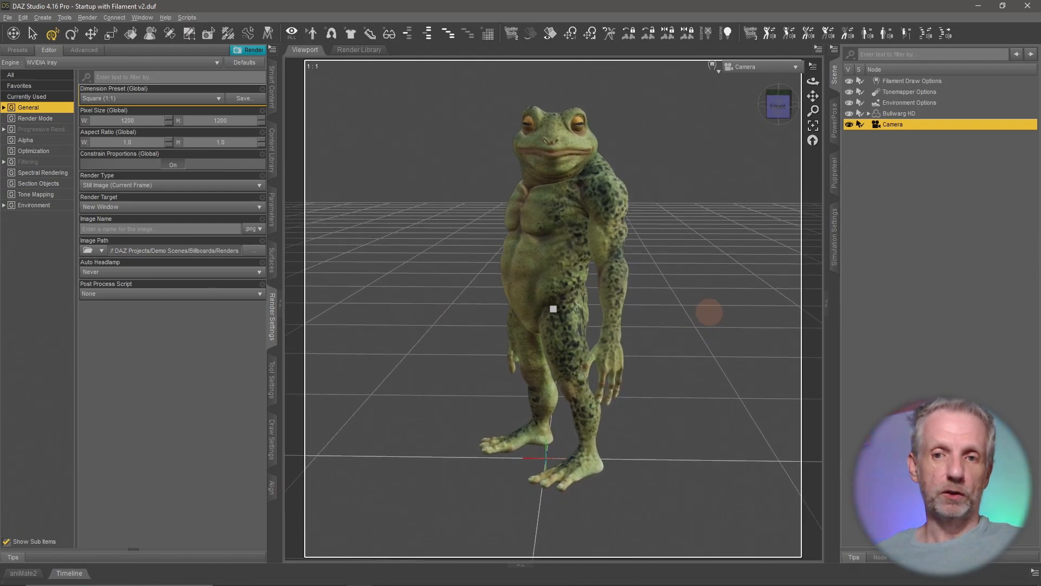
mouse_move(707, 317)
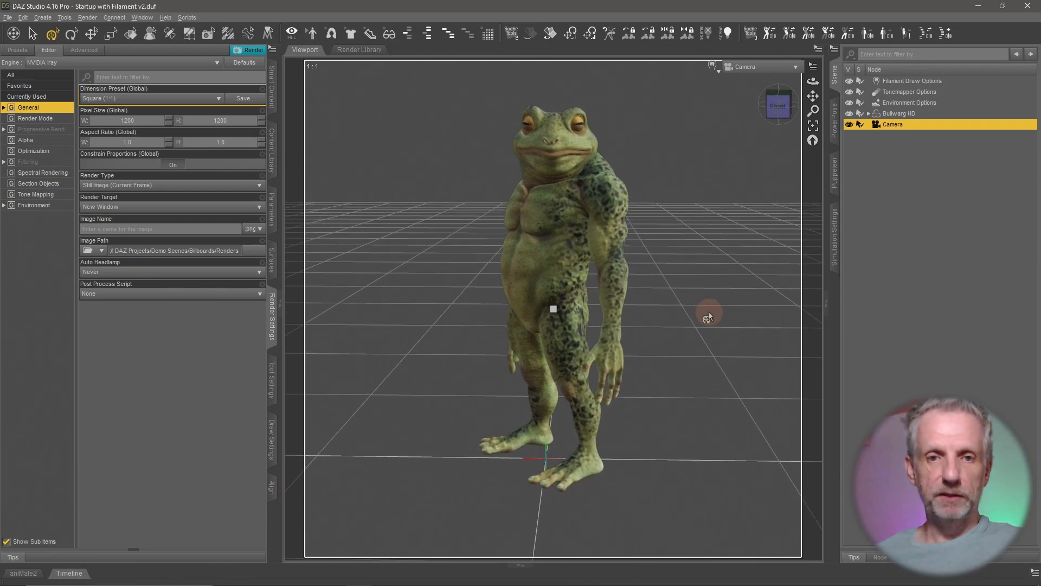
Set the viewport DrawStyle to NVIDIA Iray for a live preview of the frog
click(789, 66)
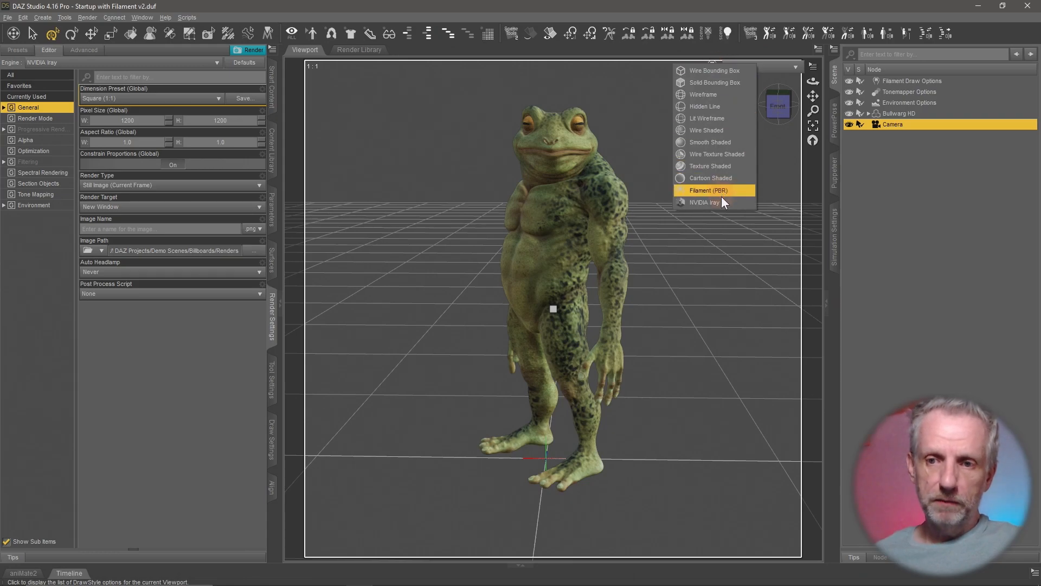
click(710, 141)
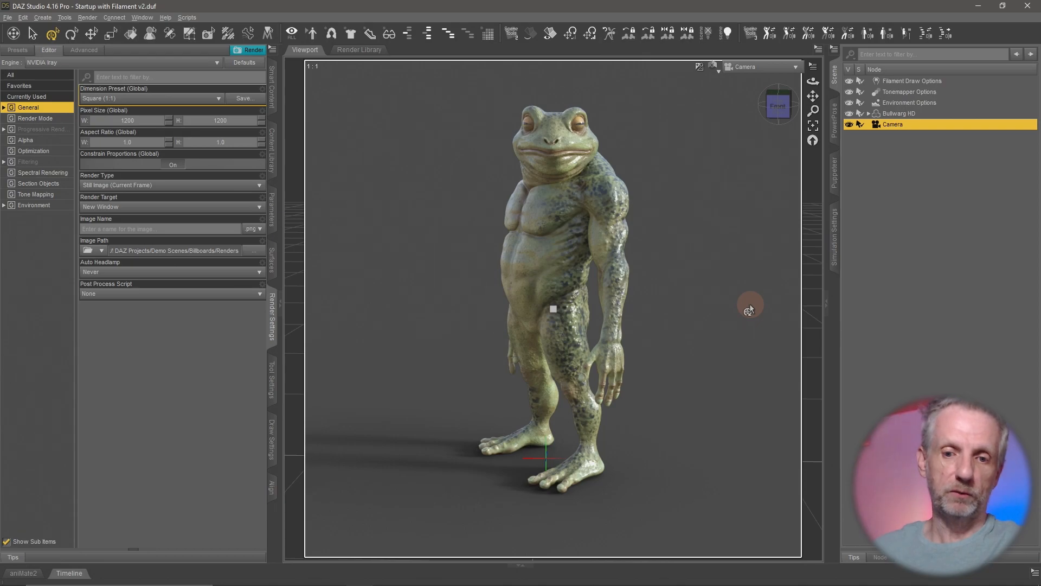
mouse_move(561, 323)
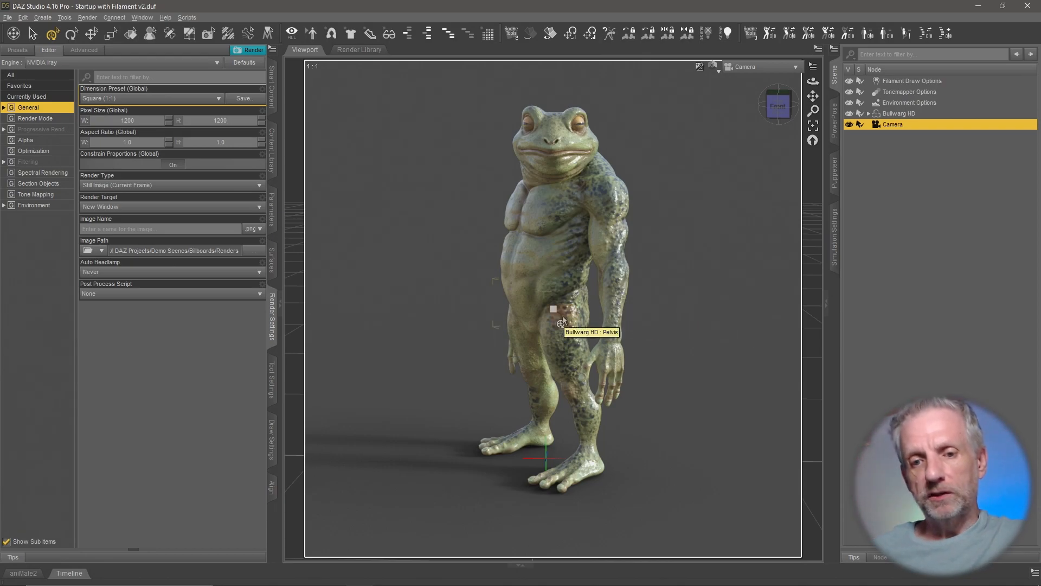
mouse_move(527, 430)
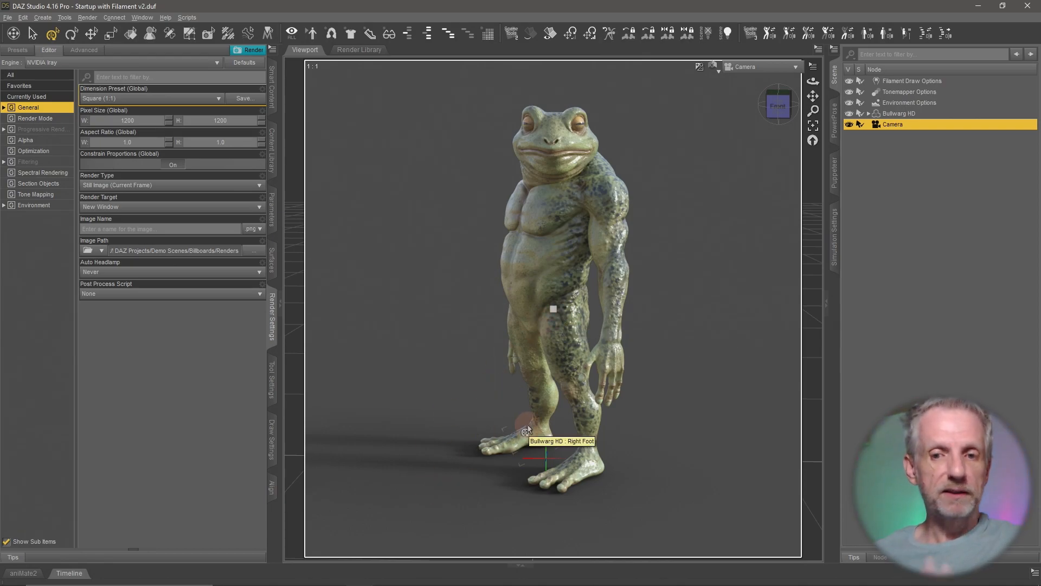
mouse_move(463, 479)
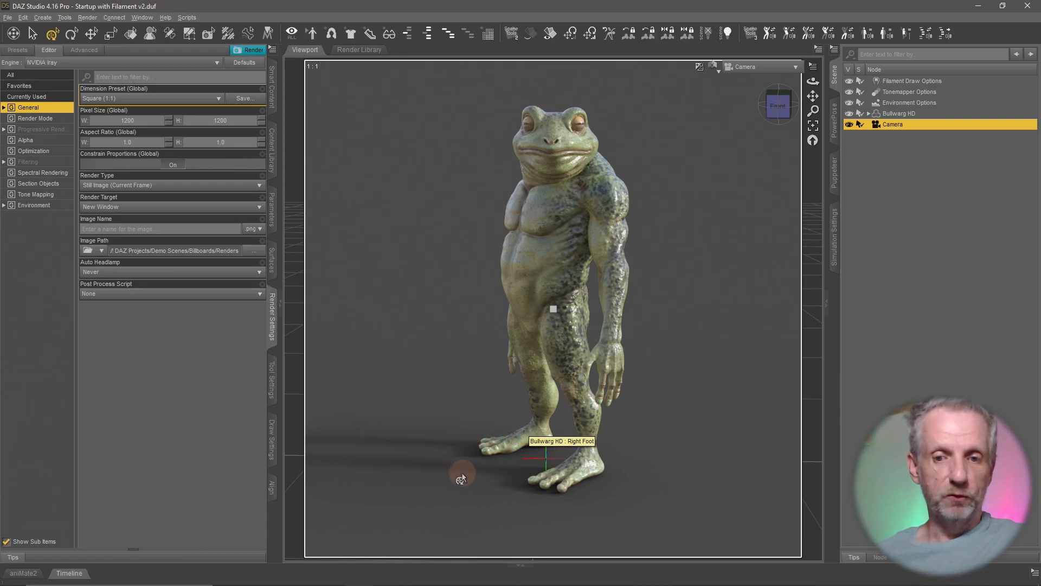
mouse_move(423, 506)
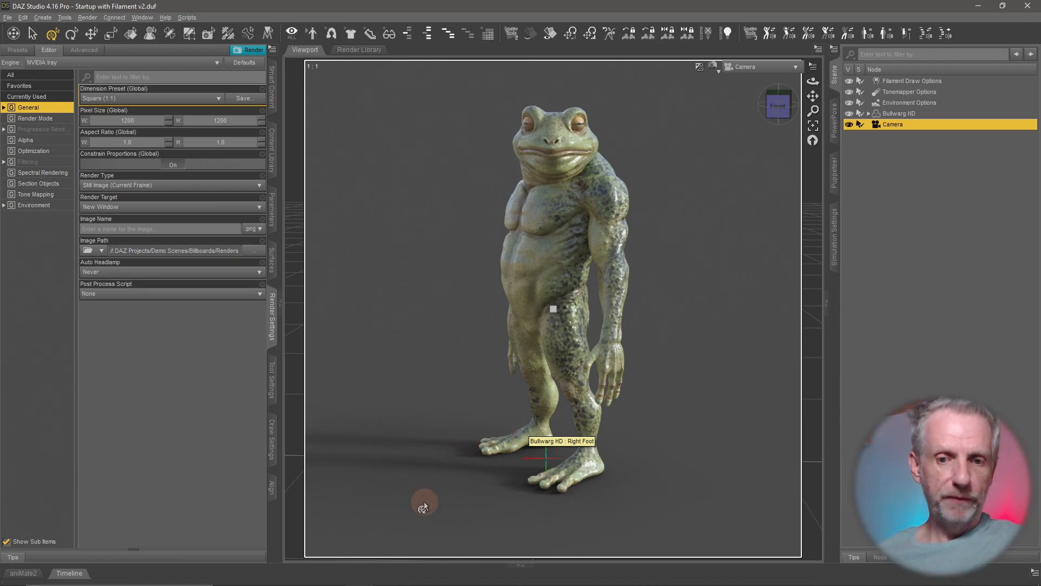
mouse_move(475, 444)
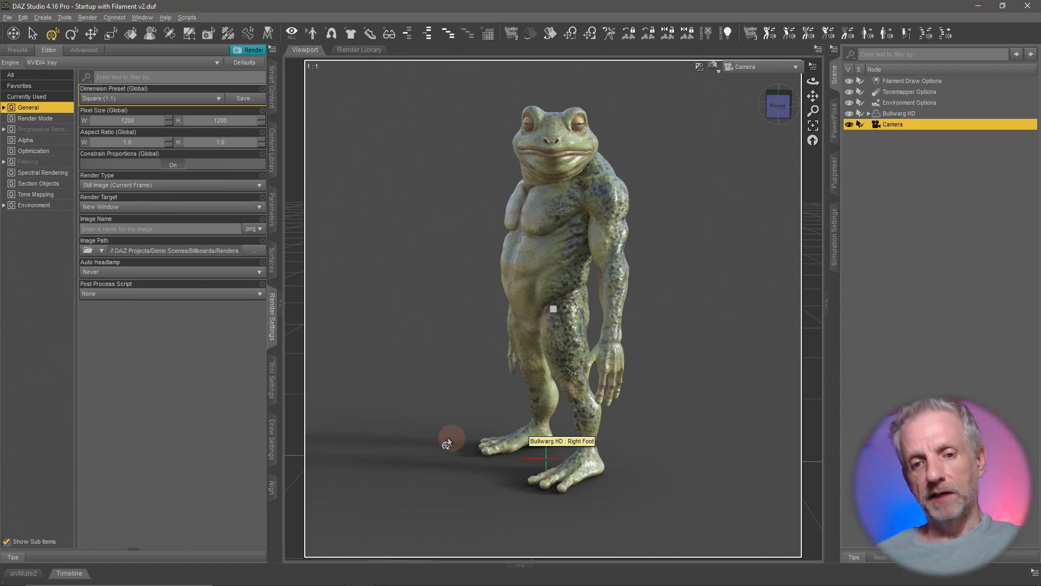
mouse_move(351, 472)
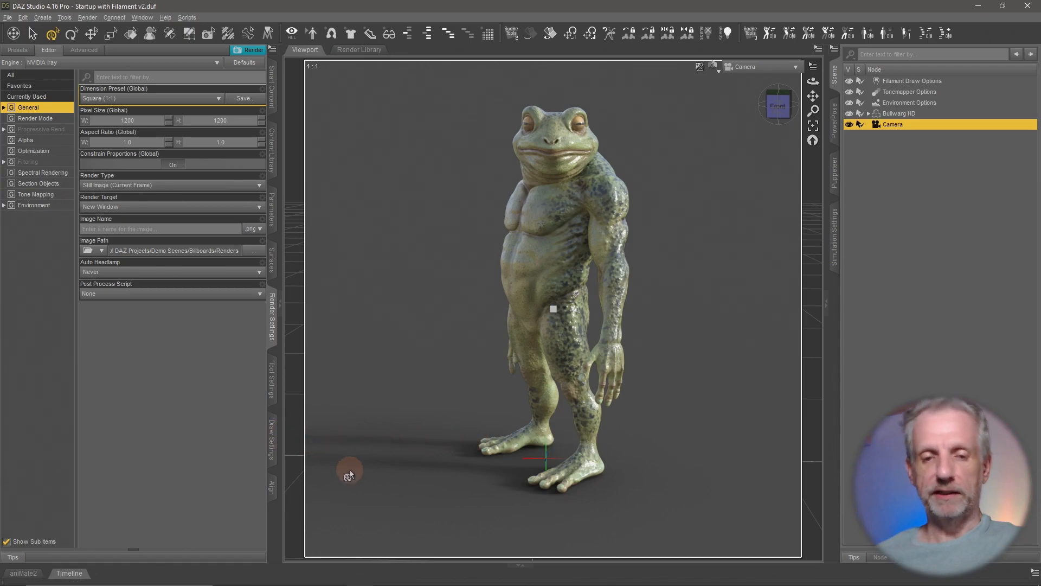
mouse_move(323, 436)
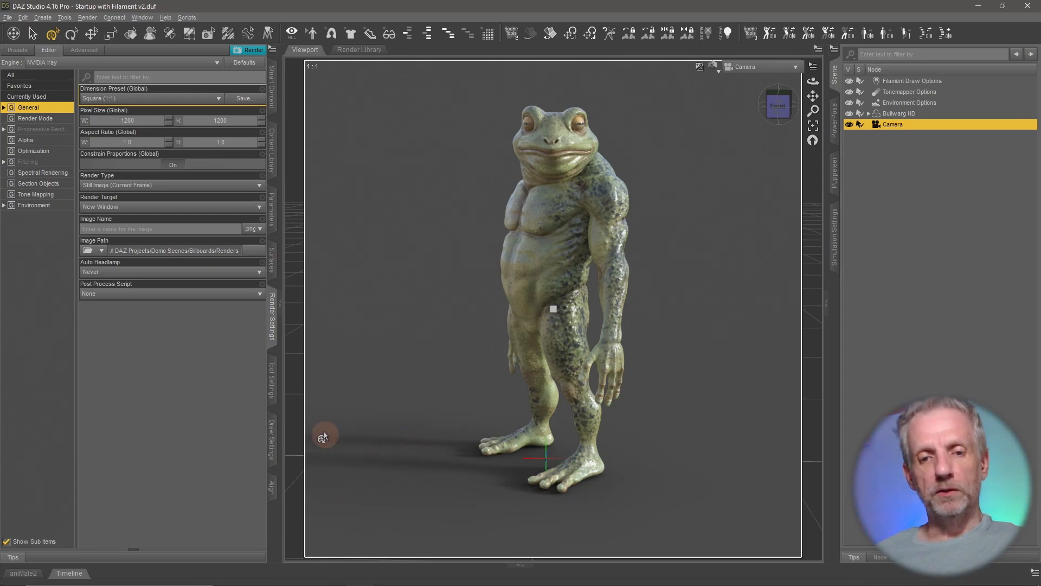
mouse_move(394, 426)
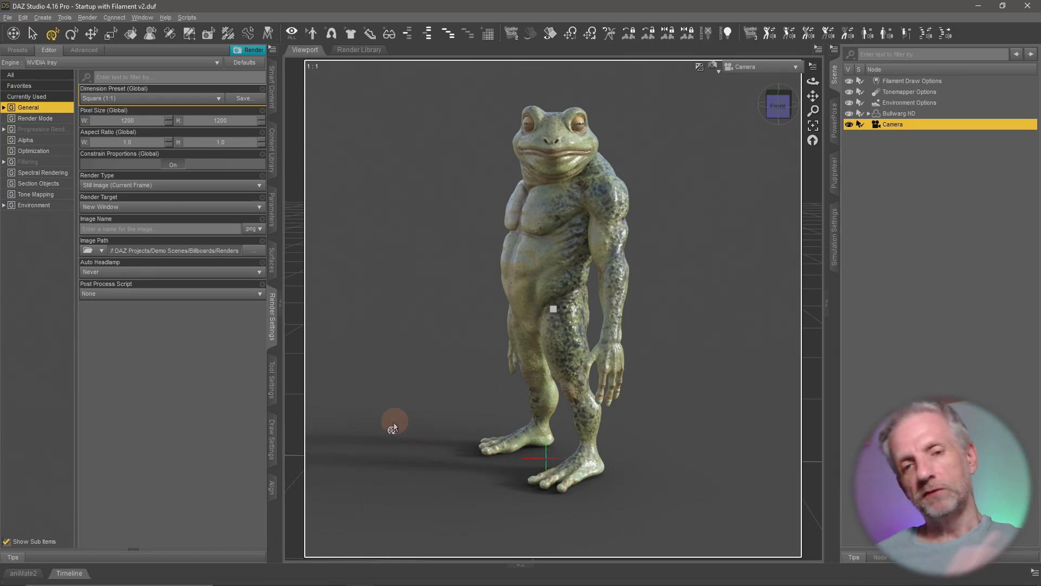
mouse_move(394, 464)
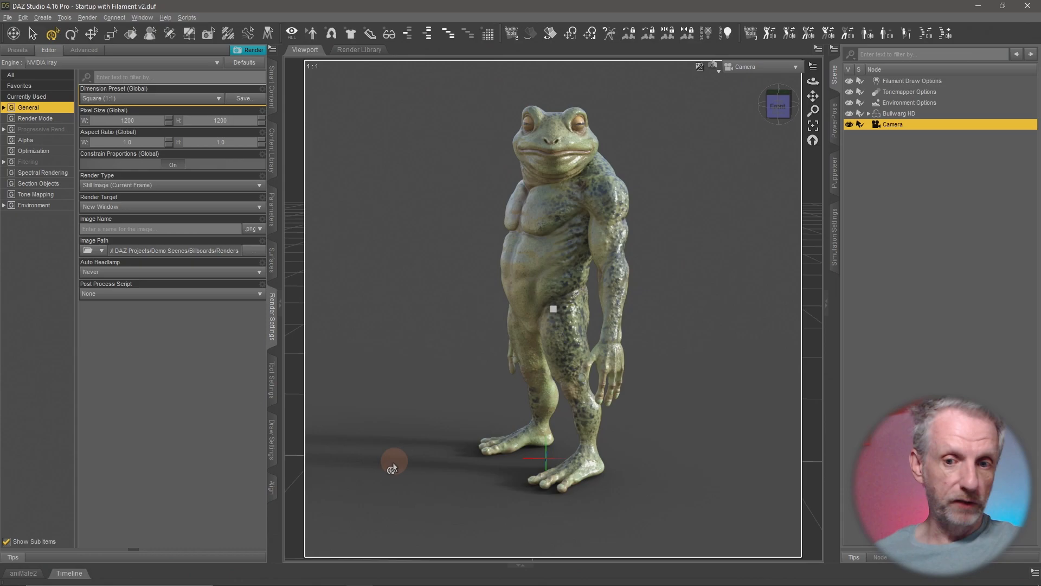
mouse_move(443, 516)
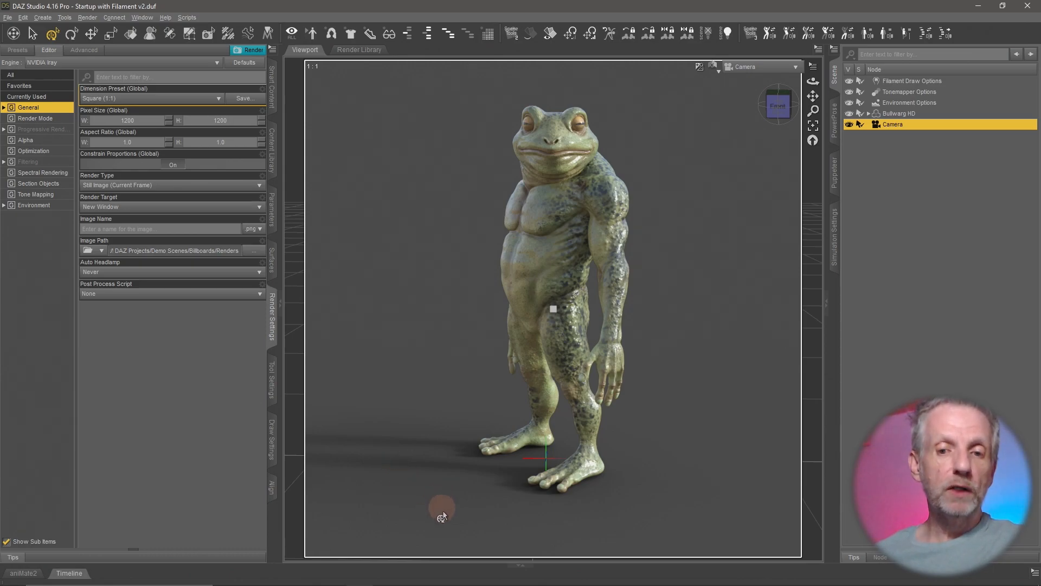
mouse_move(310, 462)
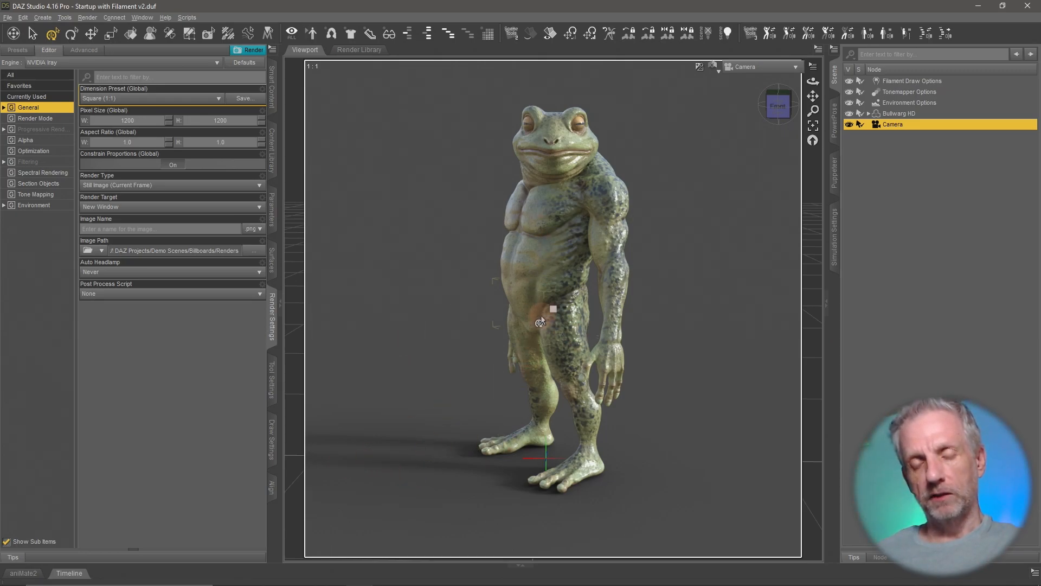
mouse_move(314, 483)
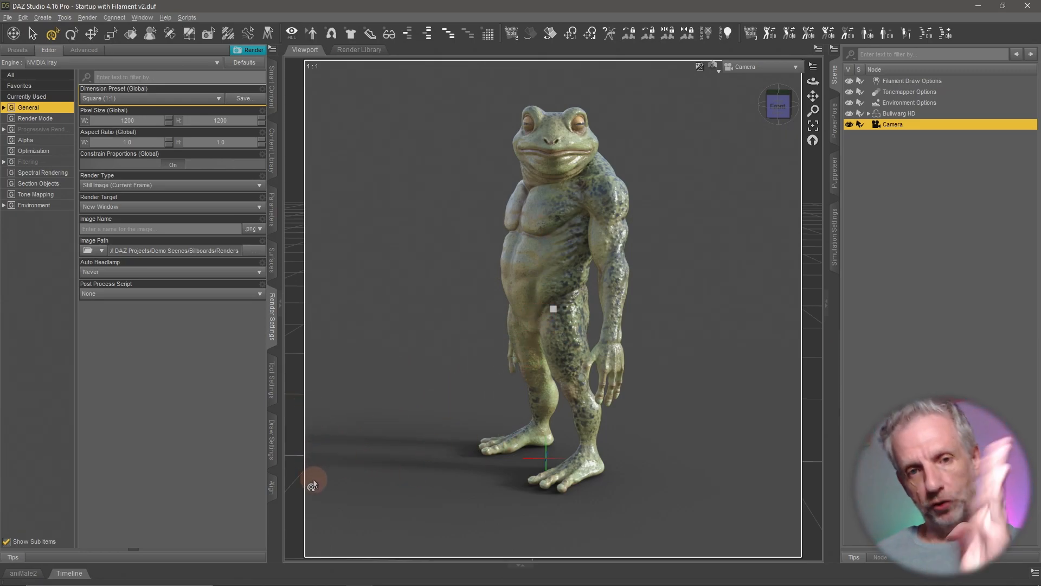
mouse_move(338, 381)
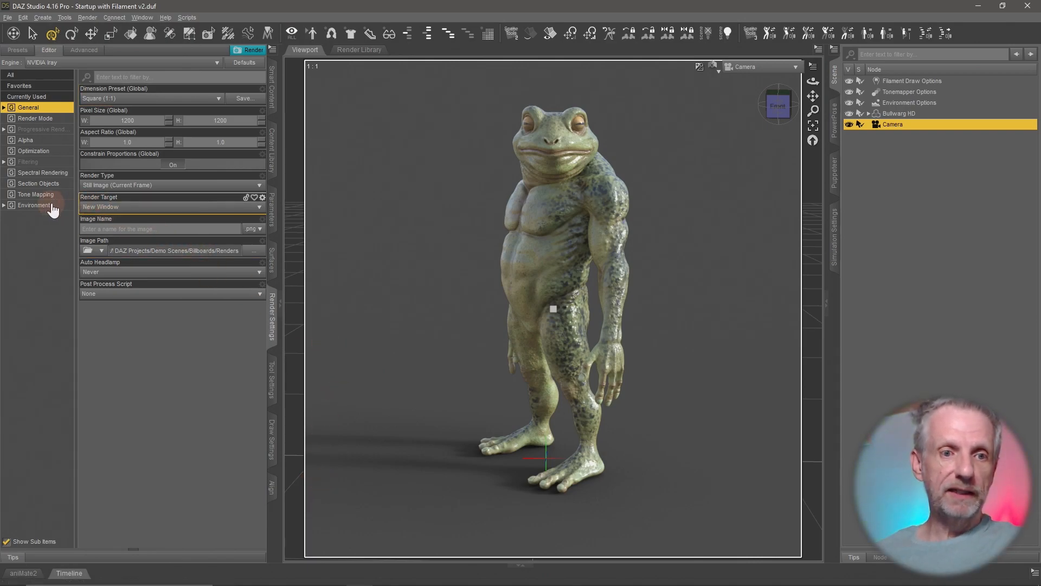
Tilt the environment Dome Orientation X to 90 and render the camera view of the frog
click(33, 204)
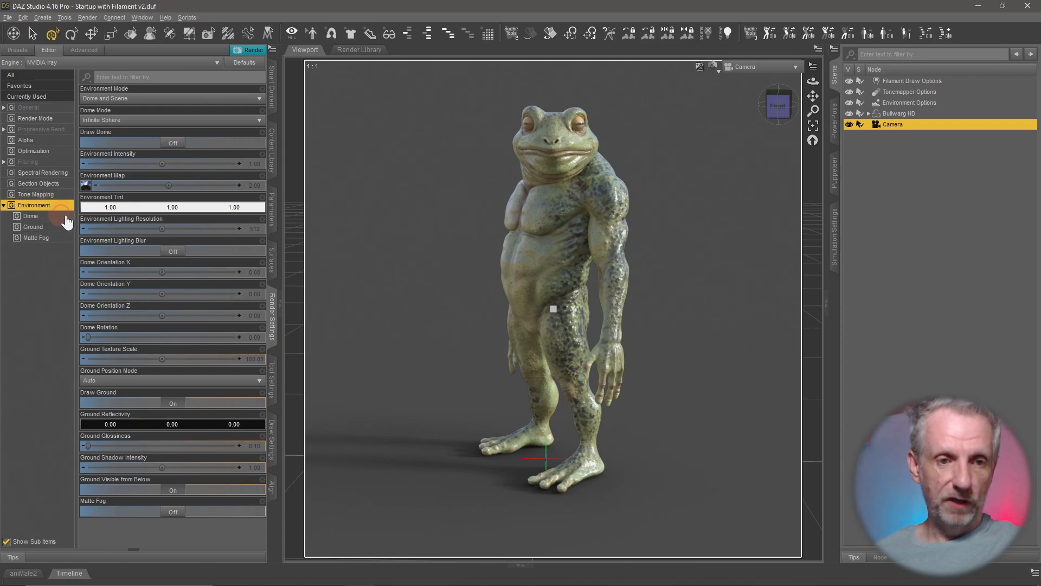
click(30, 216)
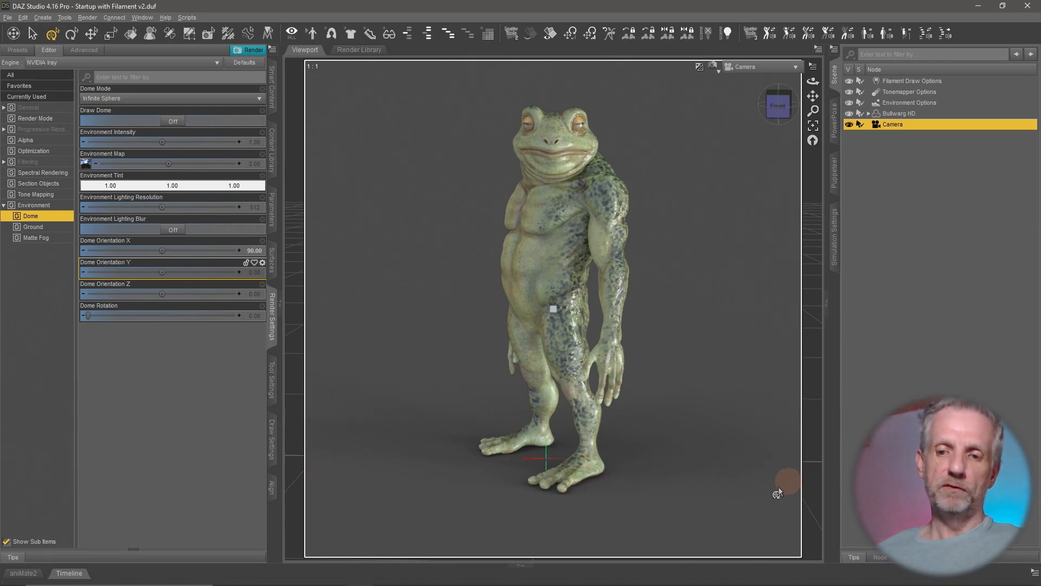
mouse_move(506, 509)
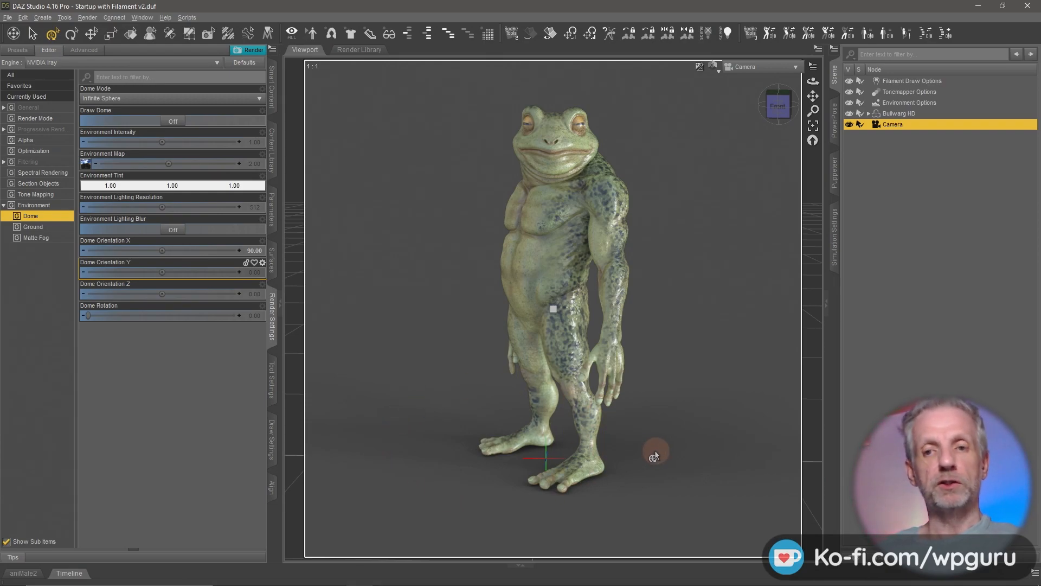
mouse_move(722, 441)
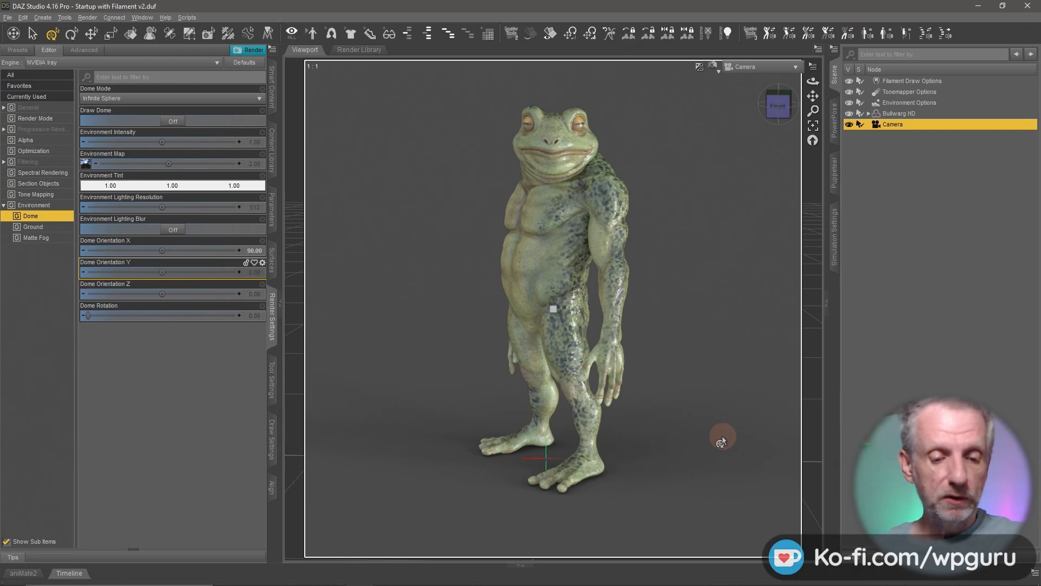
click(254, 49)
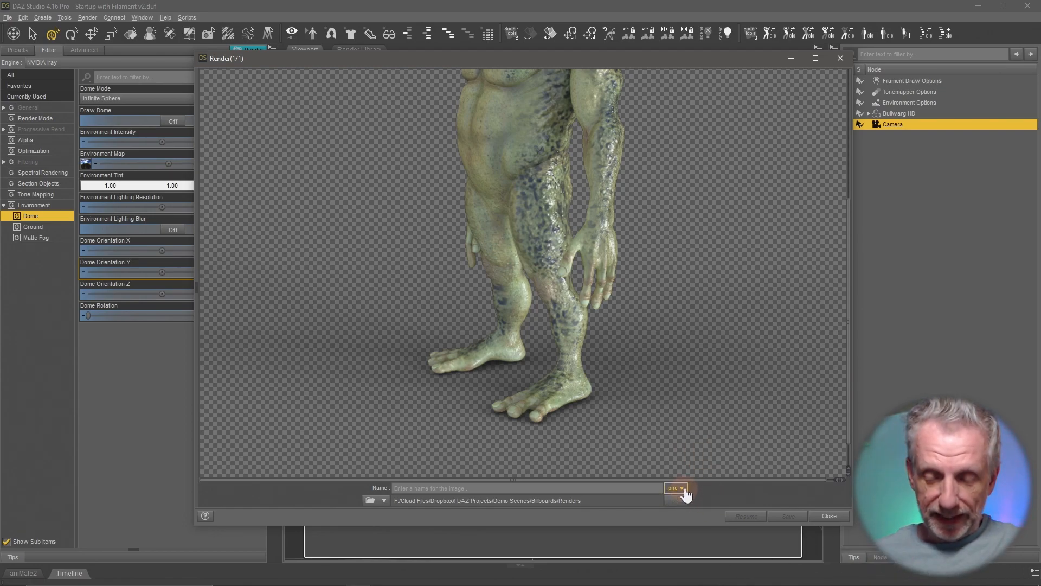
Keep .png as the save format in the Render window's format dropdown
click(675, 488)
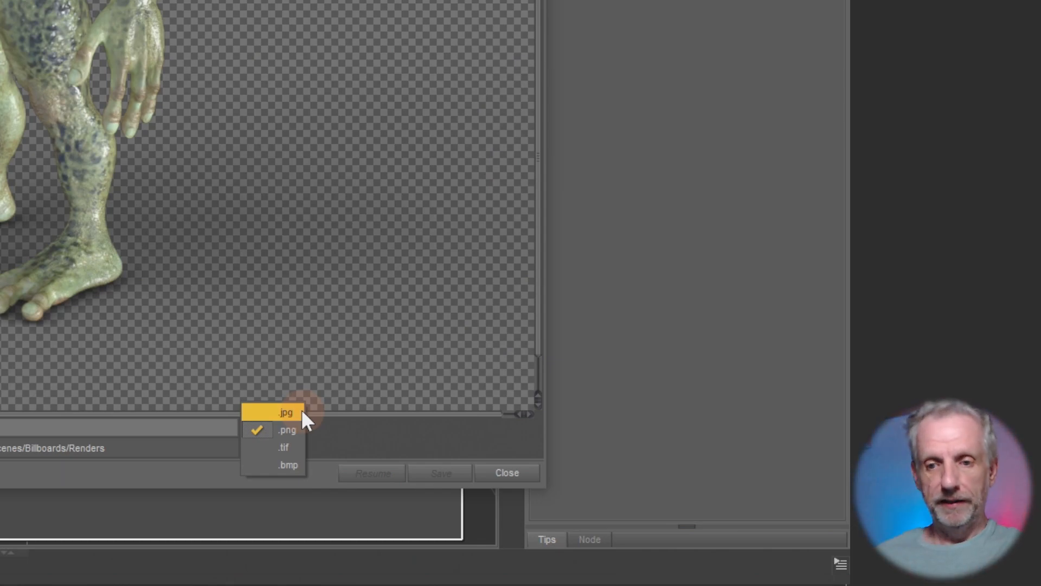
click(286, 430)
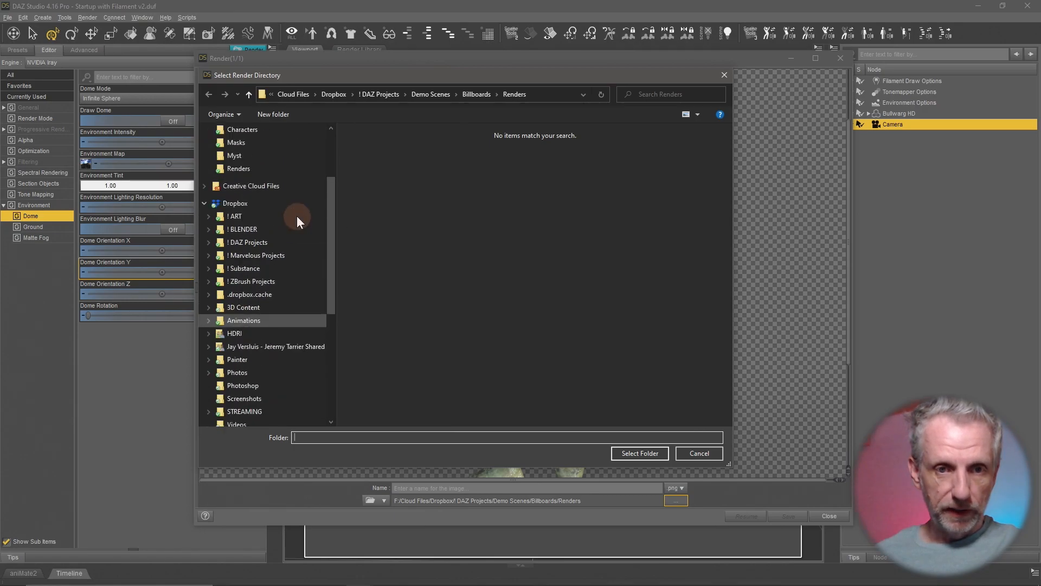
Create a Desktop folder named Billboards, select it as render directory, and save the frog render
click(238, 150)
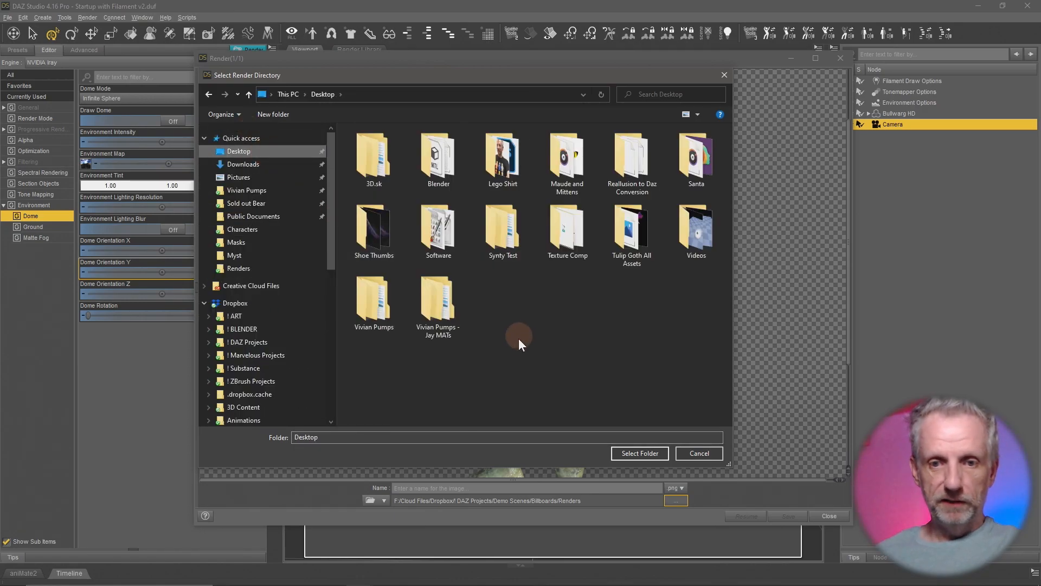
right_click(519, 337)
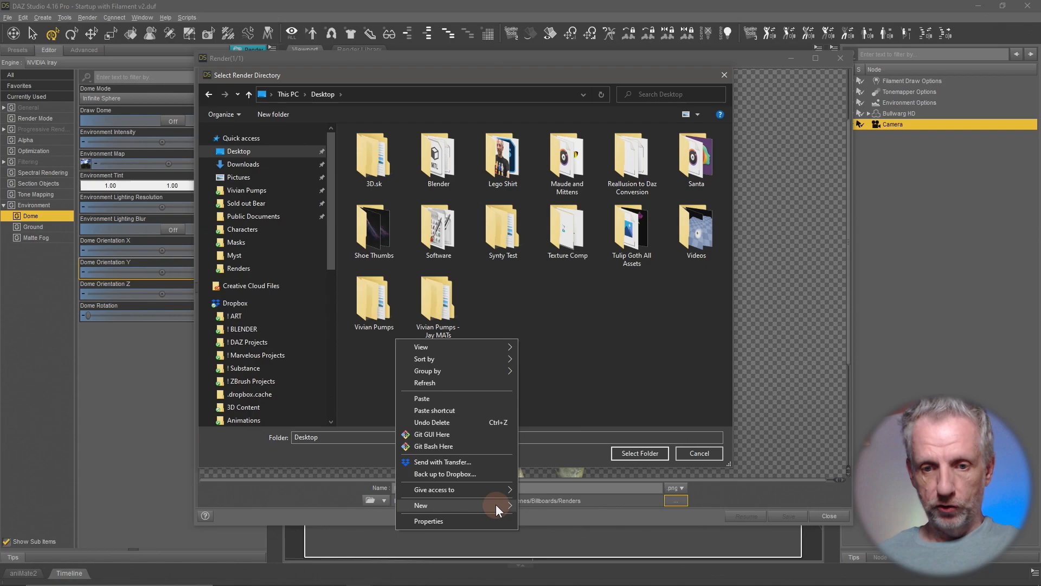
click(420, 506)
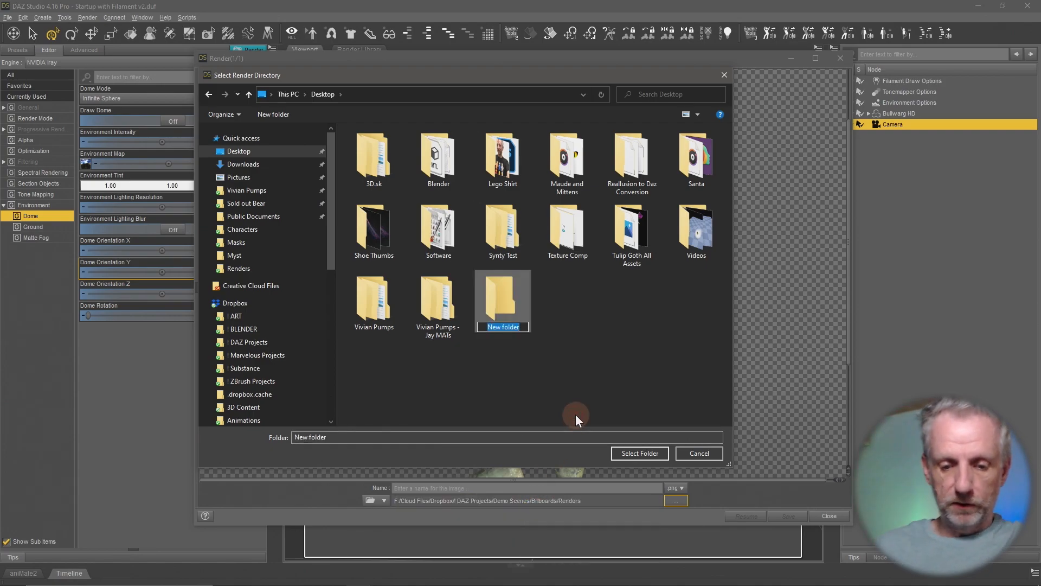
text(Billboards)
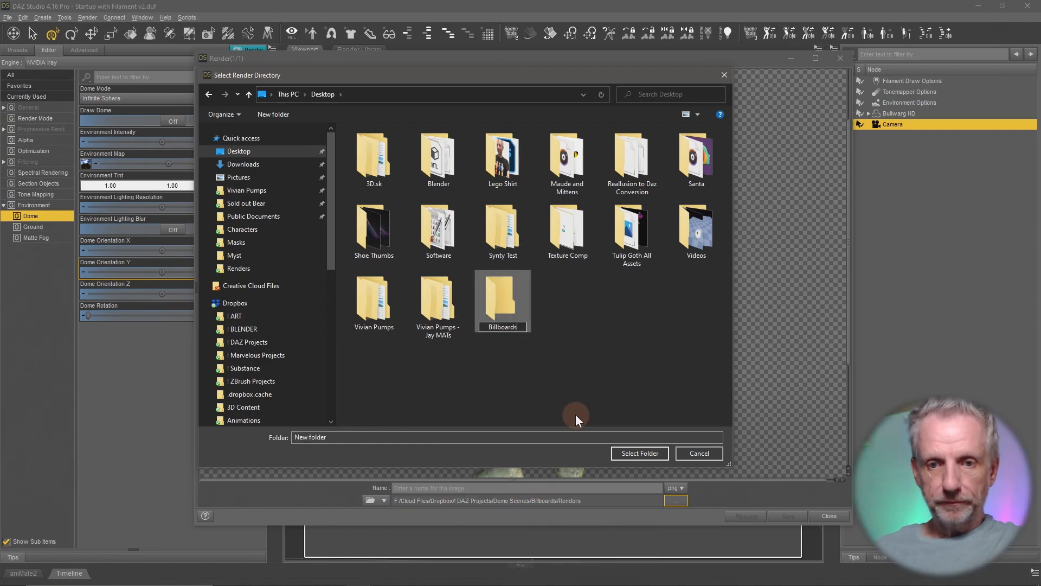
double_click(503, 295)
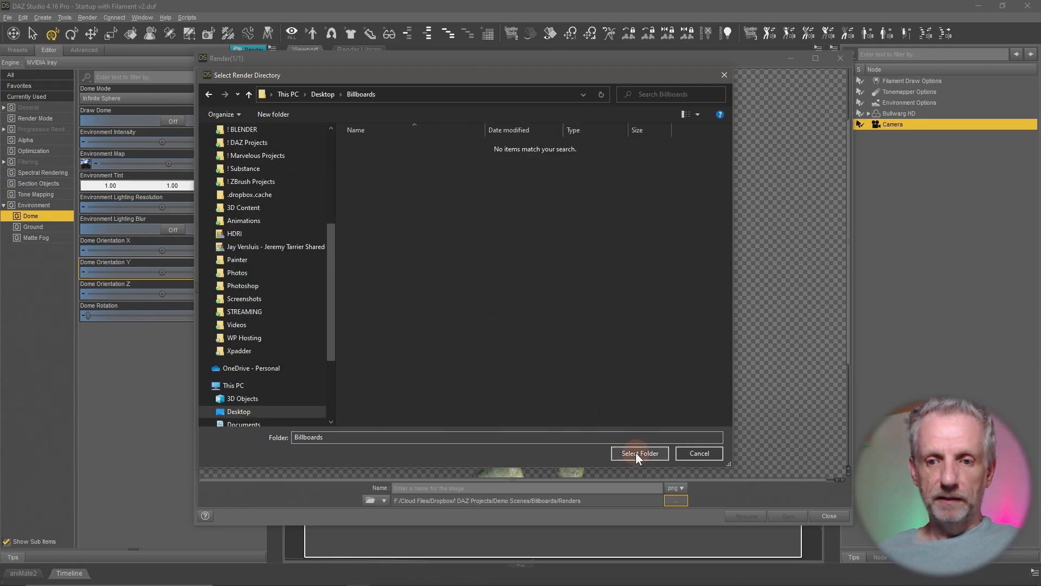
click(638, 453)
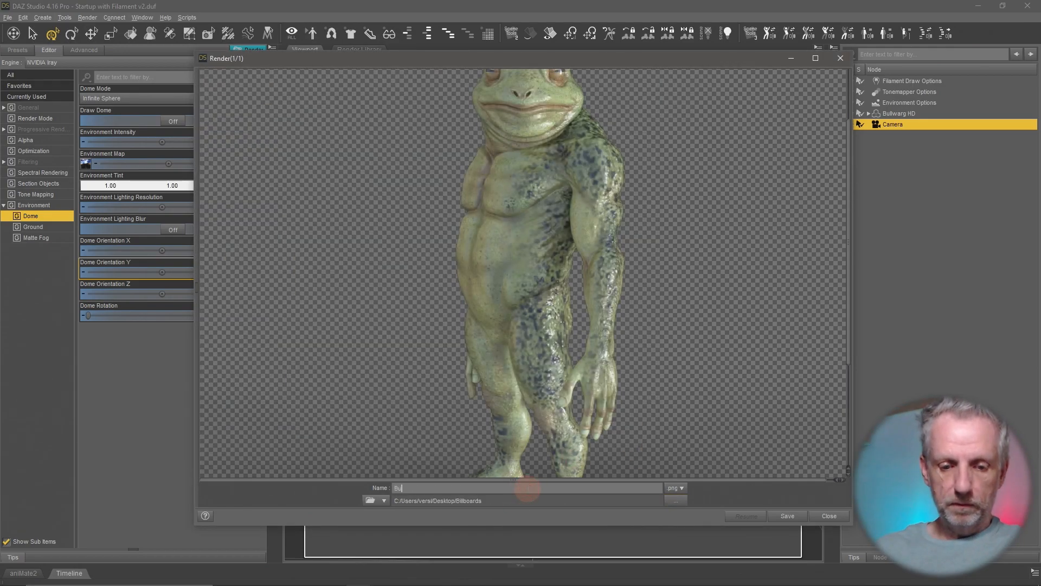
click(828, 515)
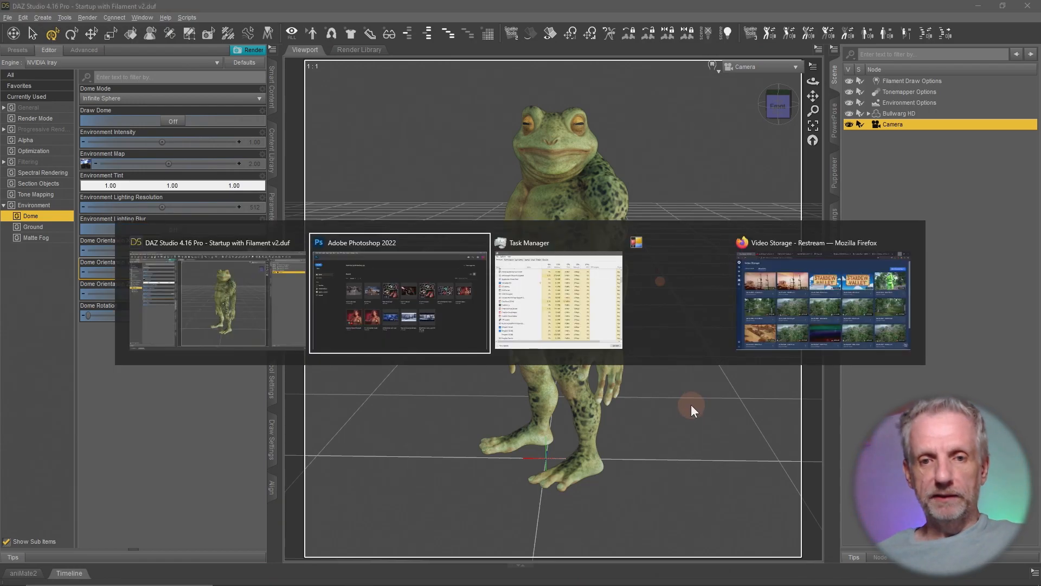
Switch to Photoshop and browse via Open to the Desktop Billboards folder
click(399, 296)
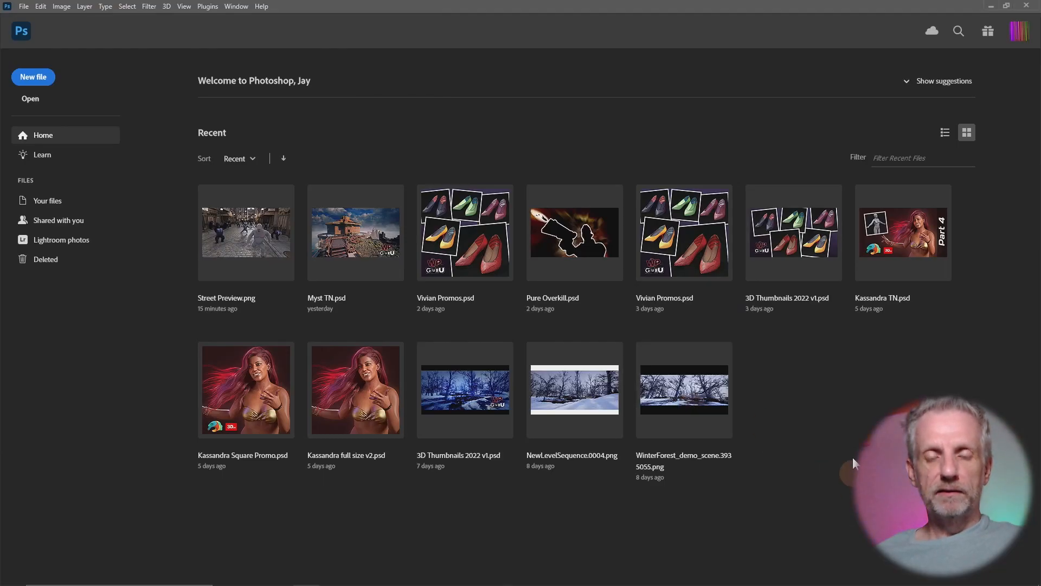
mouse_move(568, 259)
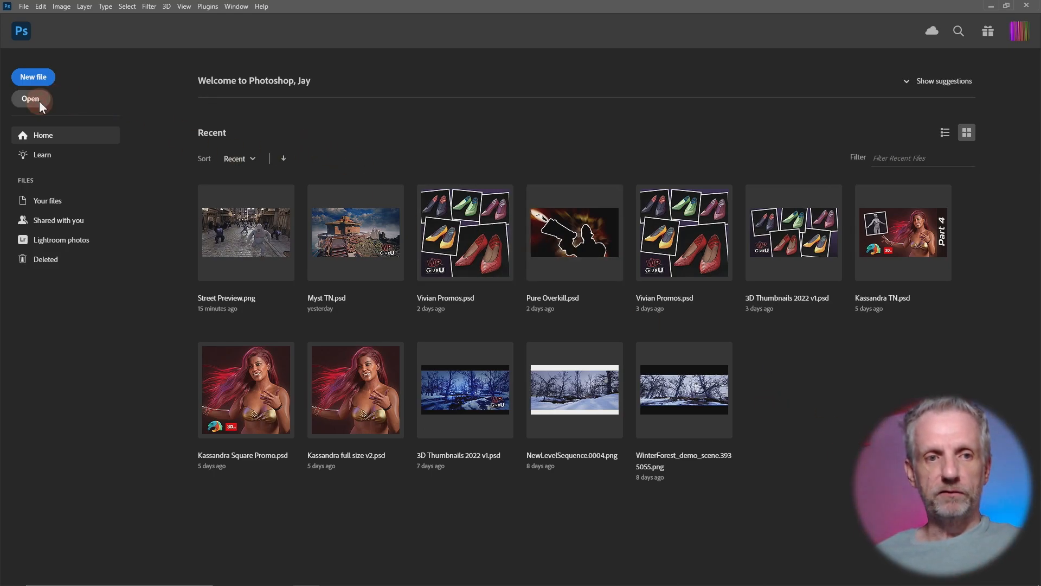
click(30, 98)
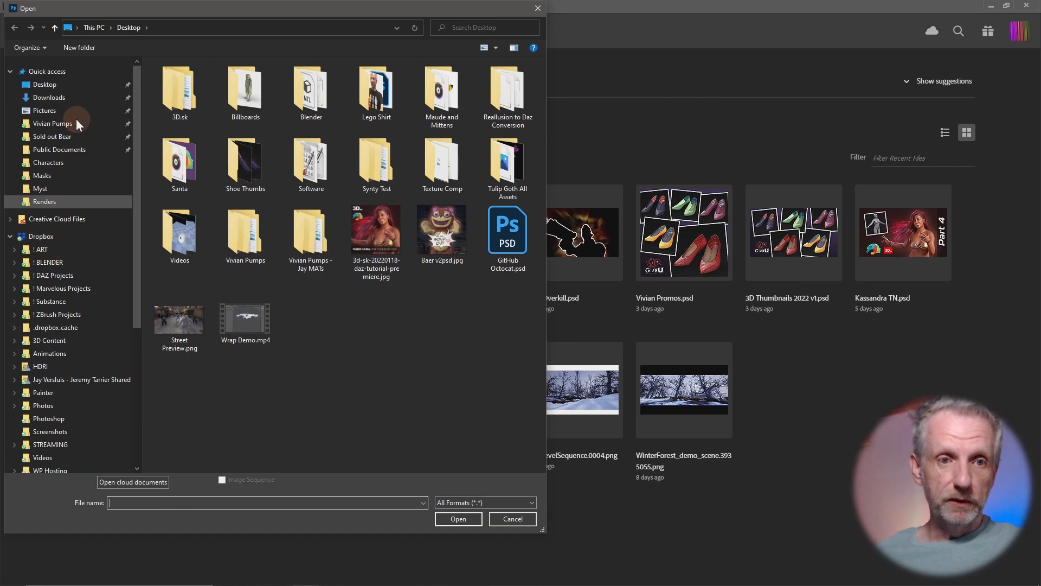
click(244, 305)
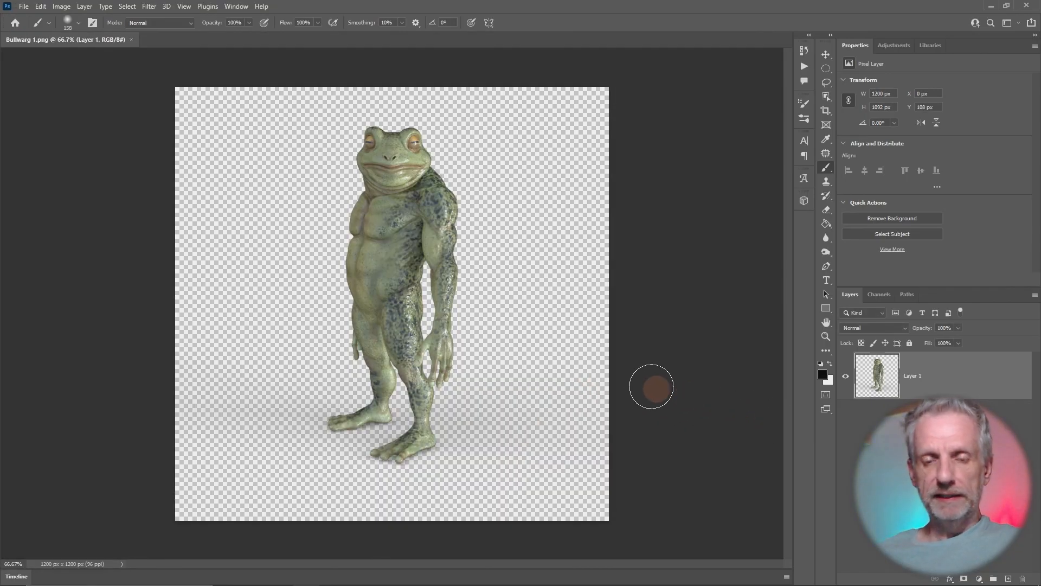
mouse_move(486, 161)
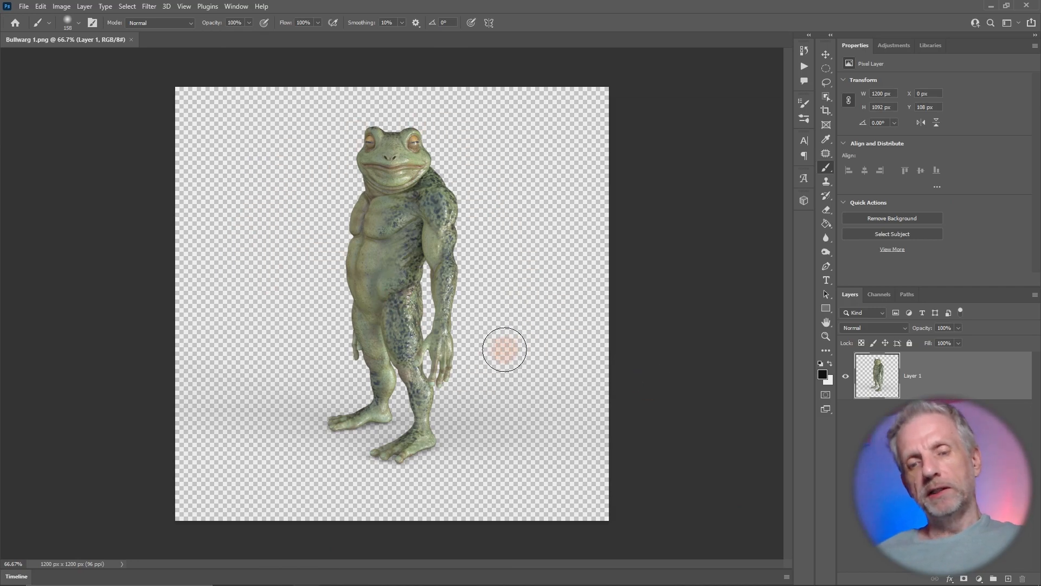
mouse_move(510, 323)
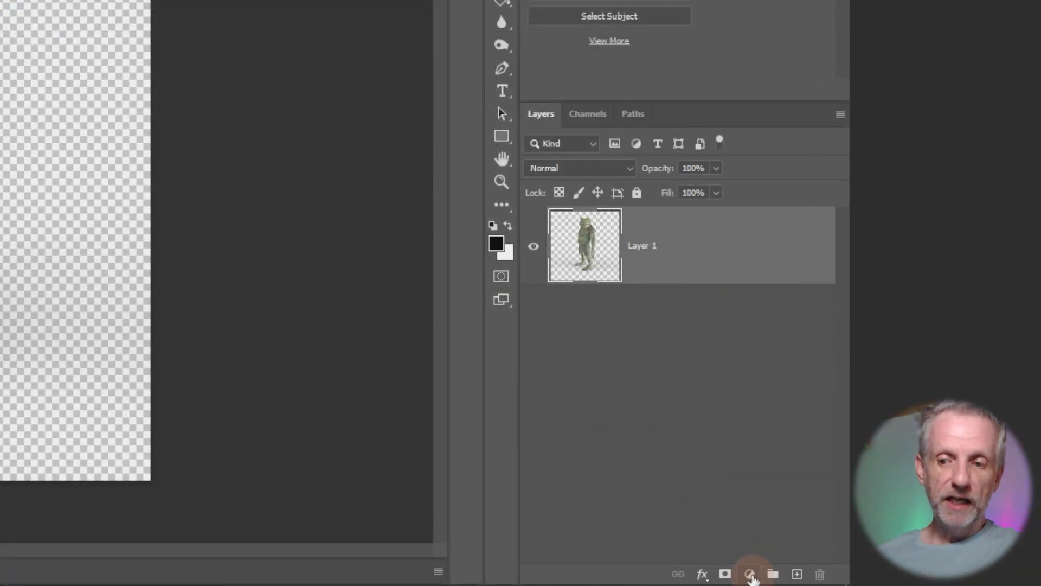
Add a black (#000000) Solid Color fill layer, then select the frog's Layer 1
click(750, 574)
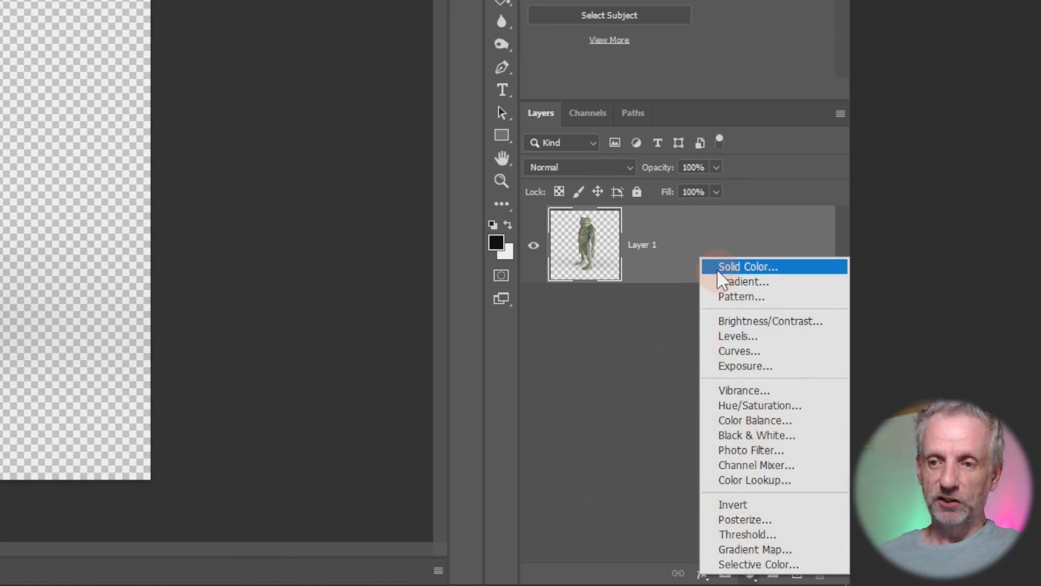
click(746, 266)
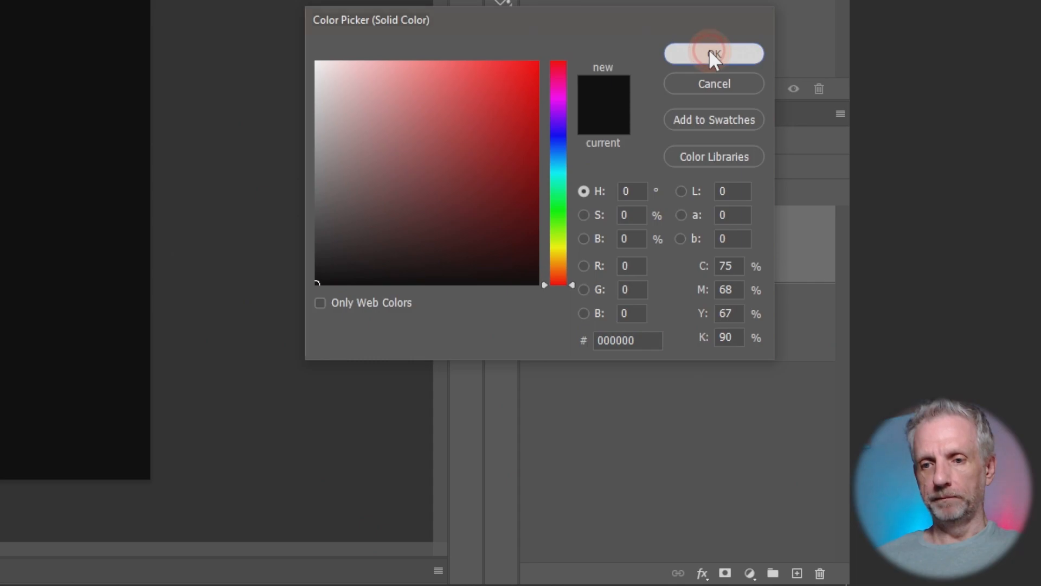
click(713, 54)
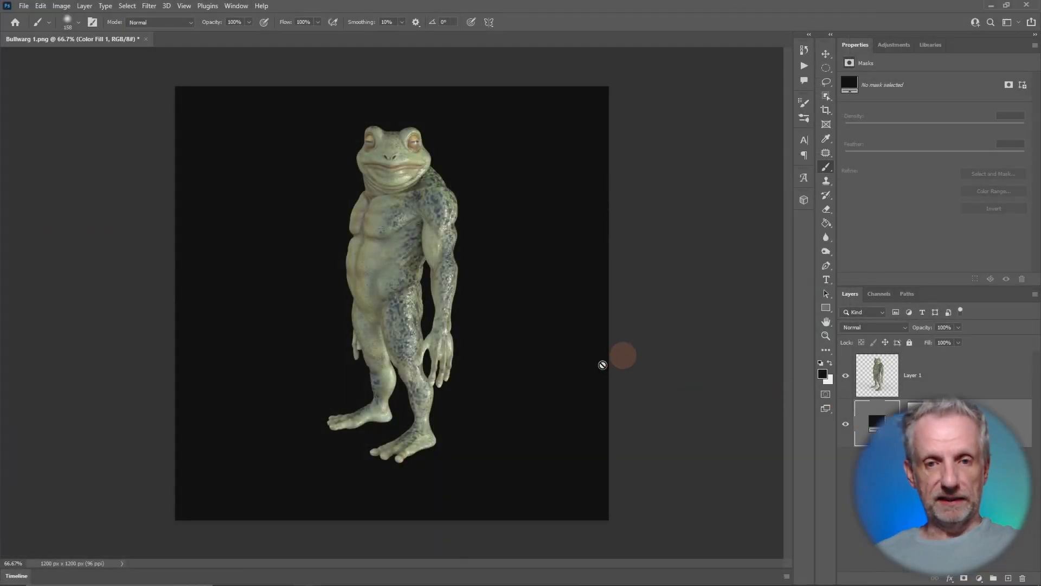
mouse_move(342, 269)
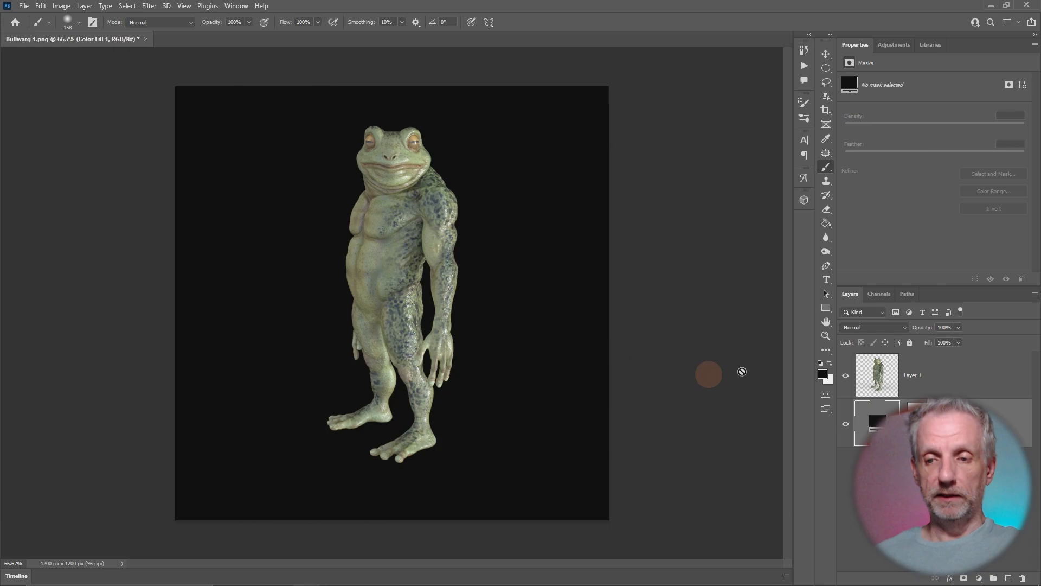
click(912, 375)
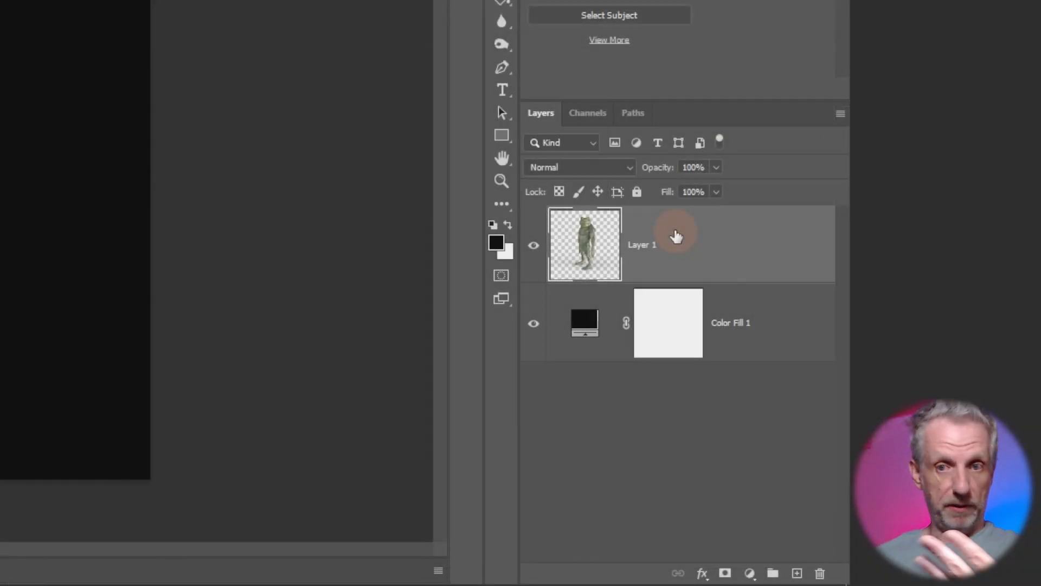
Apply a white Color Overlay to Layer 1 through its Blending Options
right_click(664, 243)
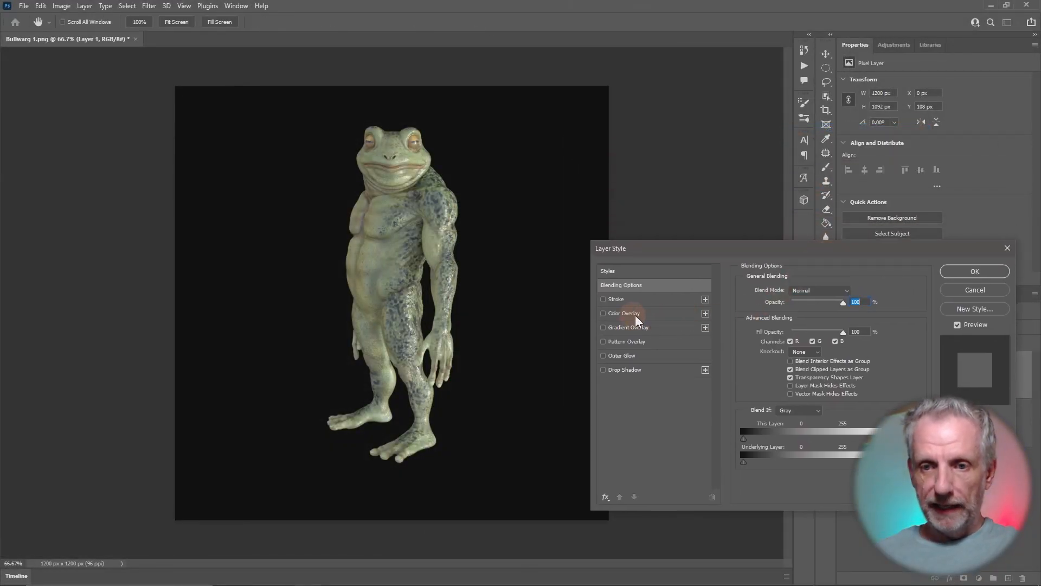
mouse_move(622, 313)
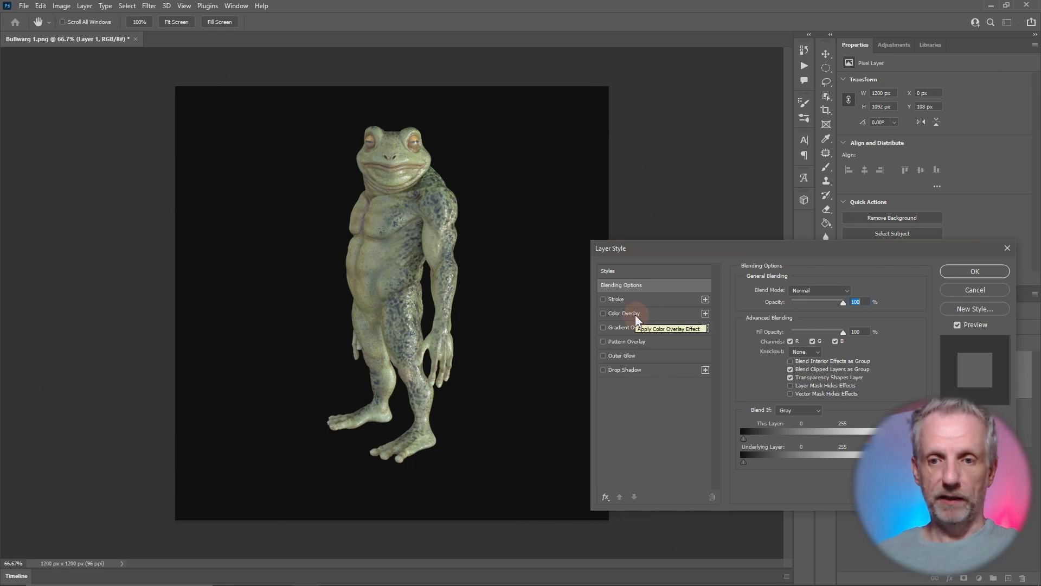
click(602, 313)
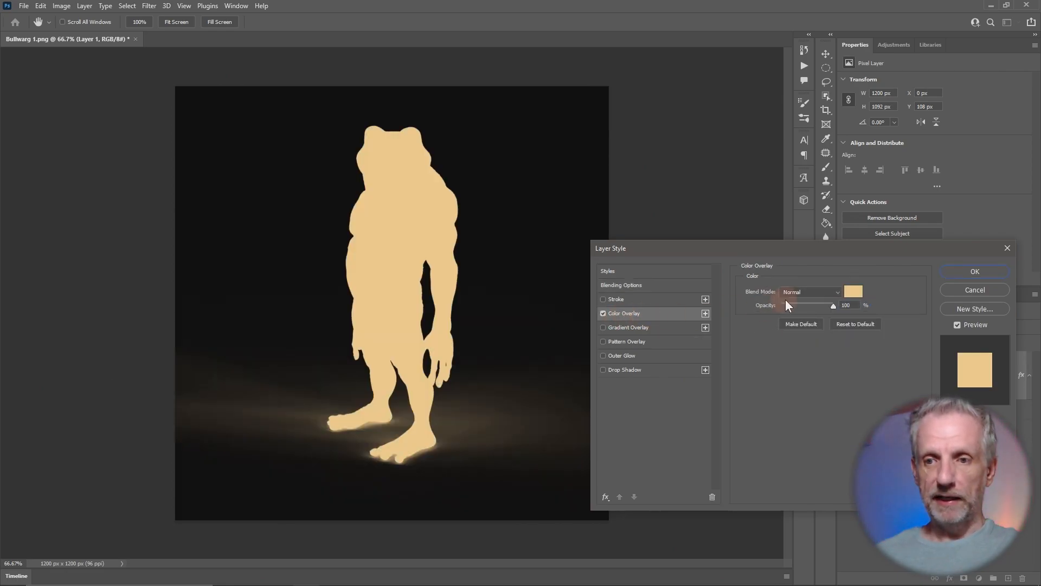
click(853, 291)
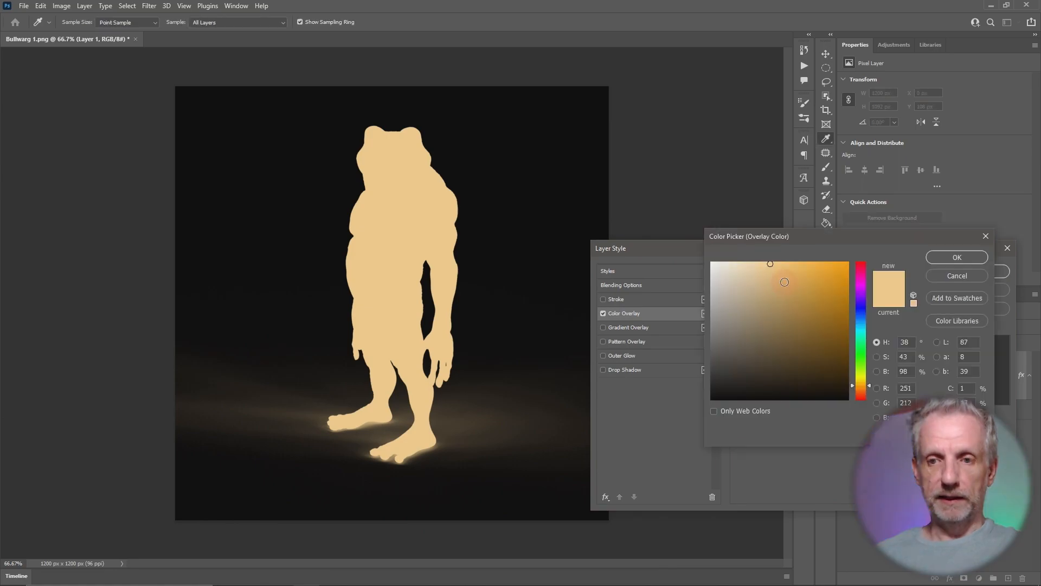
click(712, 261)
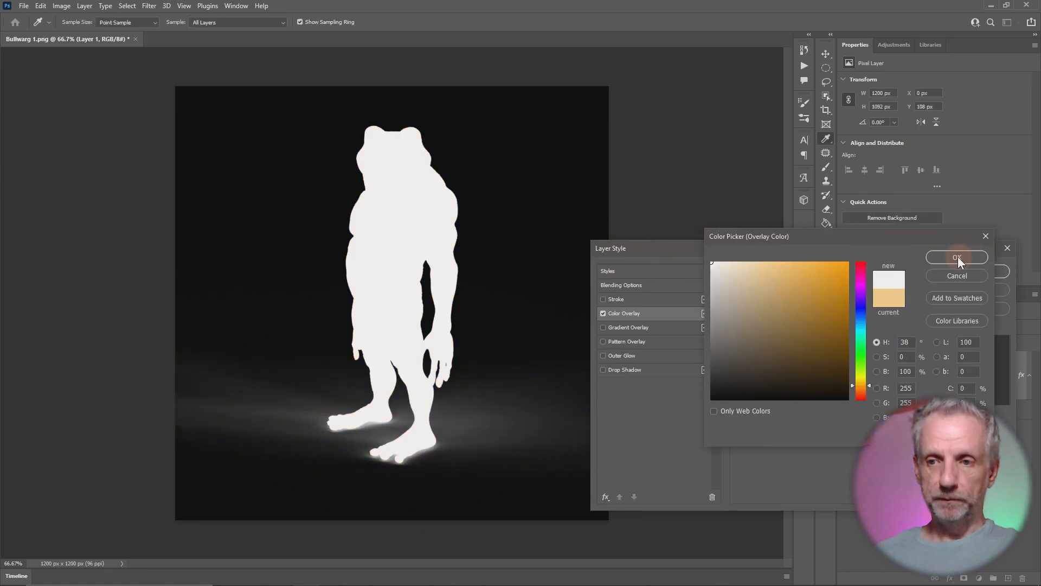
click(956, 258)
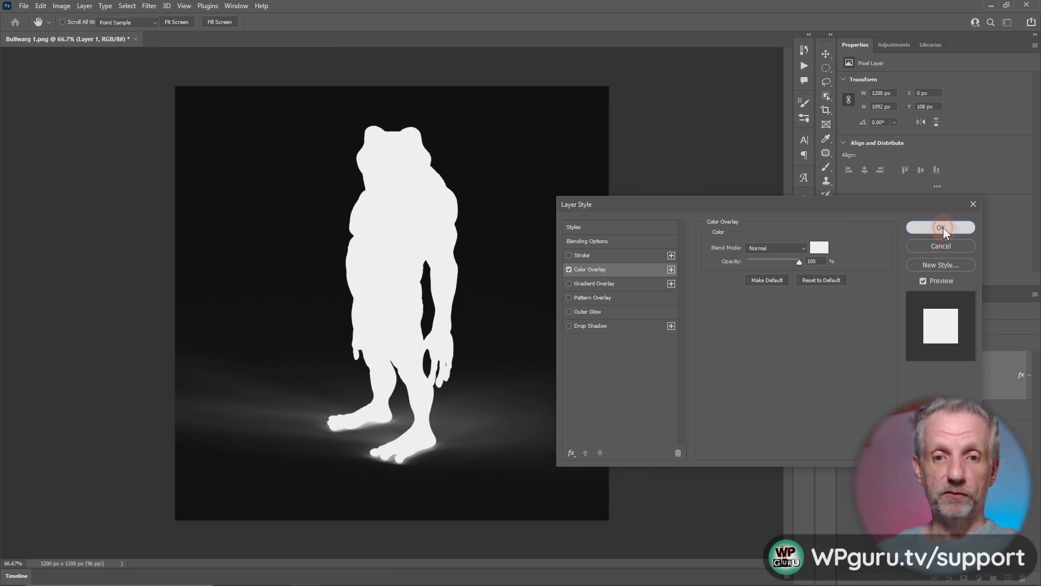
click(940, 227)
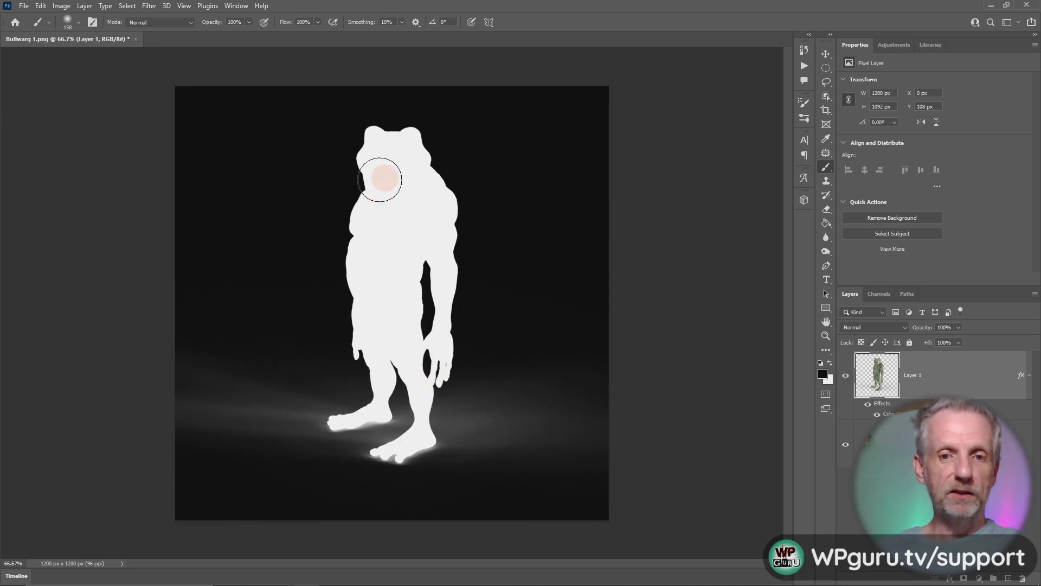
mouse_move(289, 239)
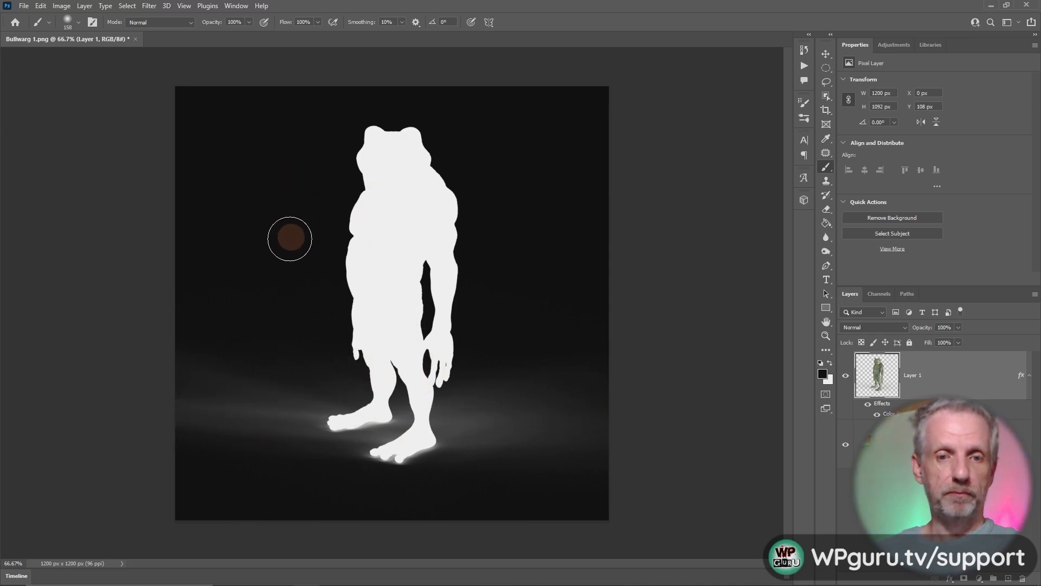
mouse_move(407, 287)
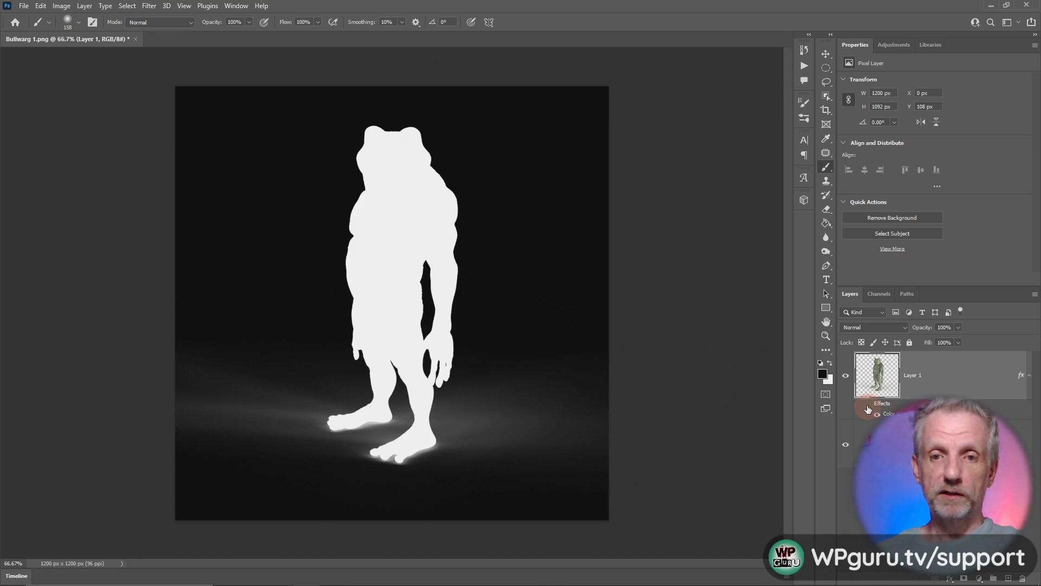
click(866, 412)
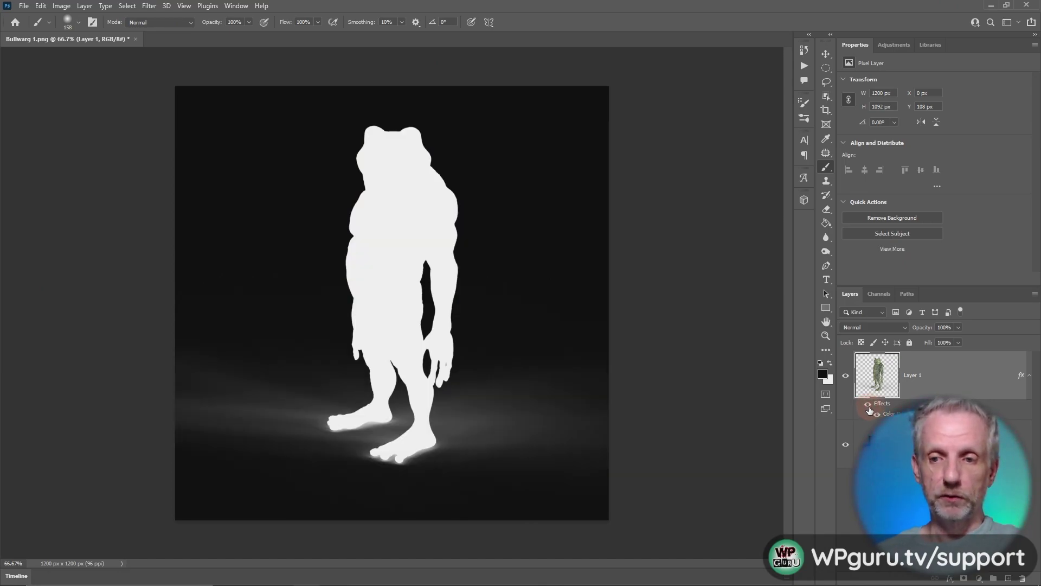
mouse_move(176, 385)
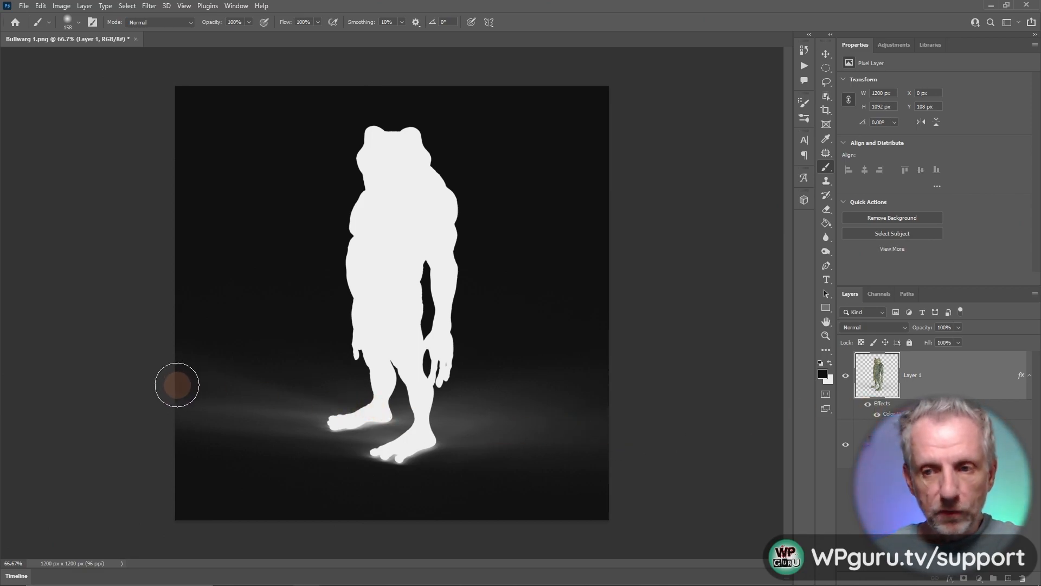
mouse_move(195, 360)
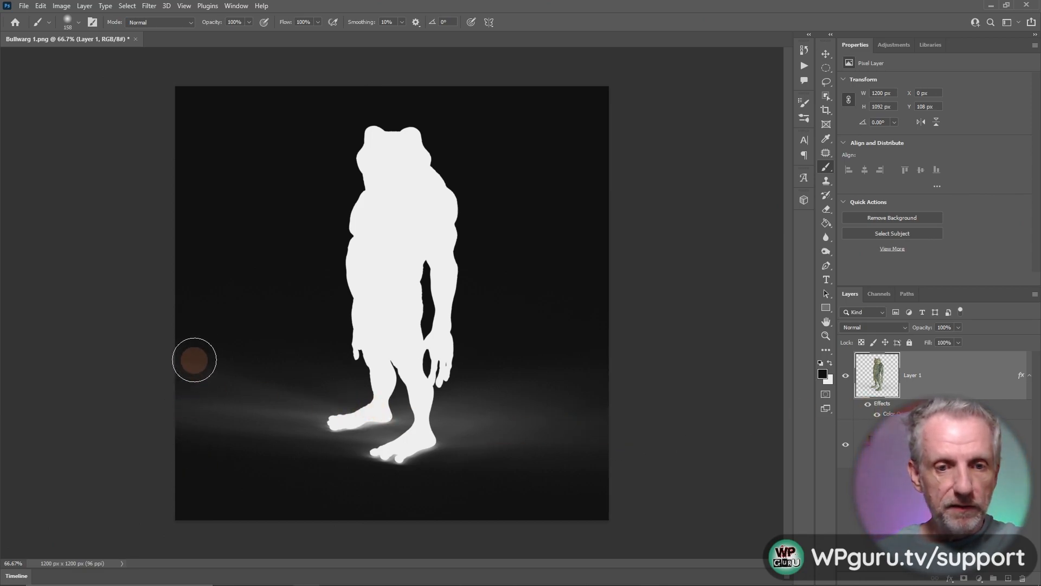
mouse_move(577, 305)
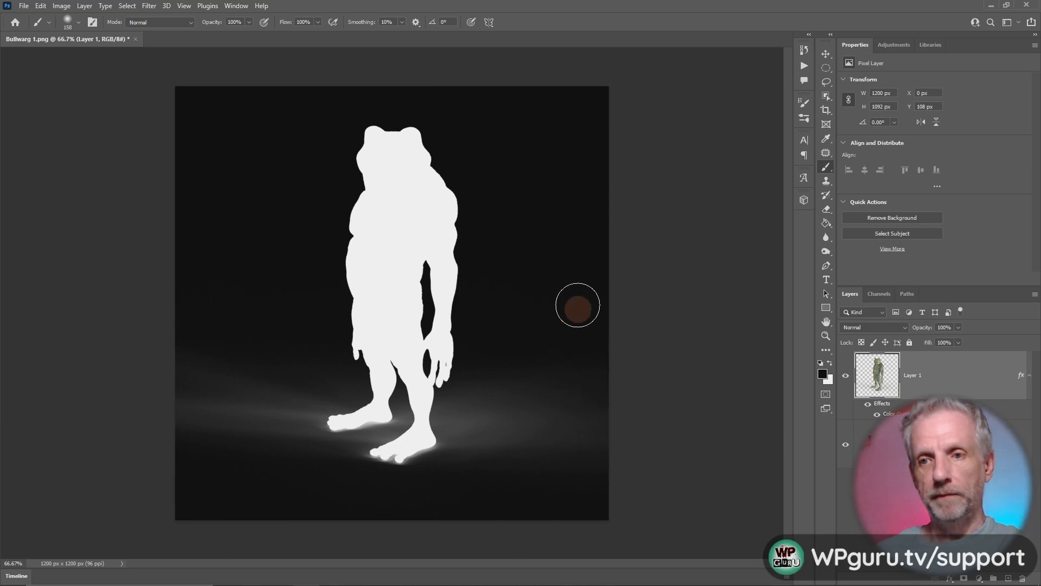
mouse_move(782, 337)
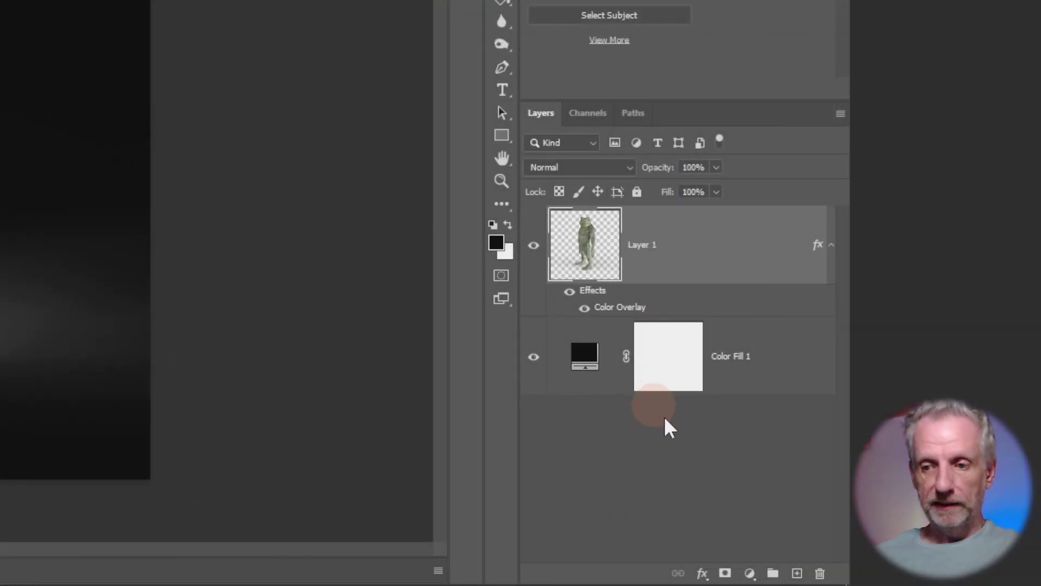
Add a white layer mask to the frog's Layer 1, then start saving as JPG
click(725, 573)
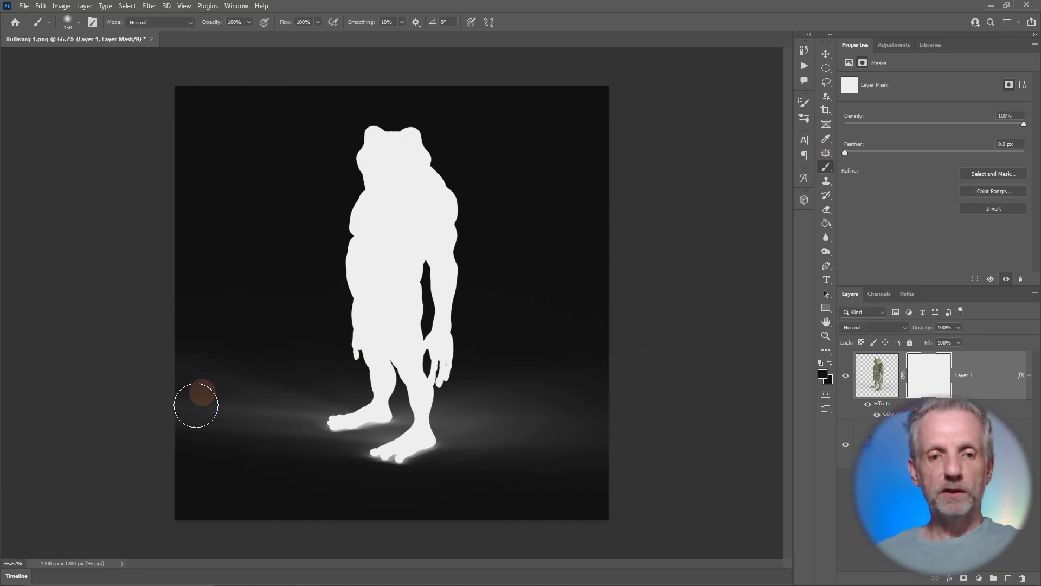
click(78, 22)
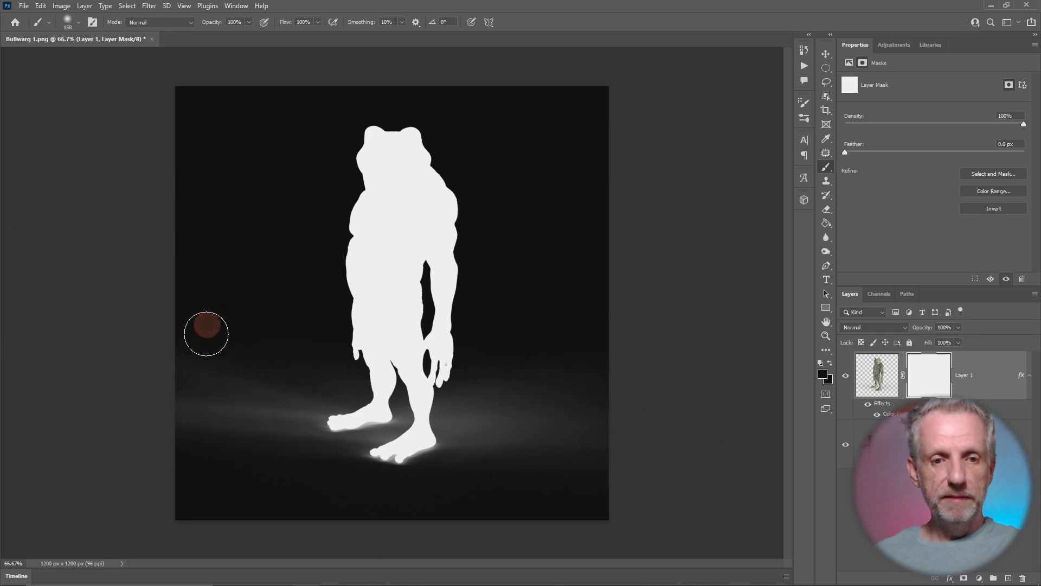
mouse_move(261, 344)
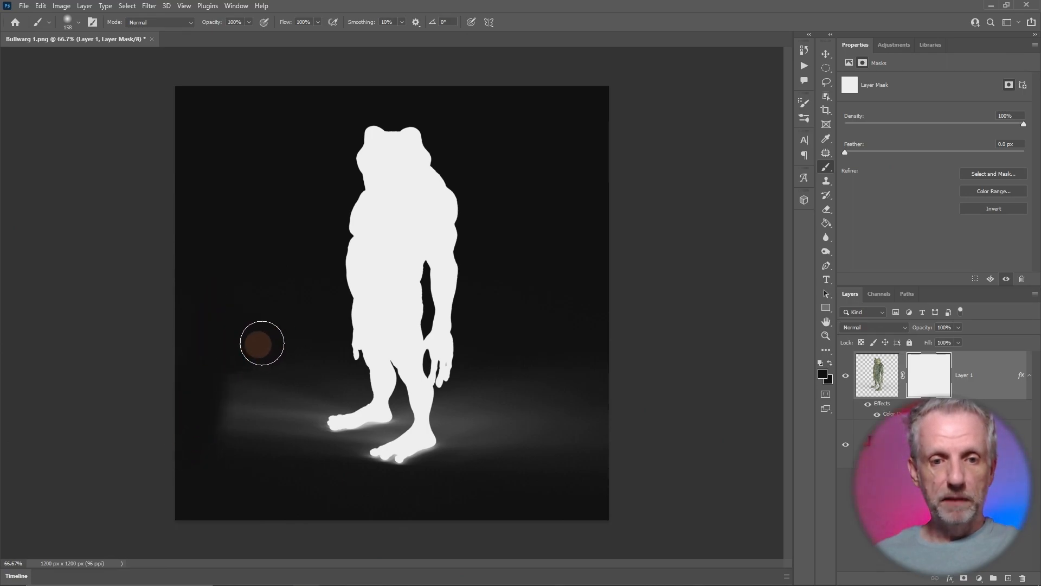
mouse_move(305, 351)
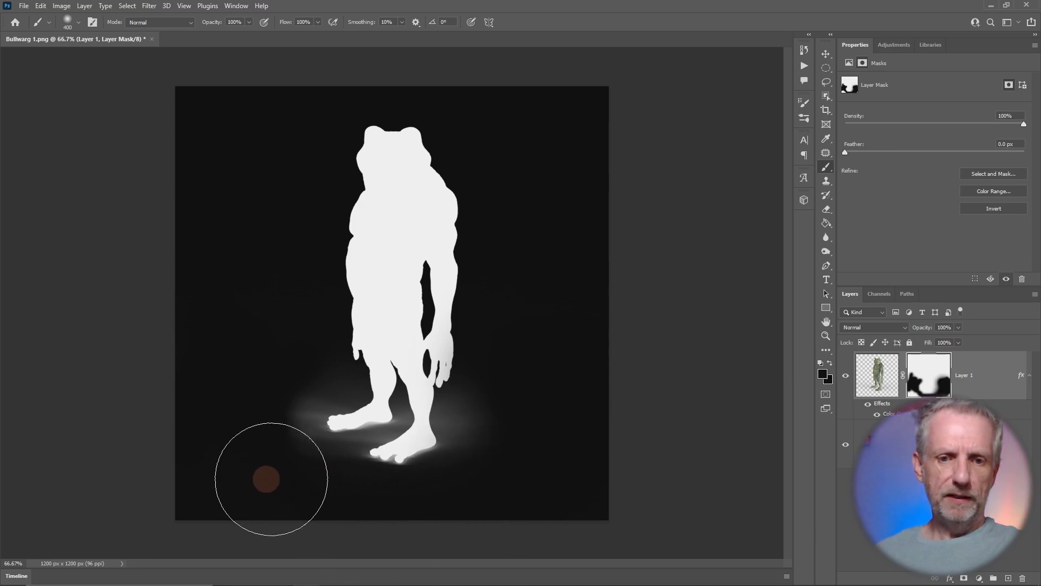
mouse_move(264, 391)
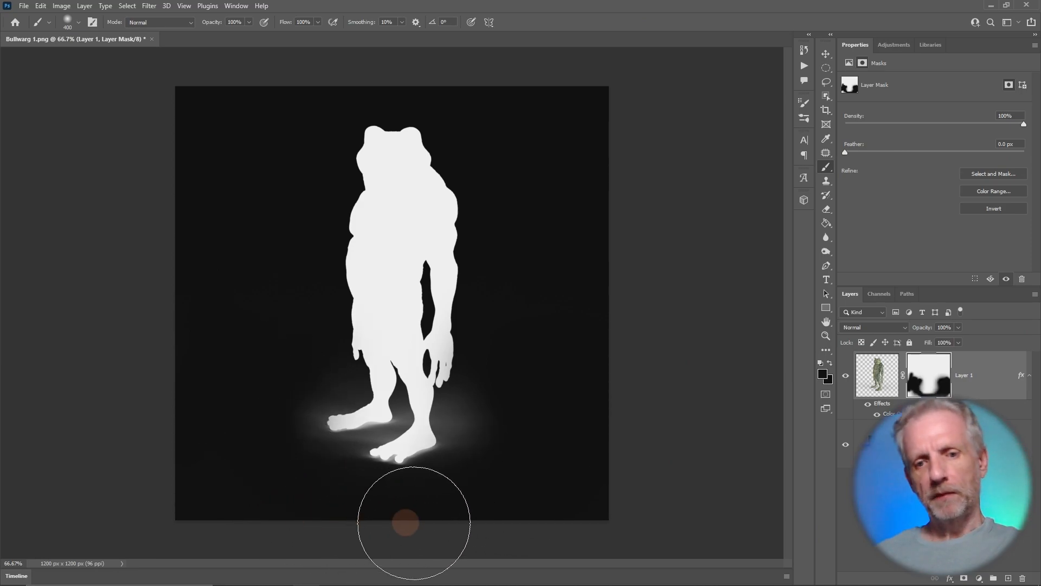
mouse_move(151, 529)
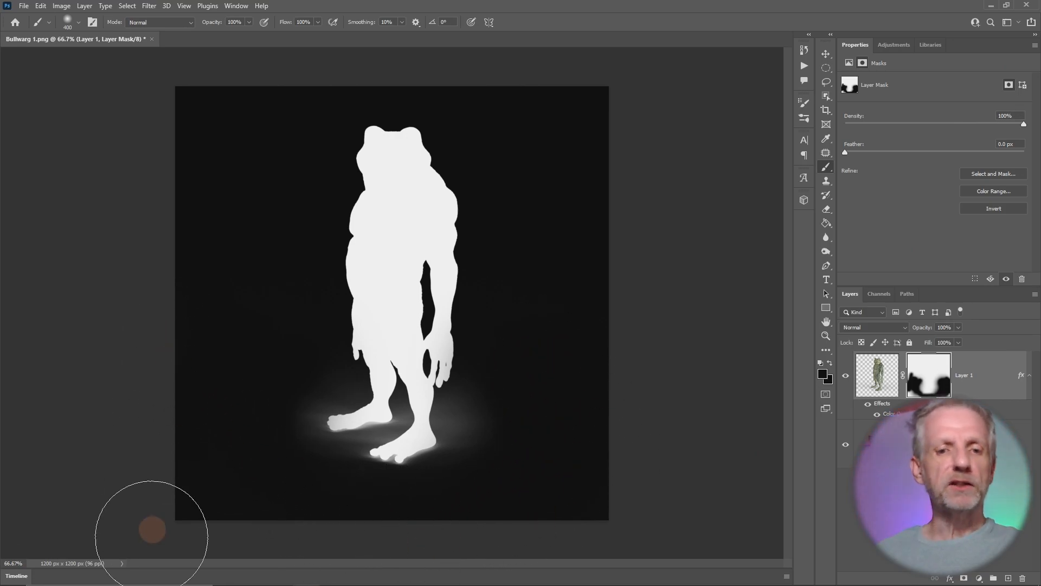
mouse_move(717, 399)
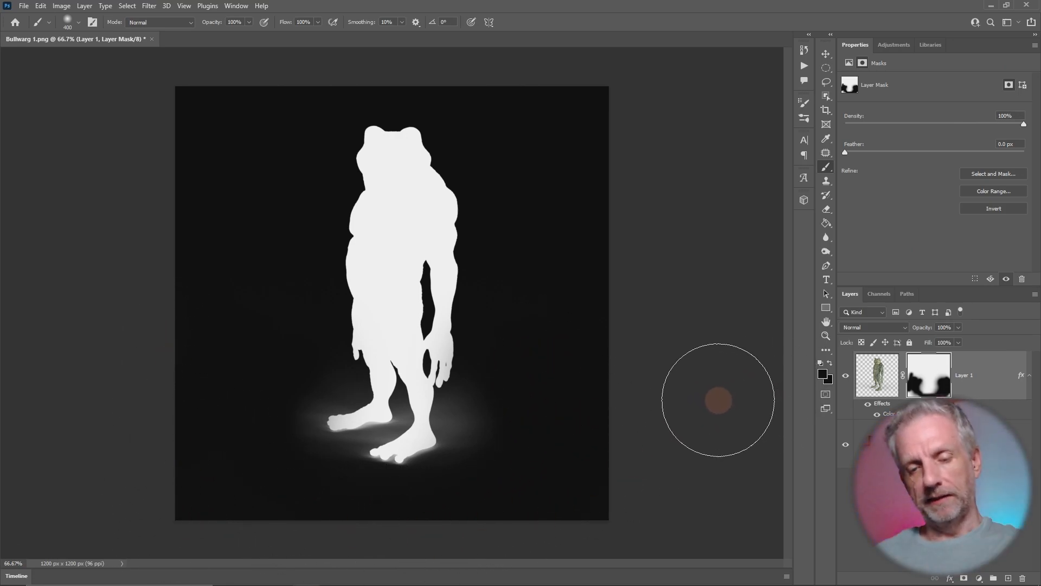
mouse_move(717, 383)
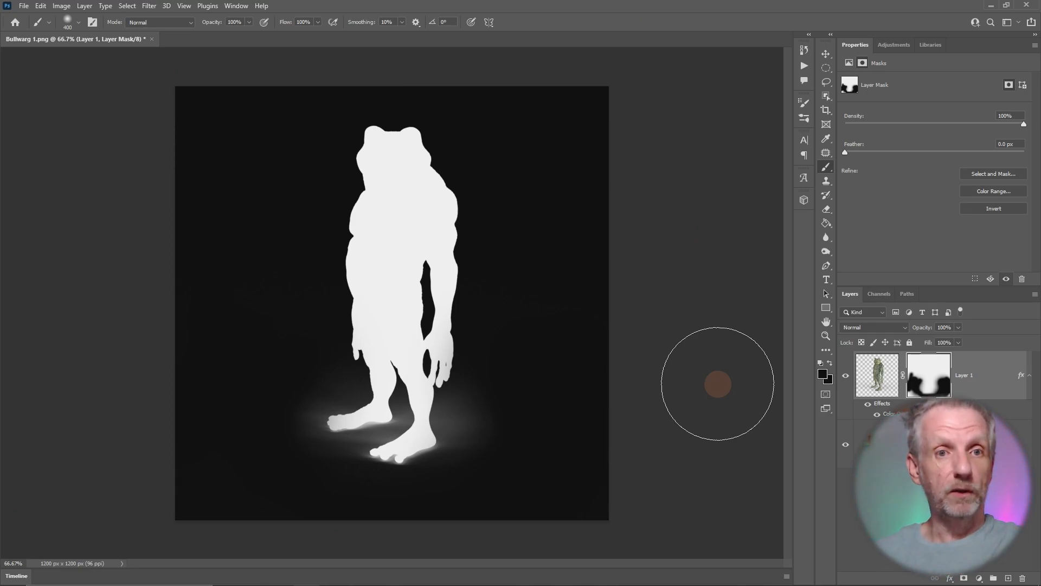
mouse_move(17, 125)
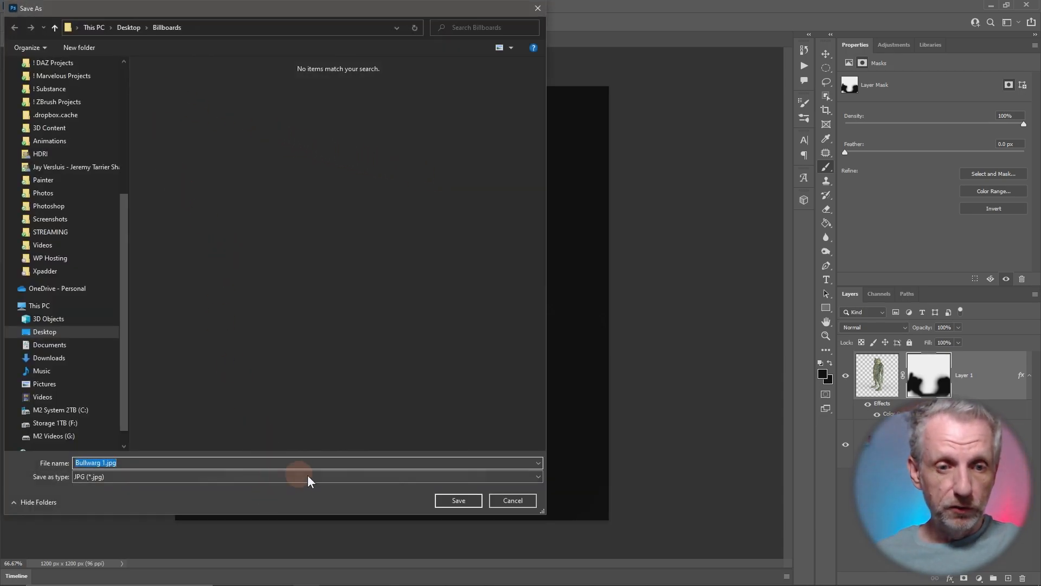
Save the masked image as Bullwarg 1.jpg in Desktop > Billboards
click(307, 462)
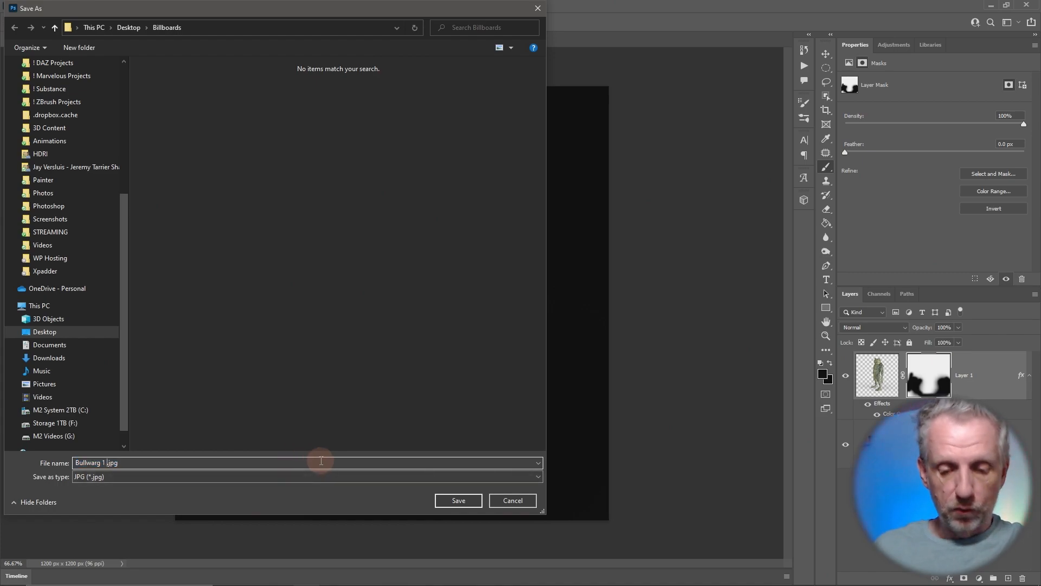
click(458, 500)
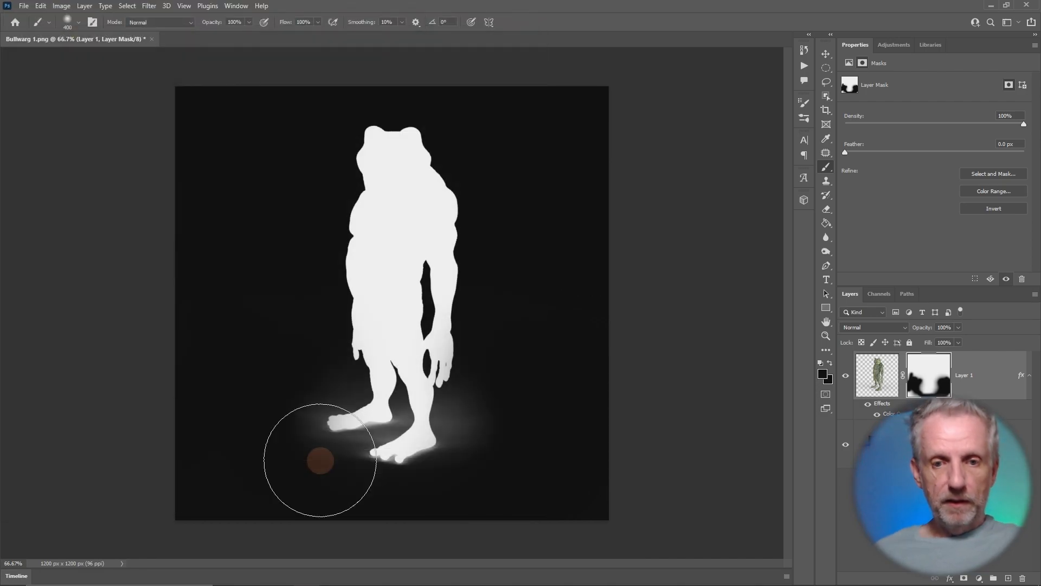
mouse_move(733, 316)
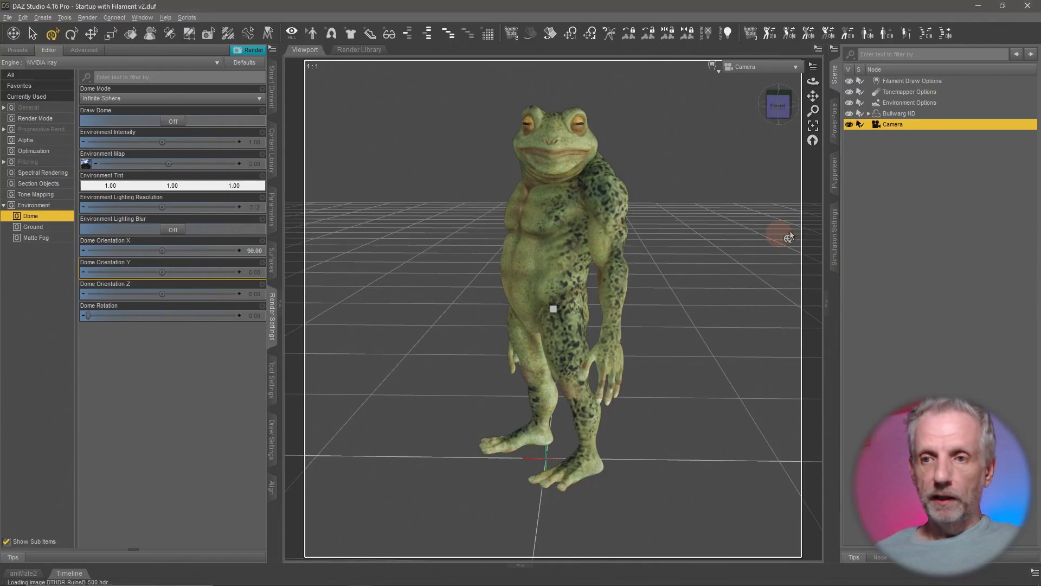
Delete the Bullwarg HD figure and switch the viewport to Perspective View
click(900, 113)
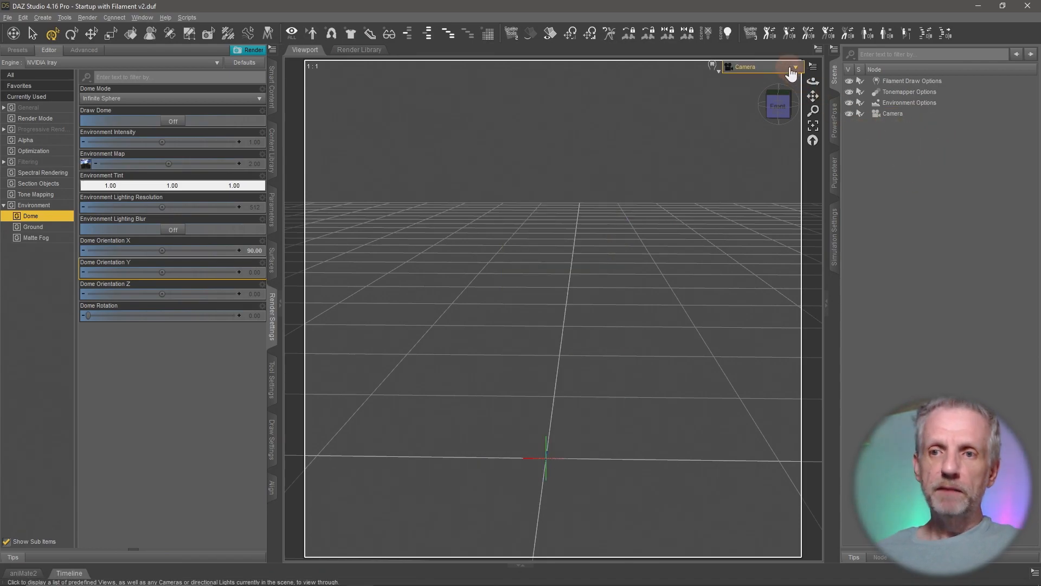
click(790, 66)
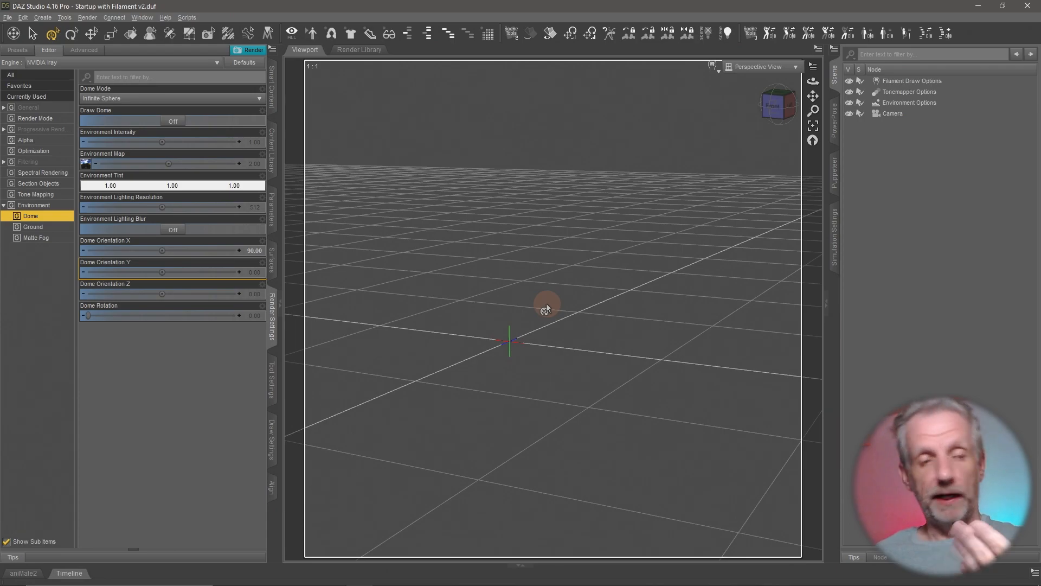
click(42, 17)
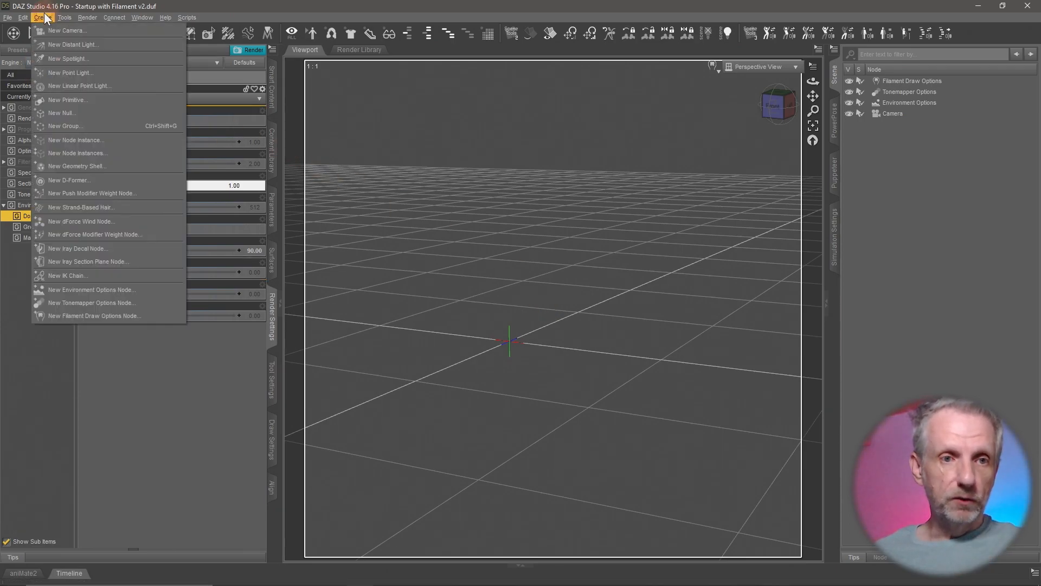
mouse_move(110, 99)
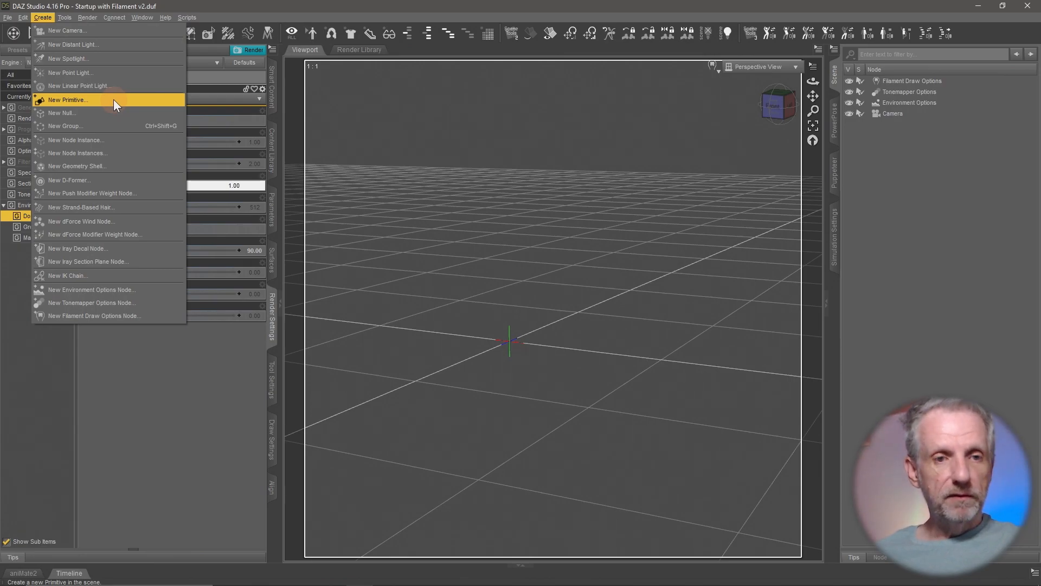
Create a 2 m Plane primitive at World Center facing Z Positive
click(68, 100)
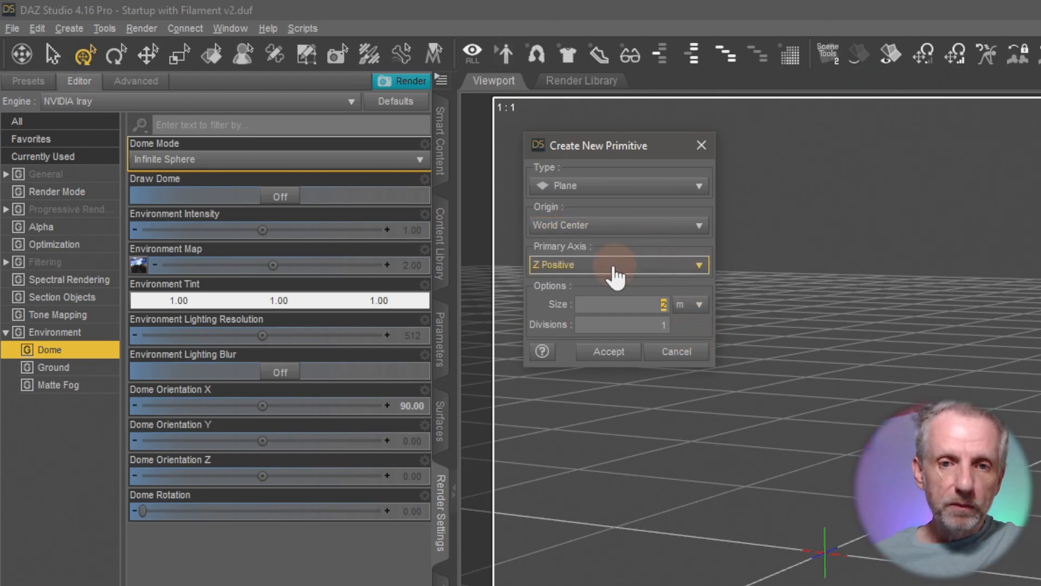
mouse_move(585, 272)
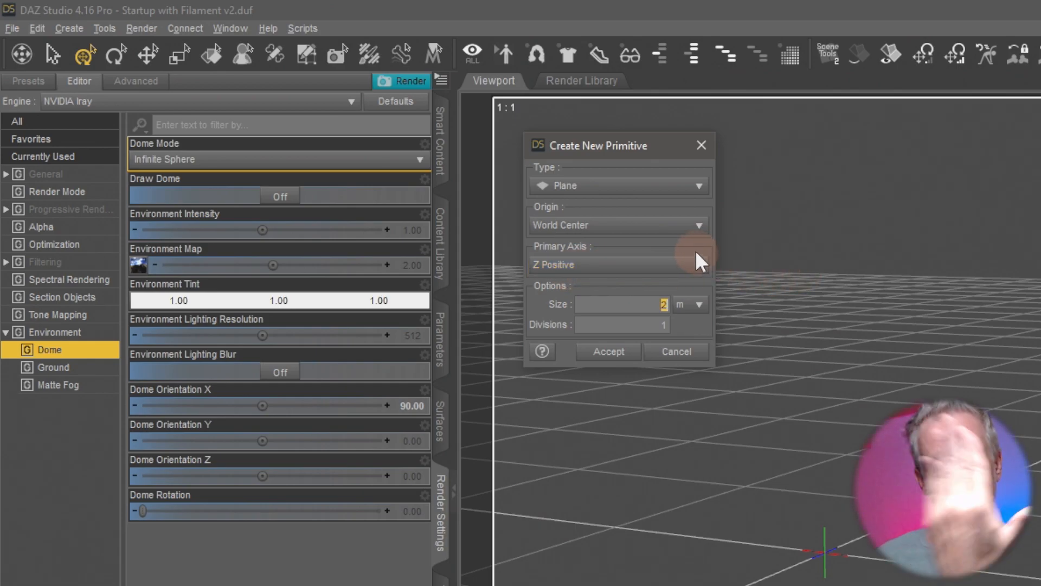
mouse_move(607, 351)
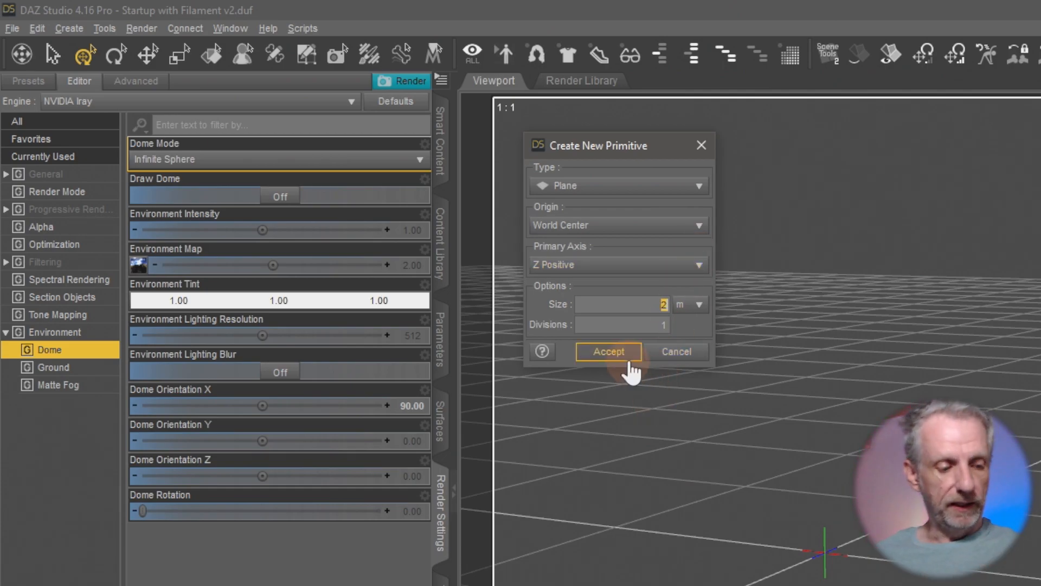
click(606, 352)
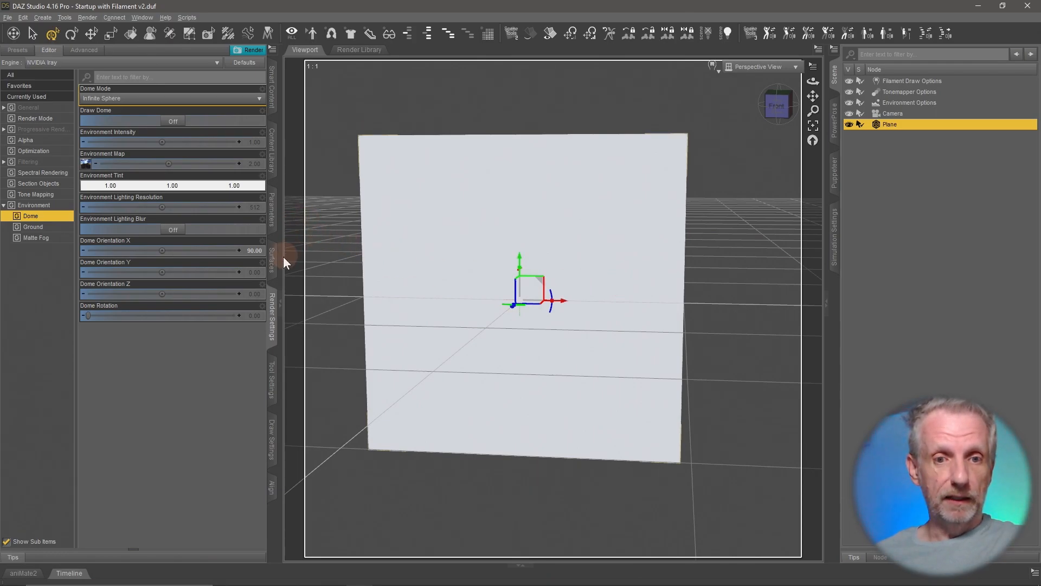
Load the frog image from Desktop > Billboards as the Plane Default material's Base Color
click(272, 257)
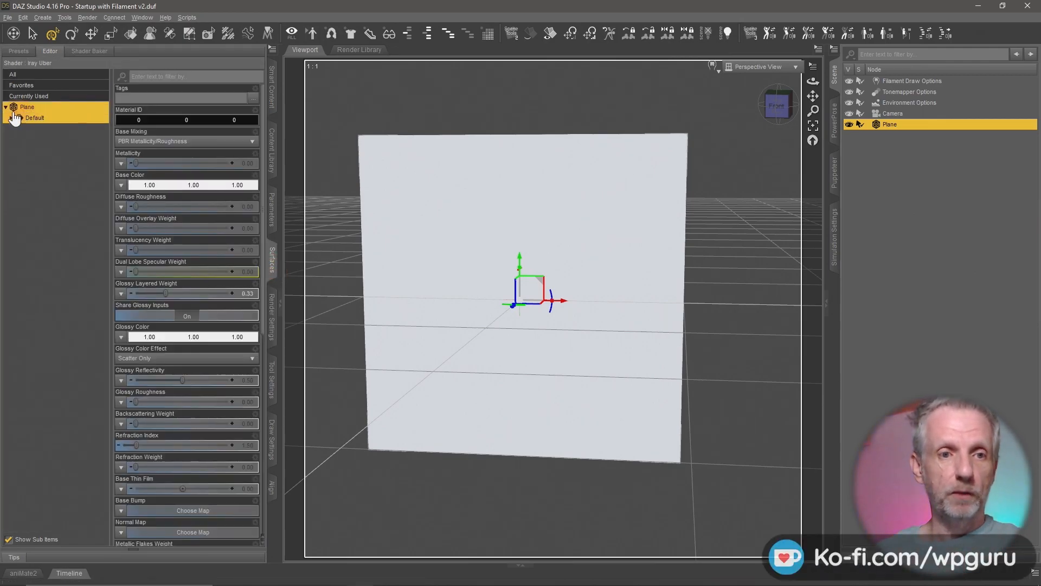
click(17, 118)
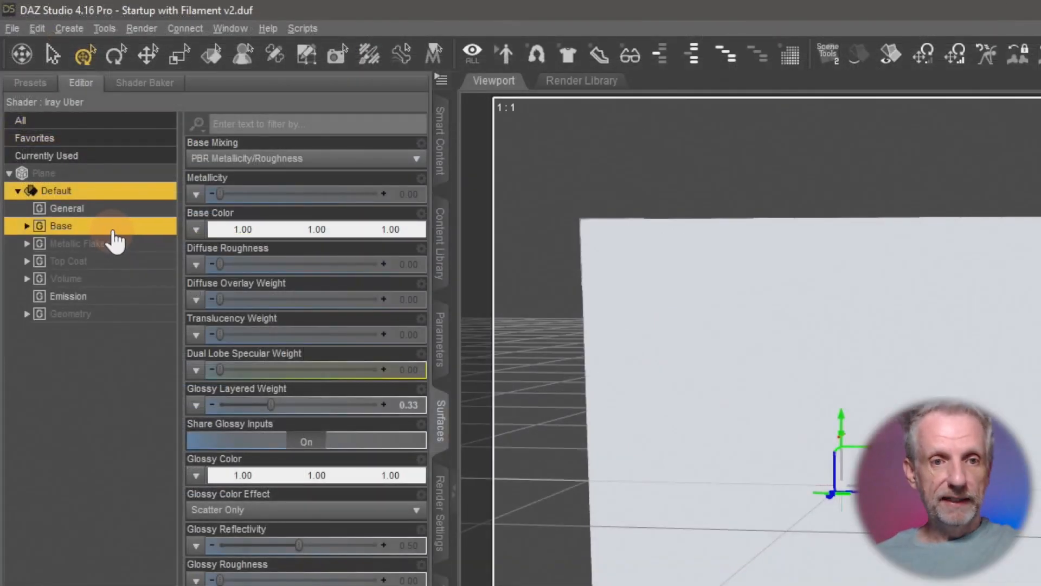
mouse_move(305, 229)
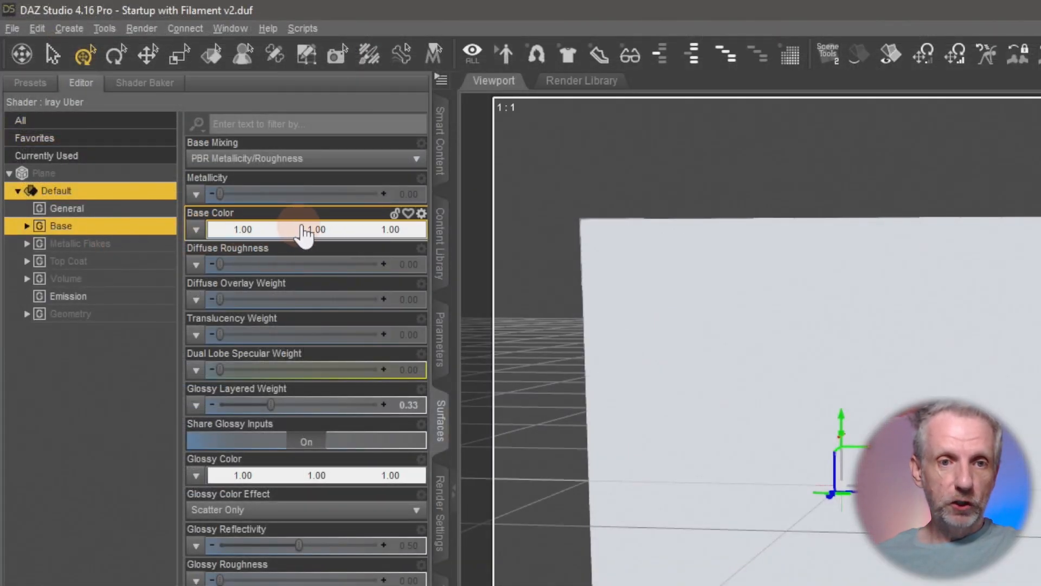
mouse_move(239, 257)
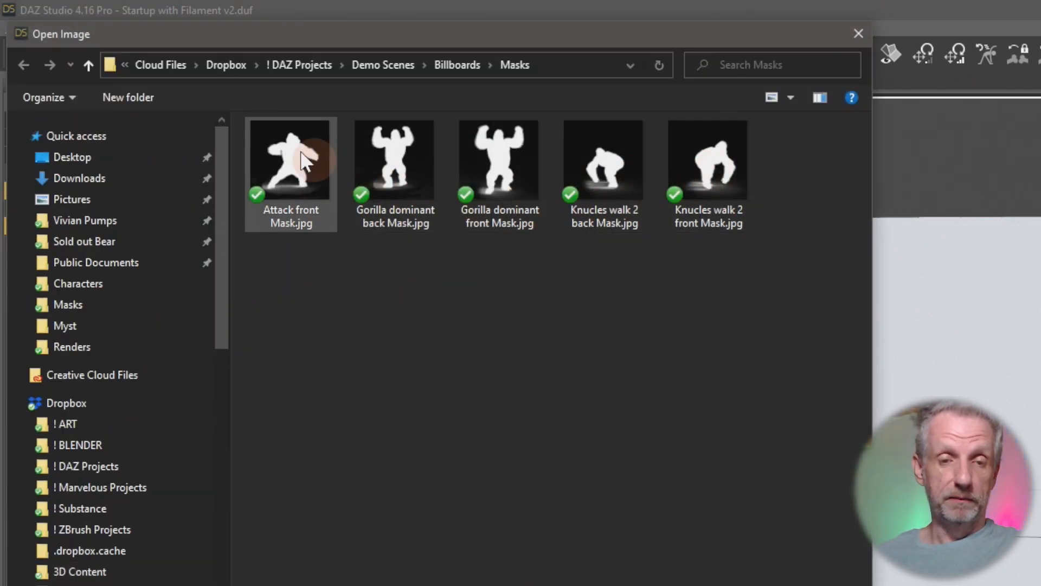
click(72, 156)
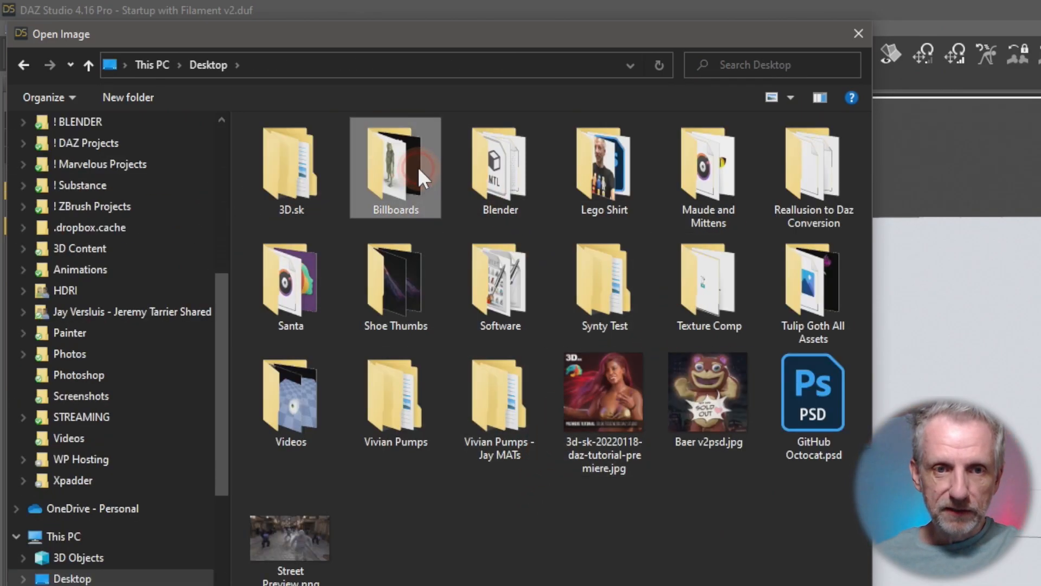
double_click(394, 163)
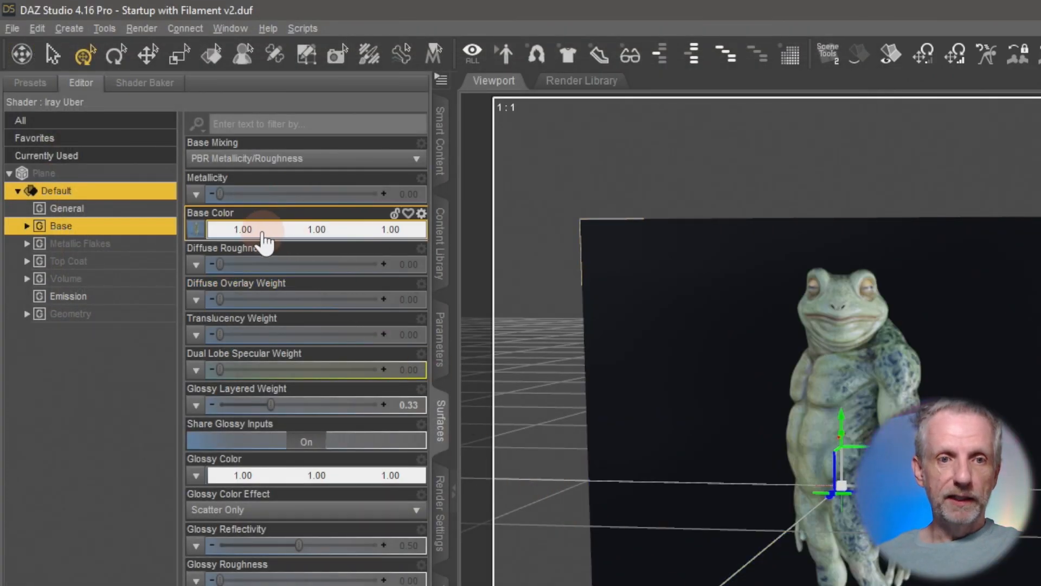
mouse_move(286, 239)
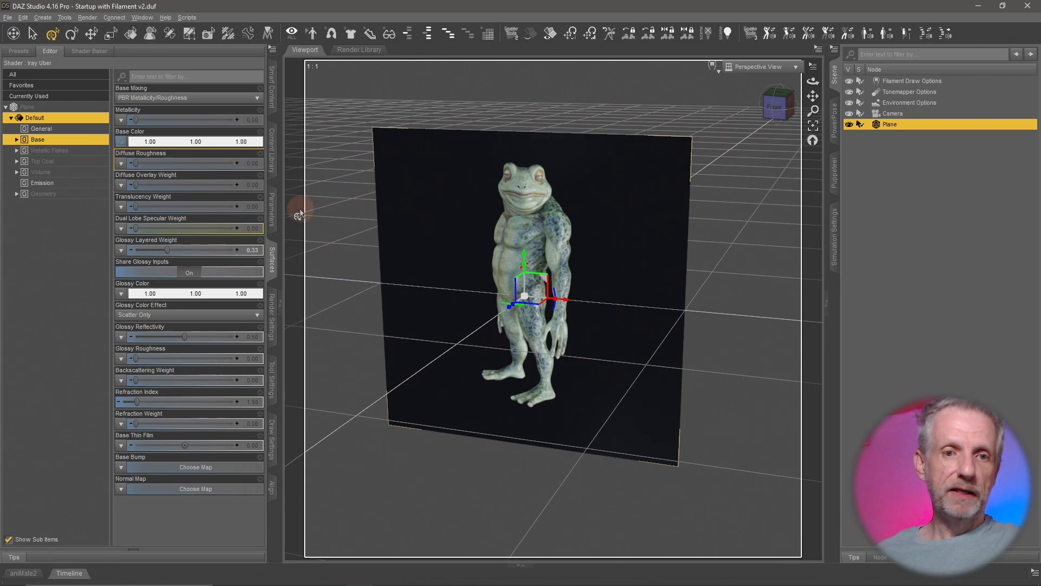
click(121, 141)
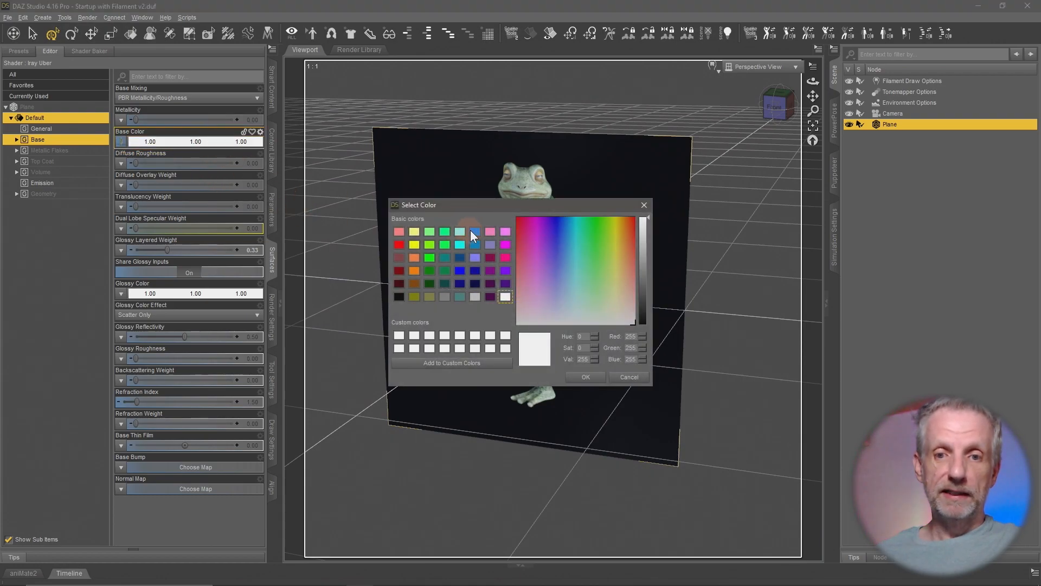
click(584, 377)
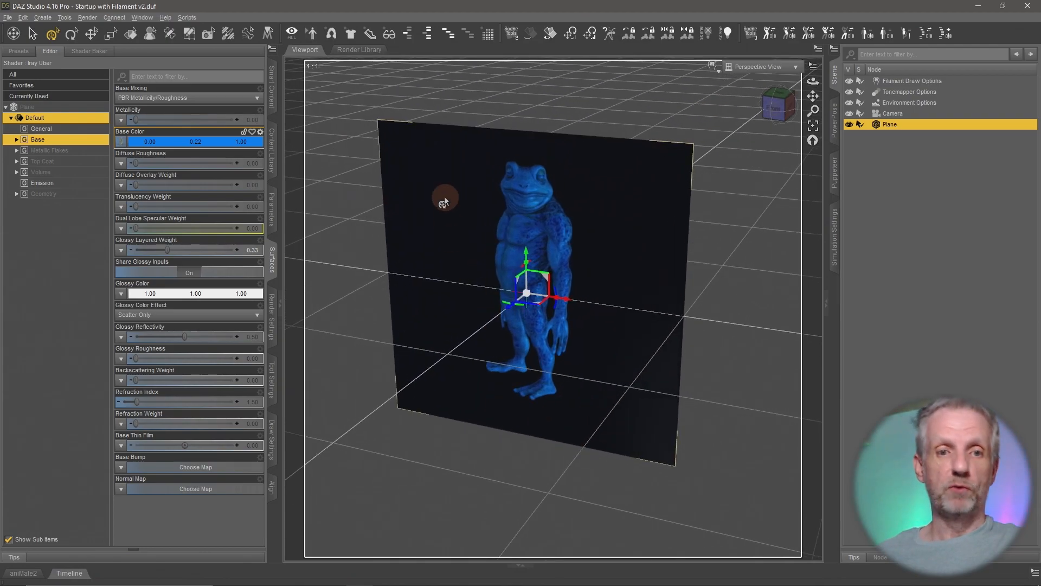
click(122, 141)
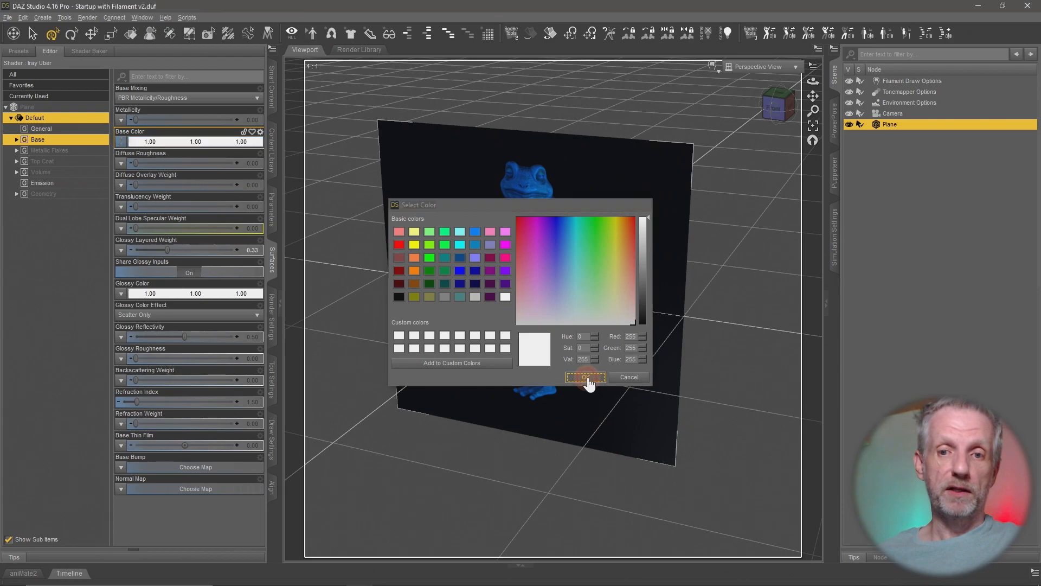
click(585, 376)
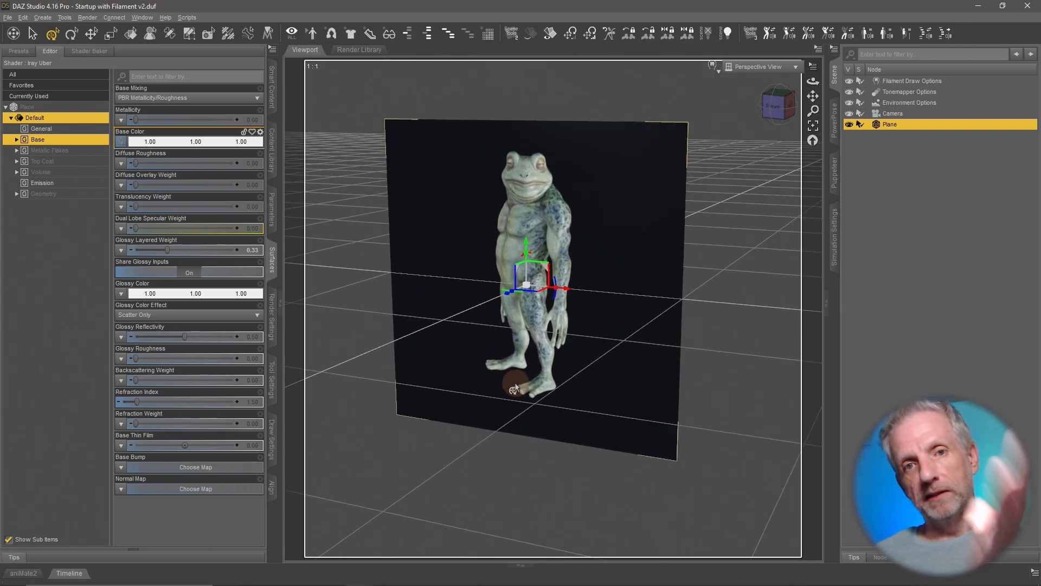
mouse_move(73, 213)
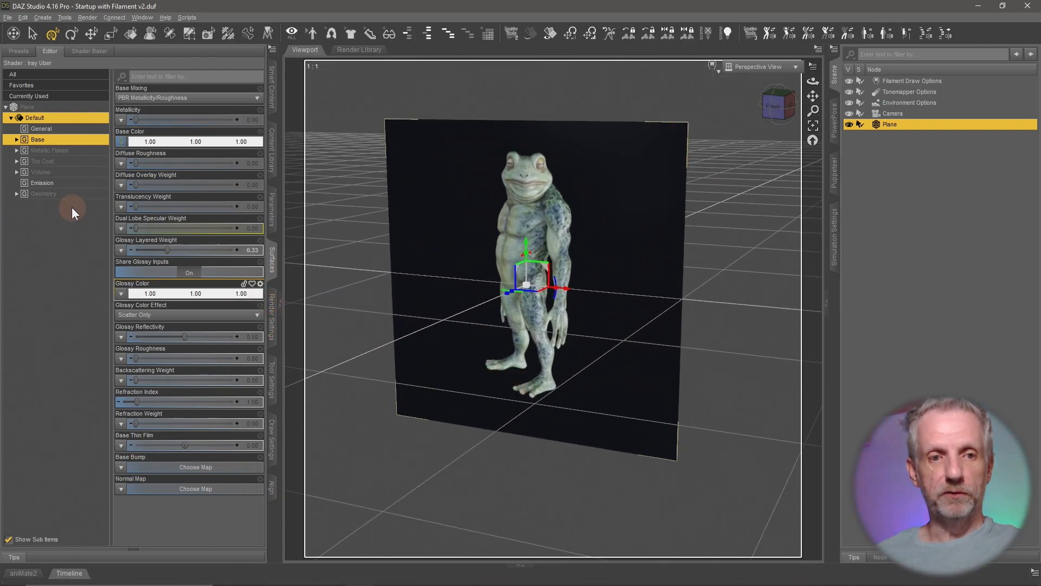
Set Bullwarg 1 Mask.jpg as the plane's Cutout Opacity map
click(44, 193)
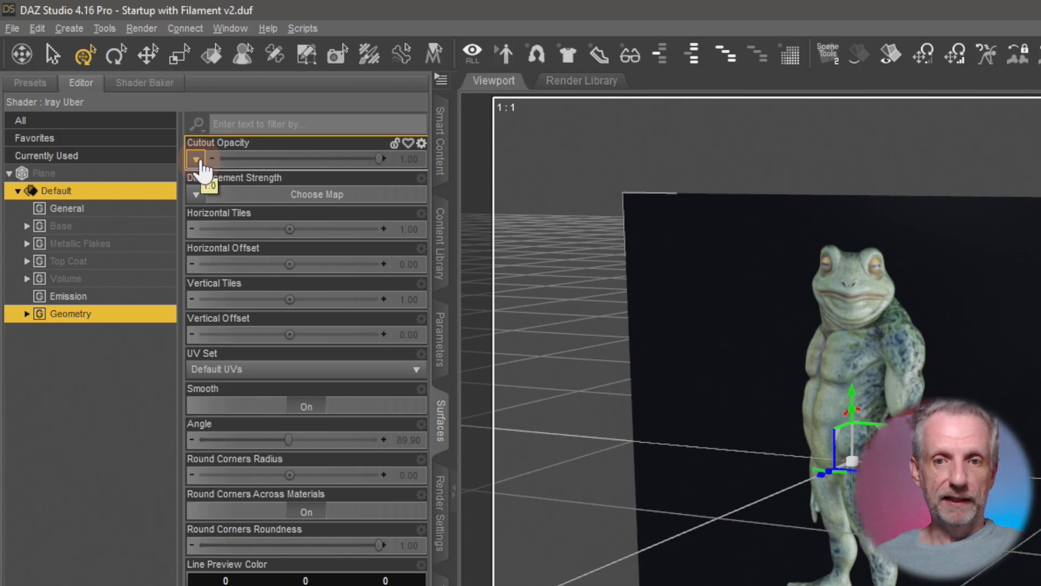
click(195, 159)
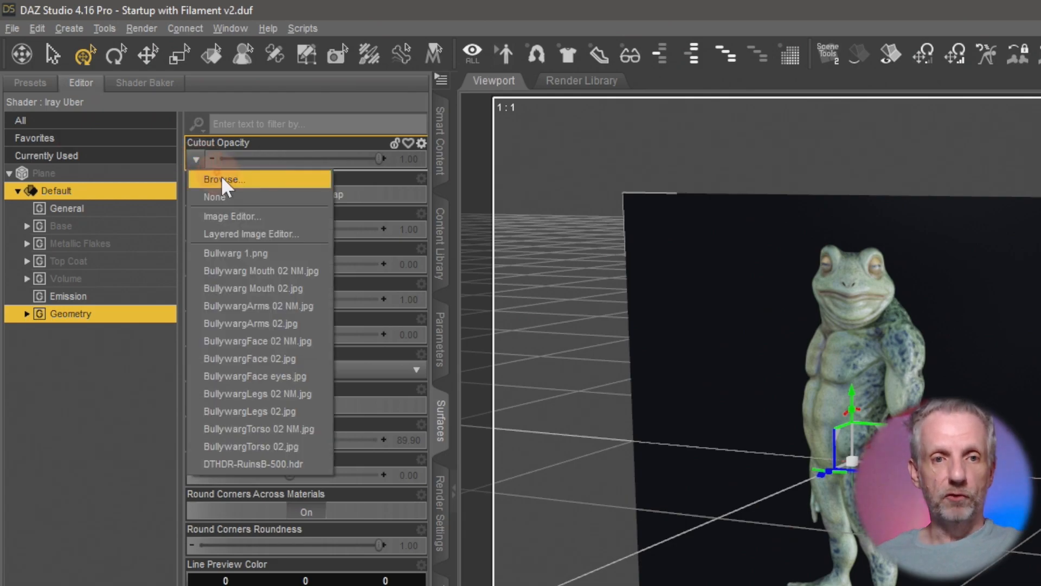
click(223, 180)
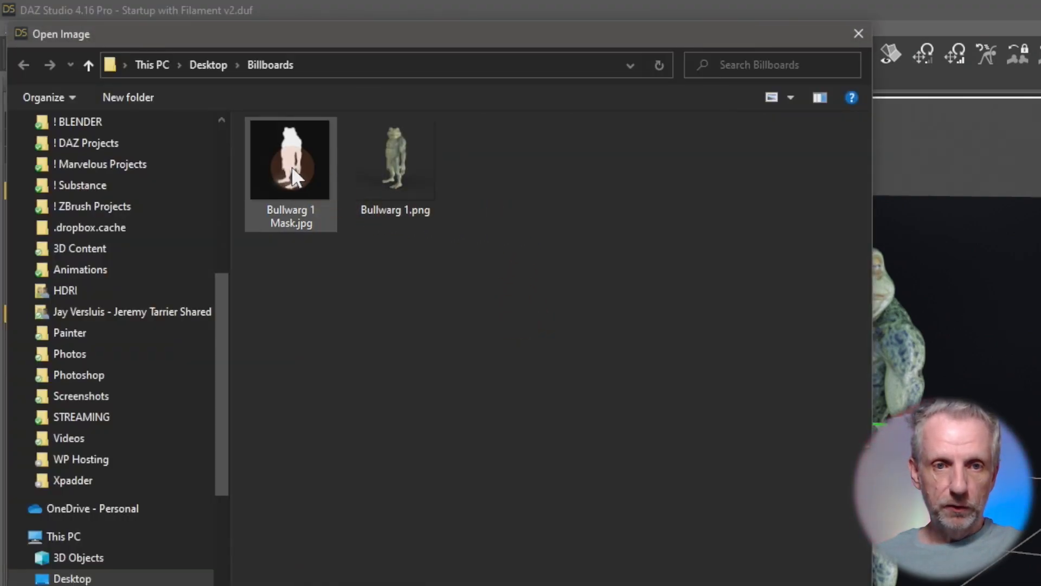
click(290, 158)
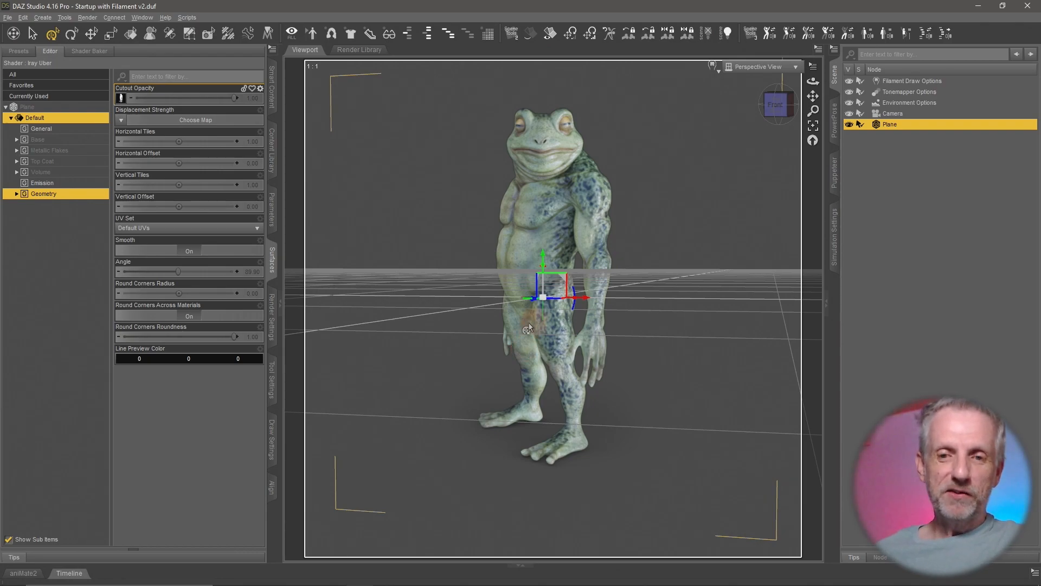
Switch the viewport to Front View to see the billboard head-on
click(795, 66)
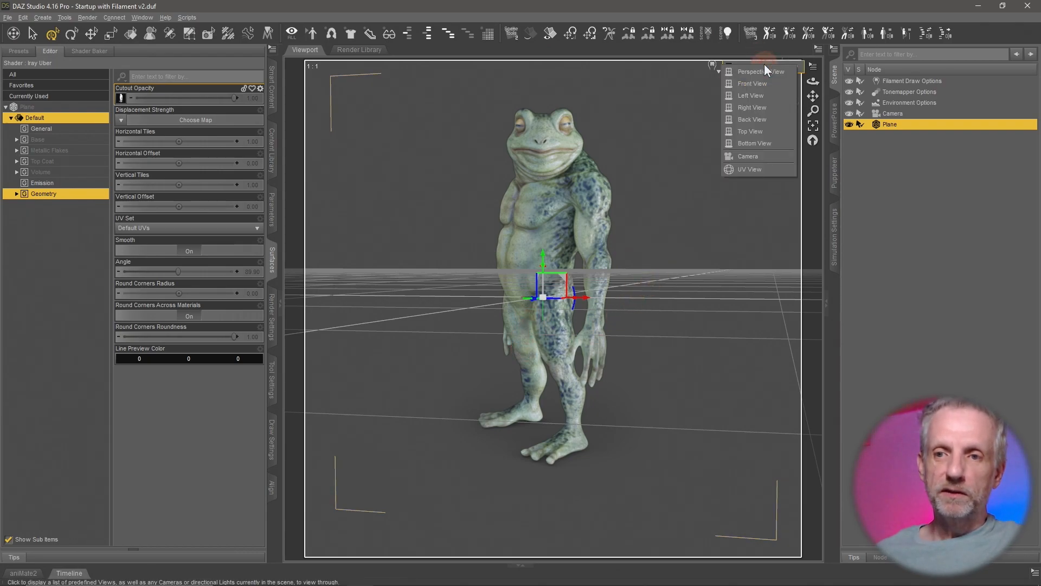
click(752, 83)
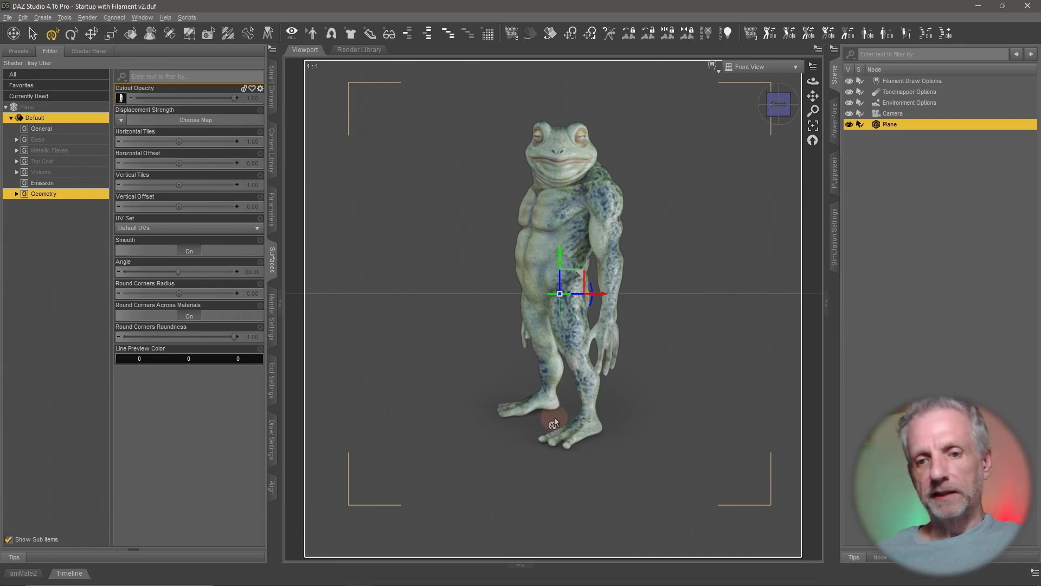
mouse_move(558, 295)
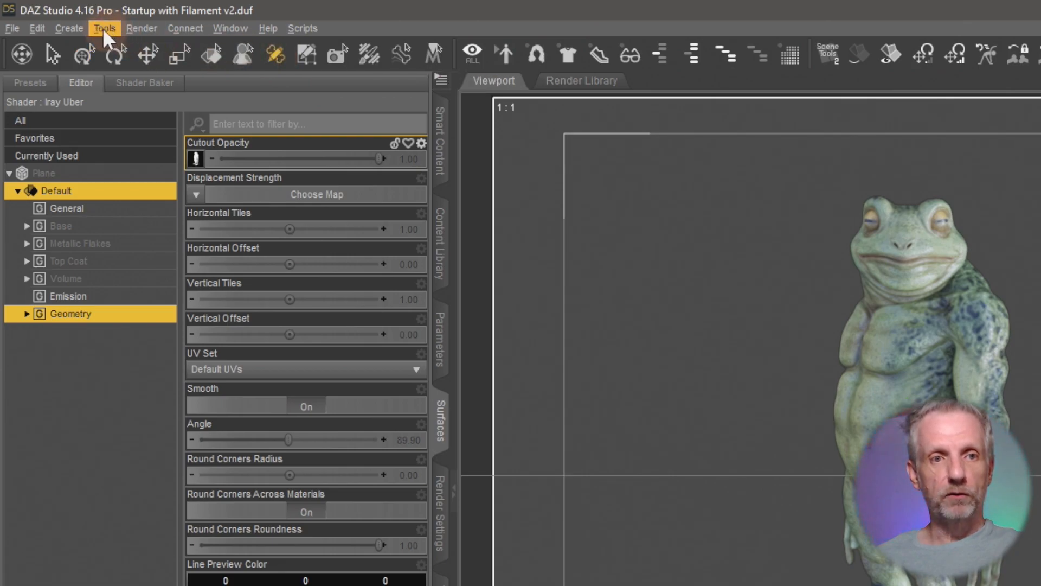
Start the Joint Editor from the Tools menu to move the plane's pivot
click(104, 27)
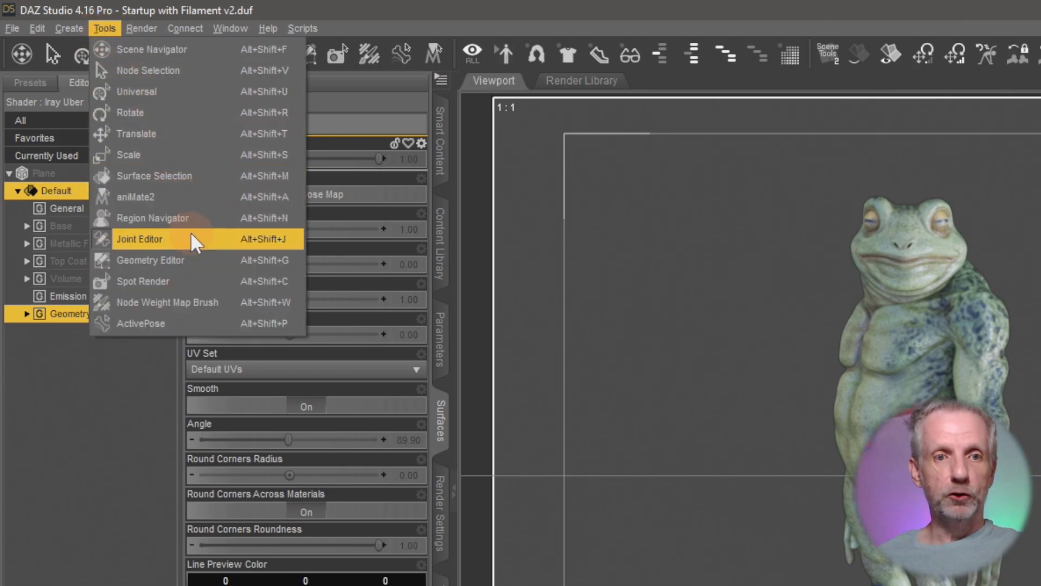
mouse_move(204, 242)
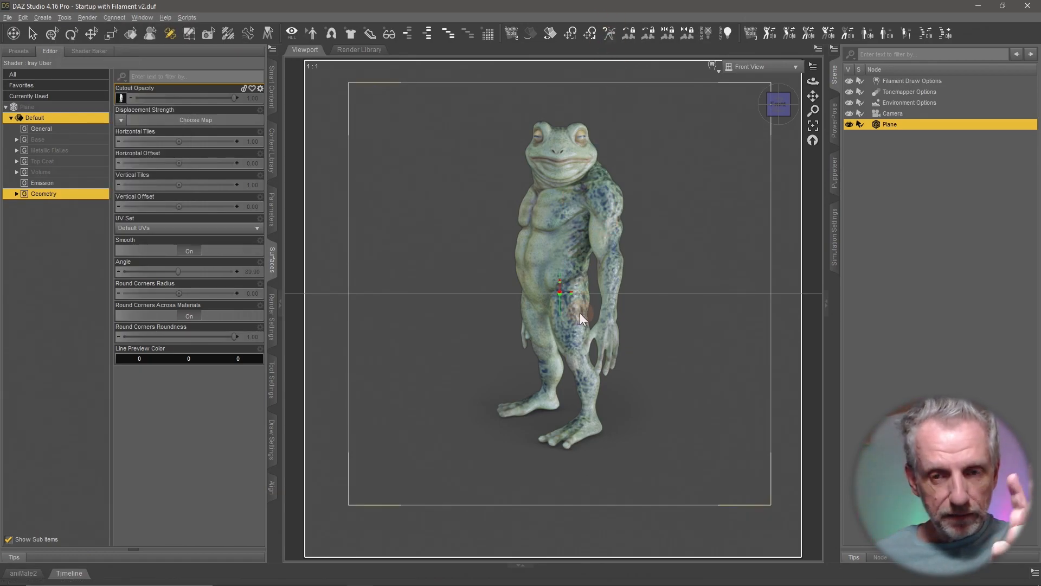
mouse_move(591, 296)
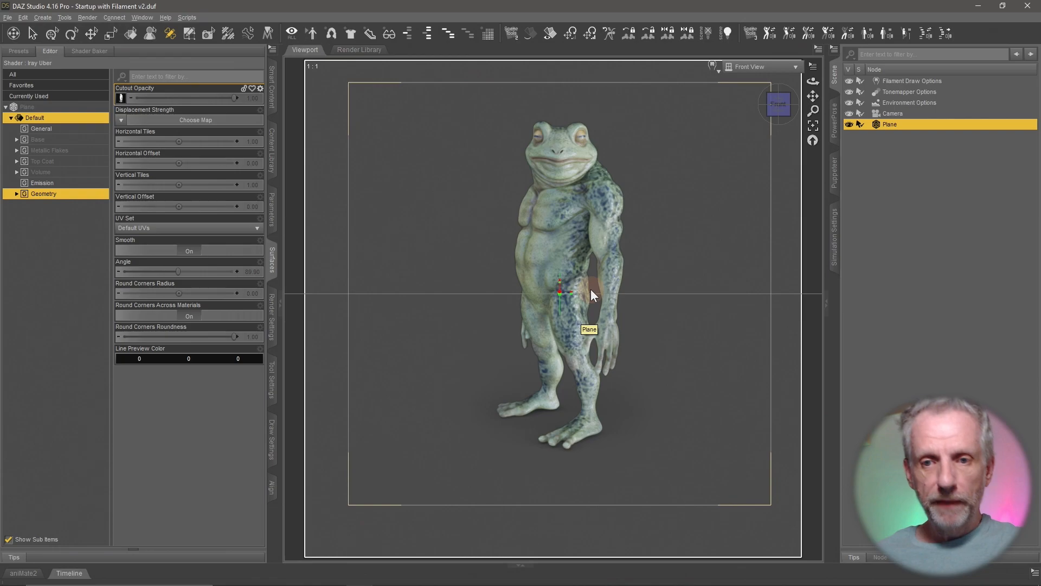
mouse_move(561, 294)
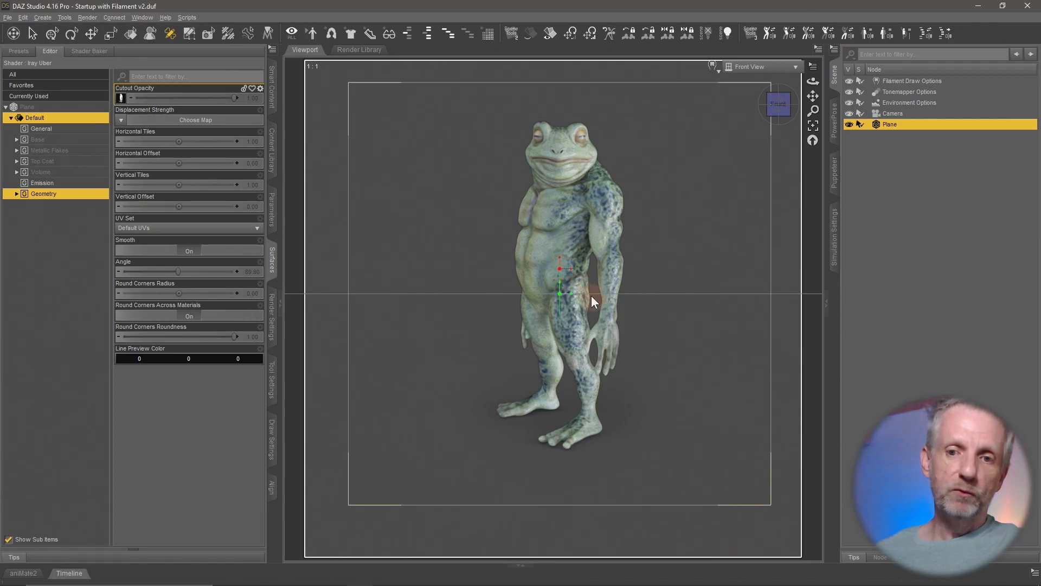
mouse_move(561, 294)
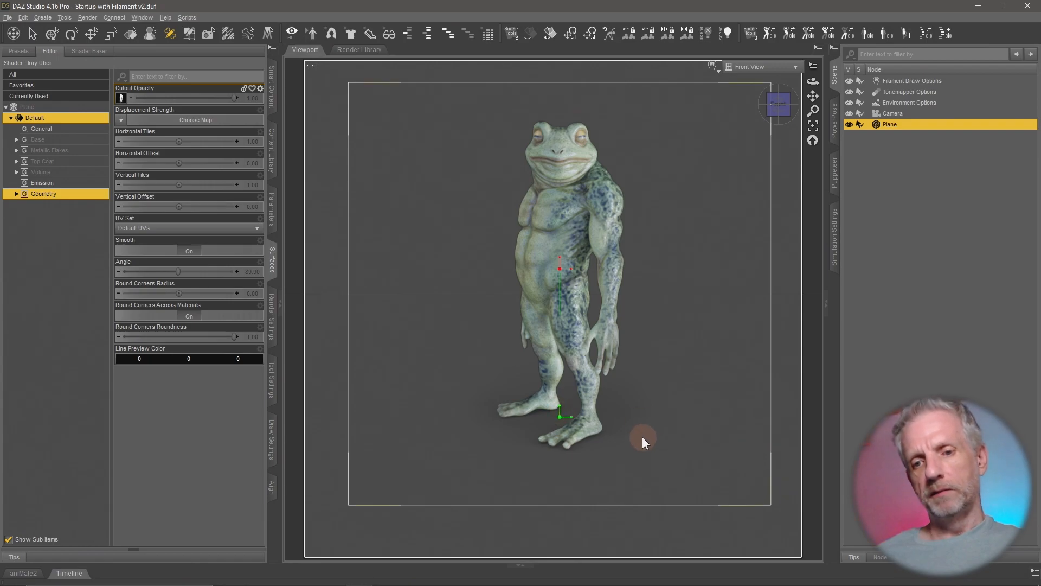
mouse_move(585, 423)
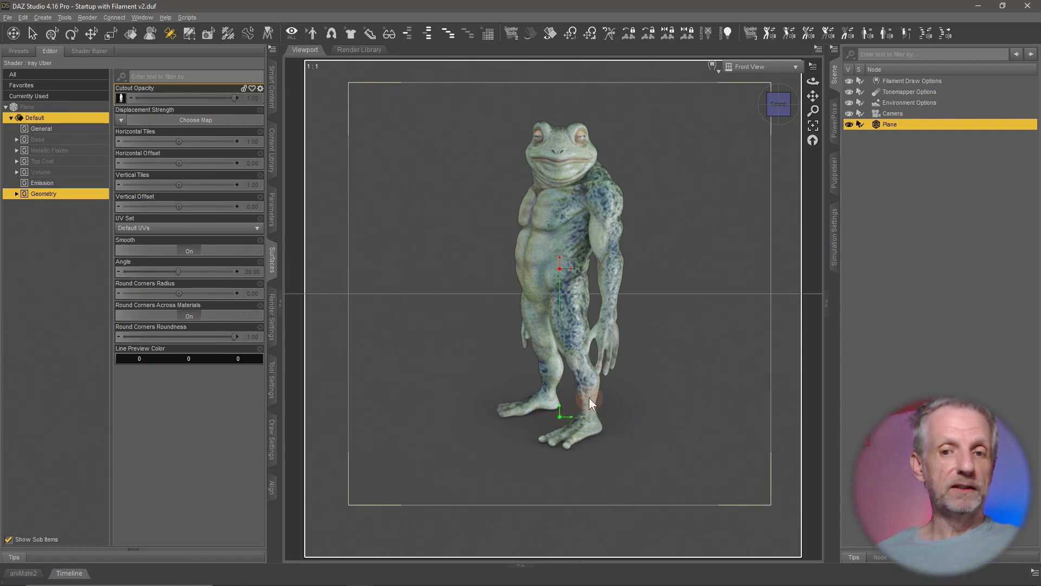
mouse_move(590, 404)
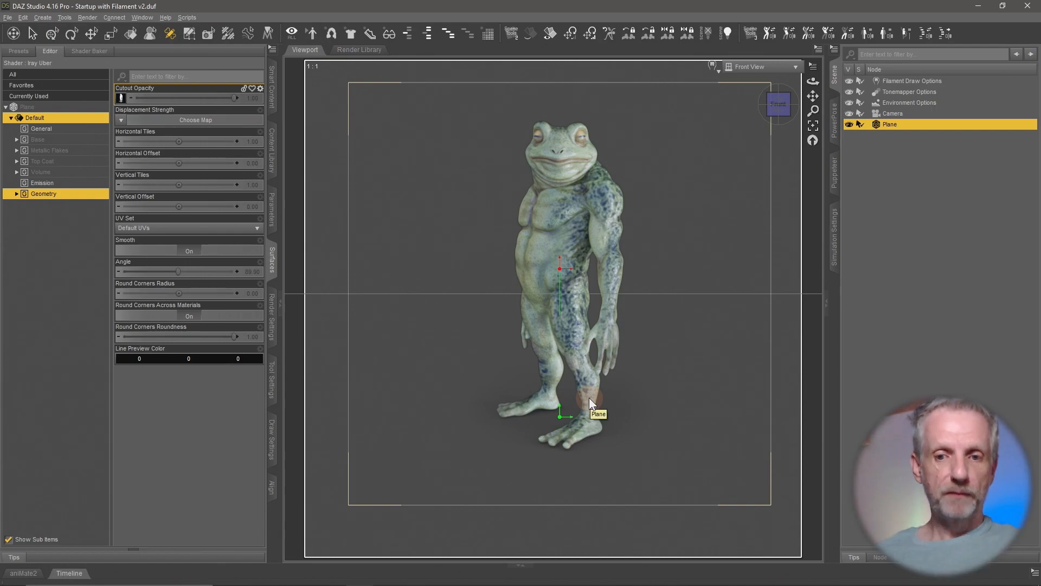
mouse_move(52, 34)
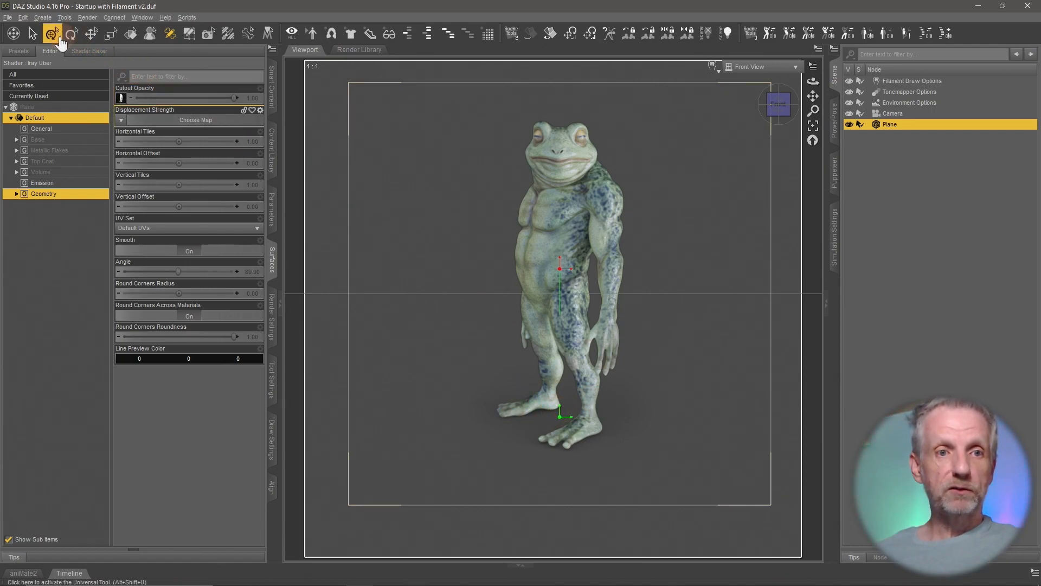
mouse_move(55, 34)
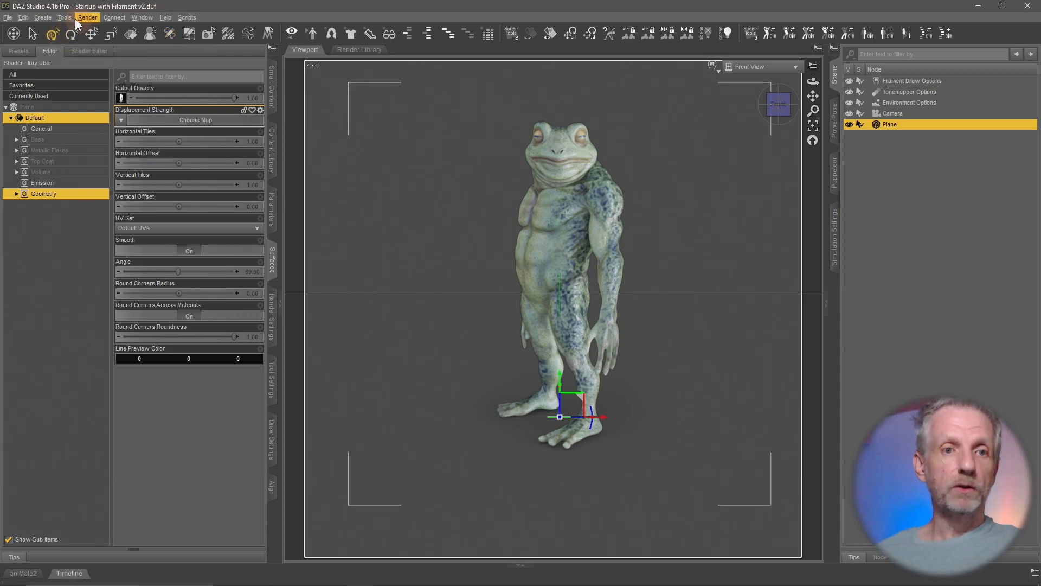
Switch to the Universal tool and return the viewport to Perspective View
click(65, 17)
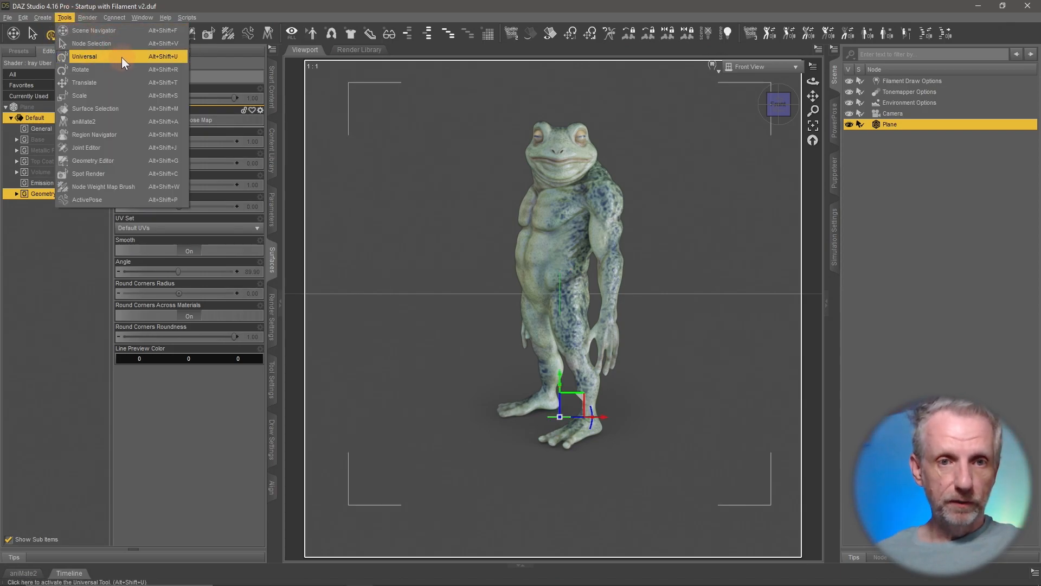
click(85, 56)
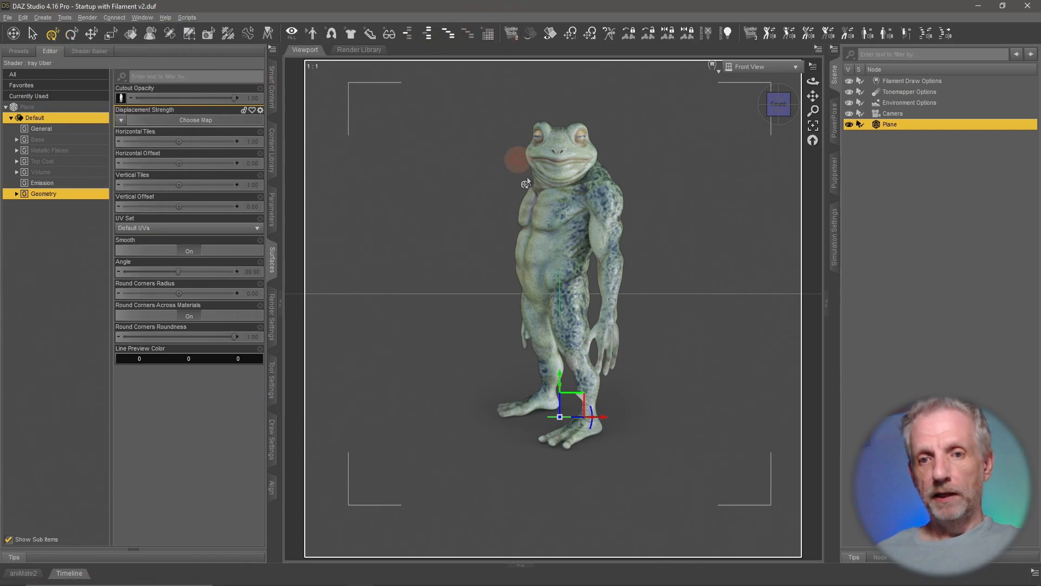
mouse_move(770, 70)
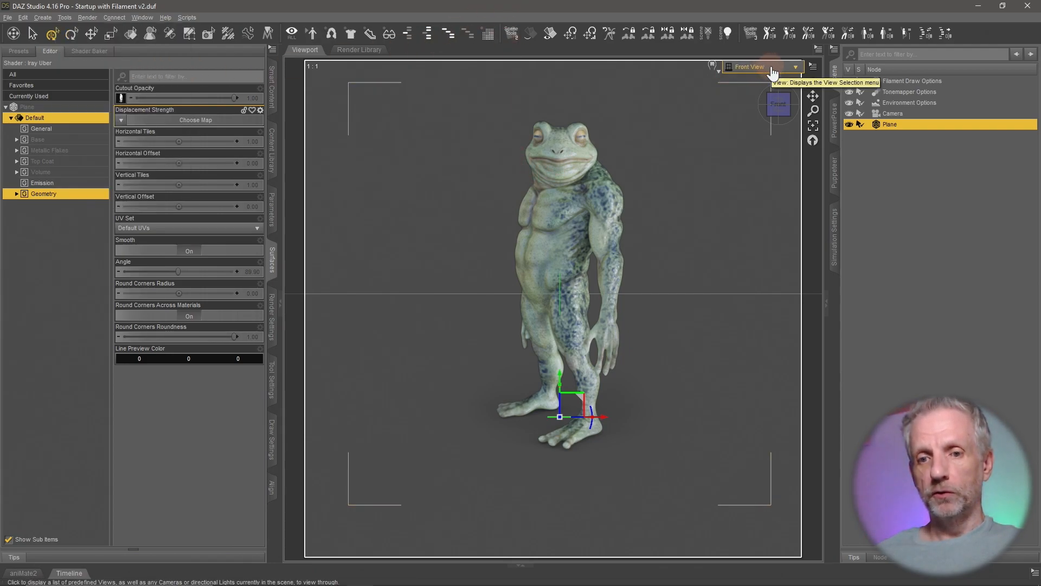
mouse_move(559, 379)
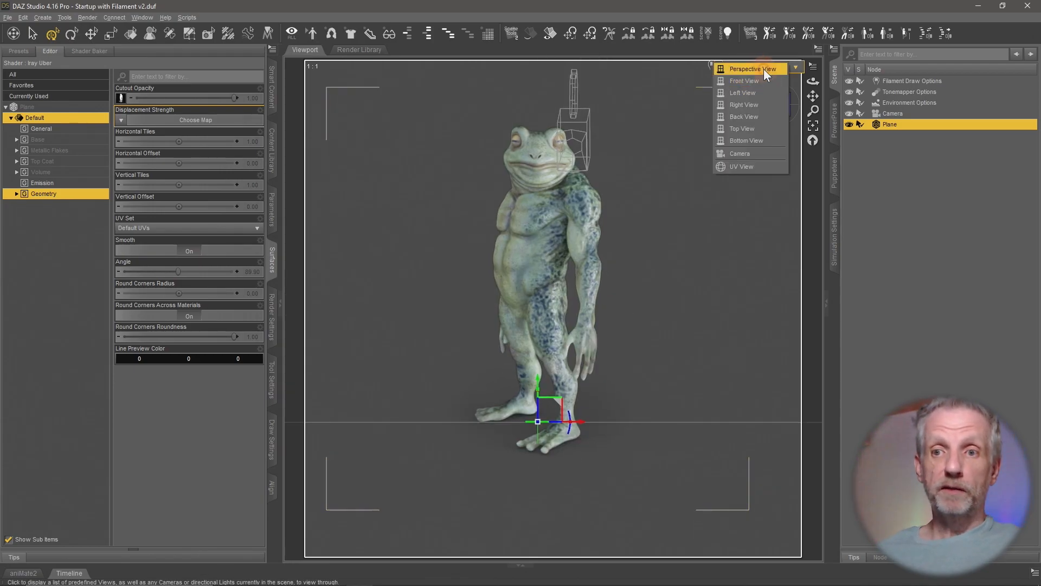
click(751, 68)
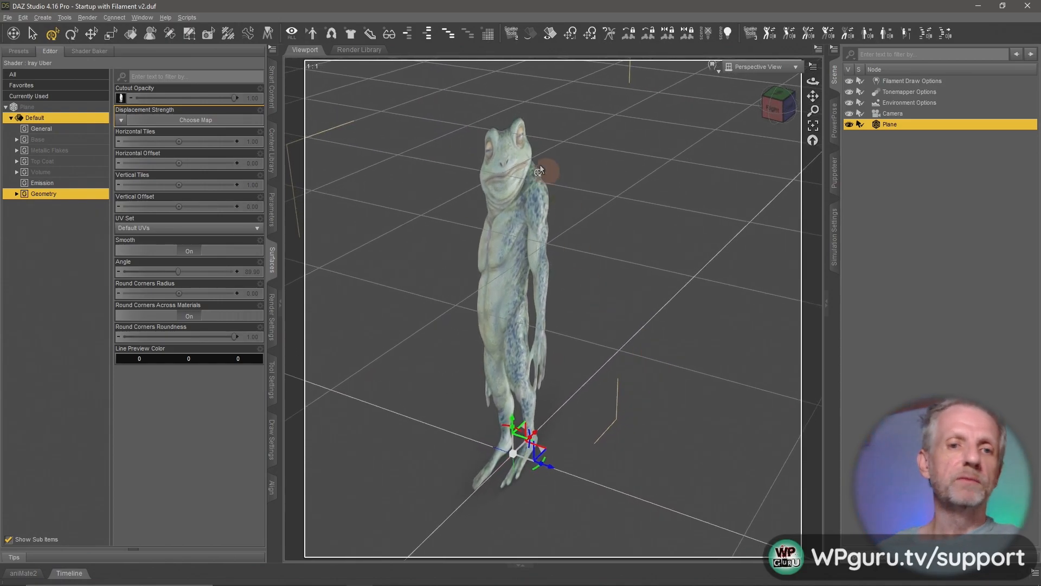
mouse_move(561, 259)
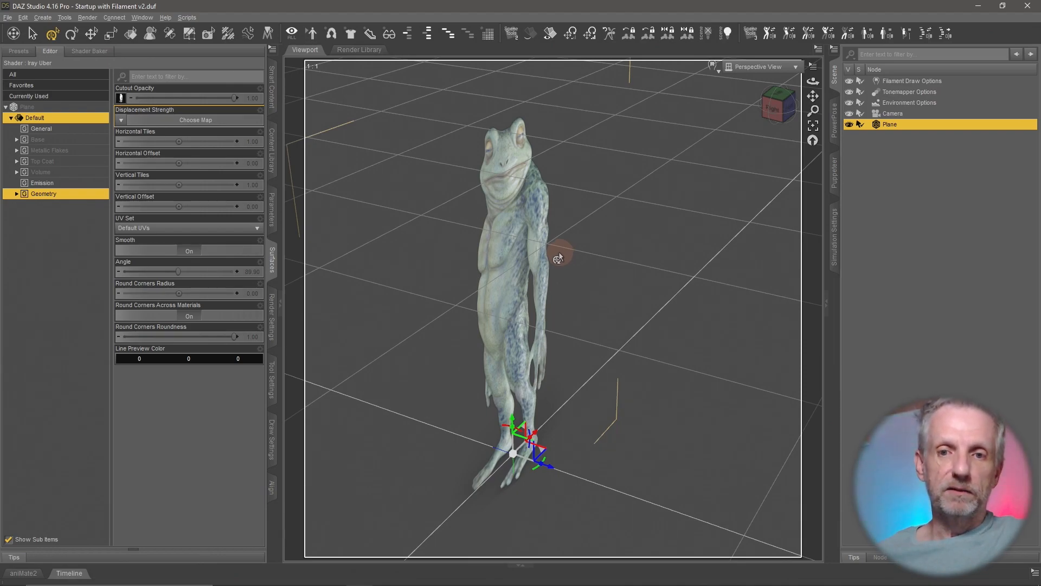
mouse_move(565, 249)
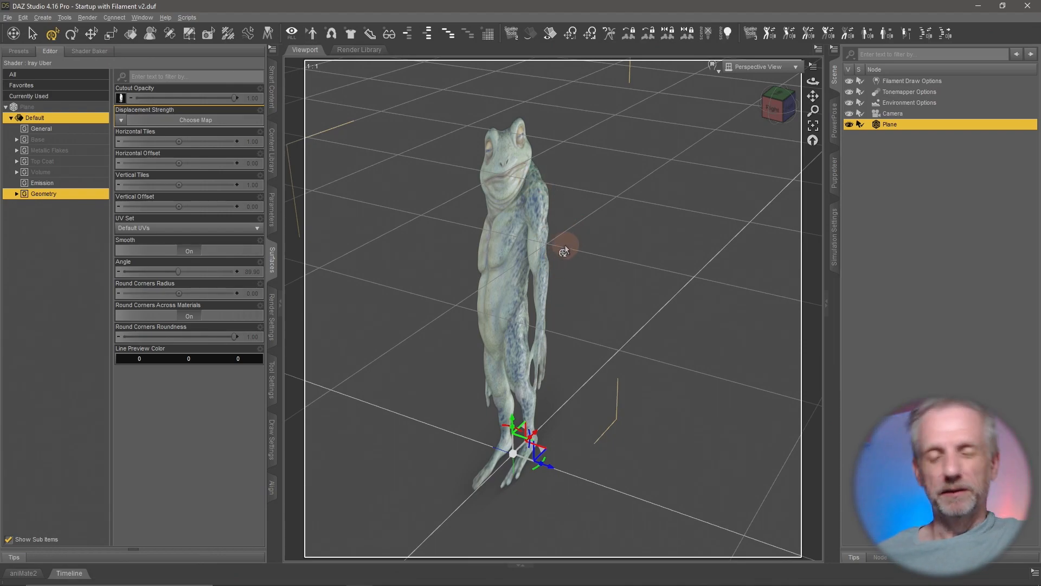
mouse_move(563, 251)
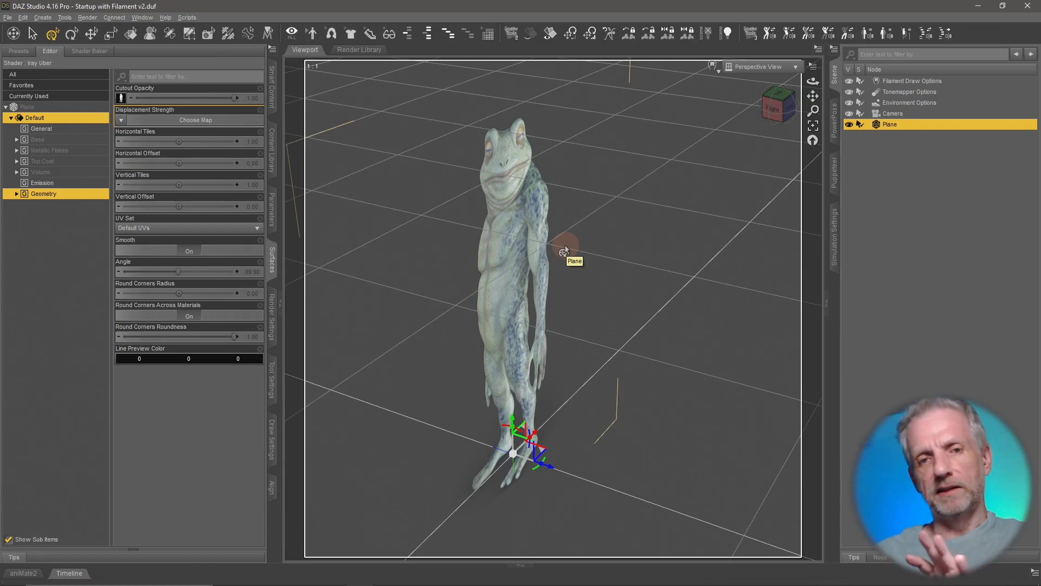
mouse_move(451, 250)
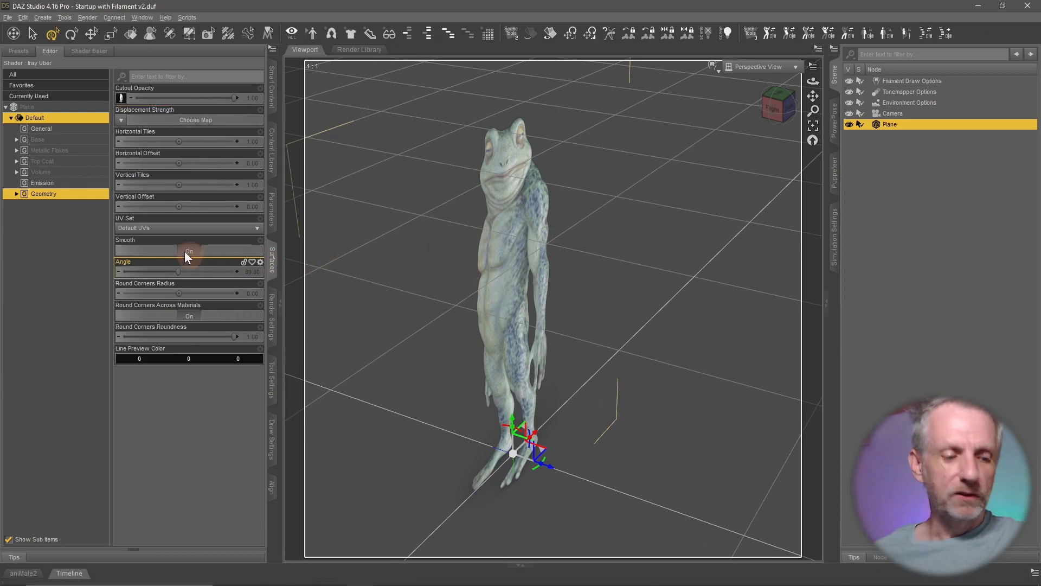
Expand Base > Glossy and set the billboard's Glossy Roughness to about 0.8
click(38, 139)
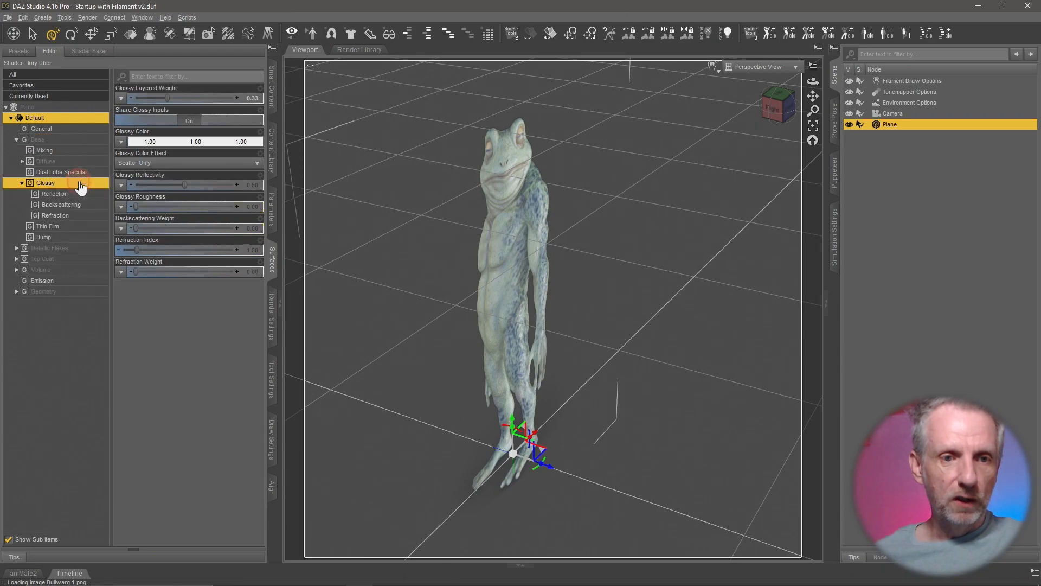
mouse_move(139, 207)
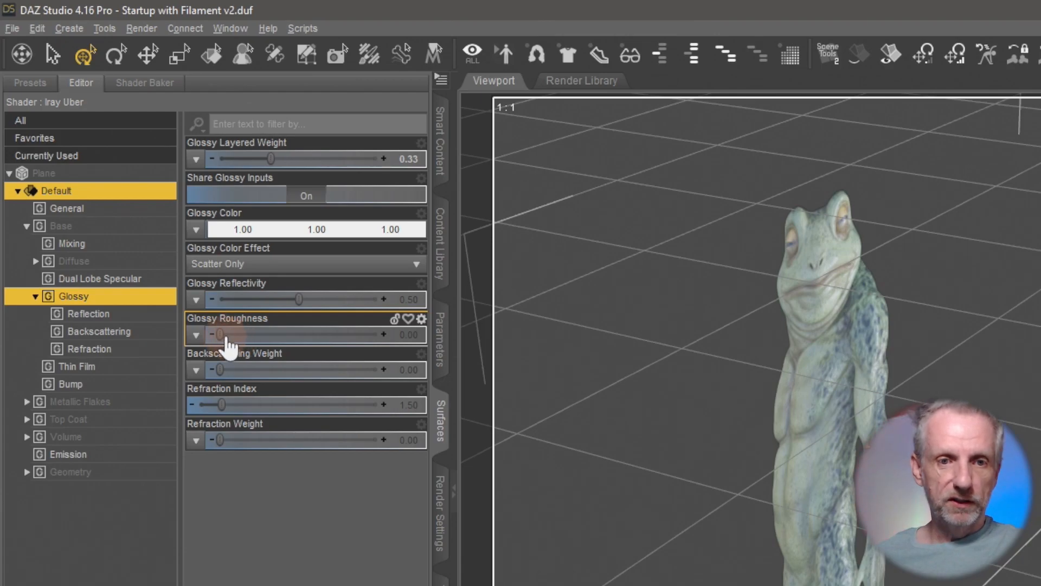
mouse_move(378, 345)
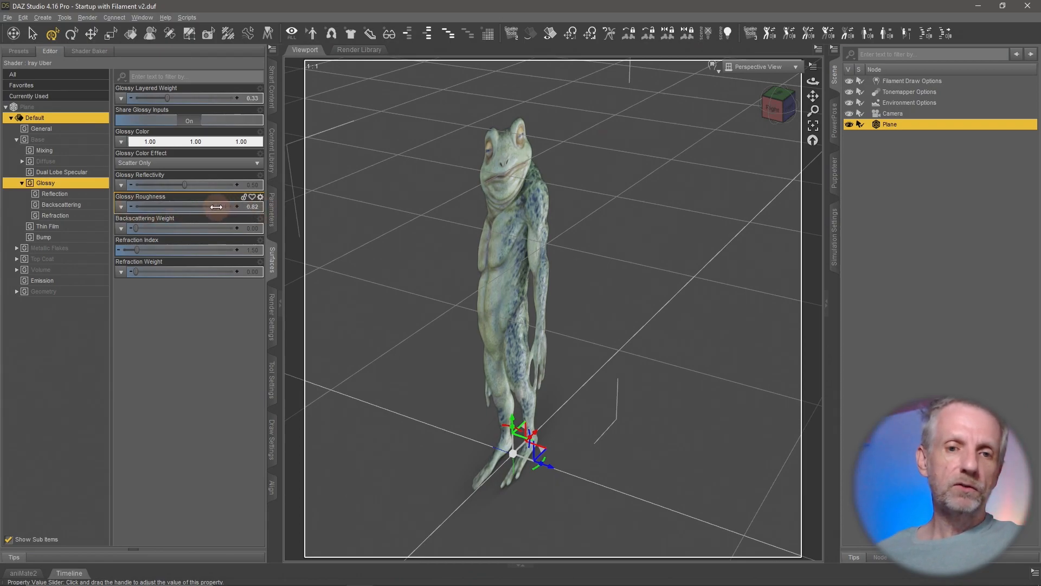
drag(216, 207, 266, 206)
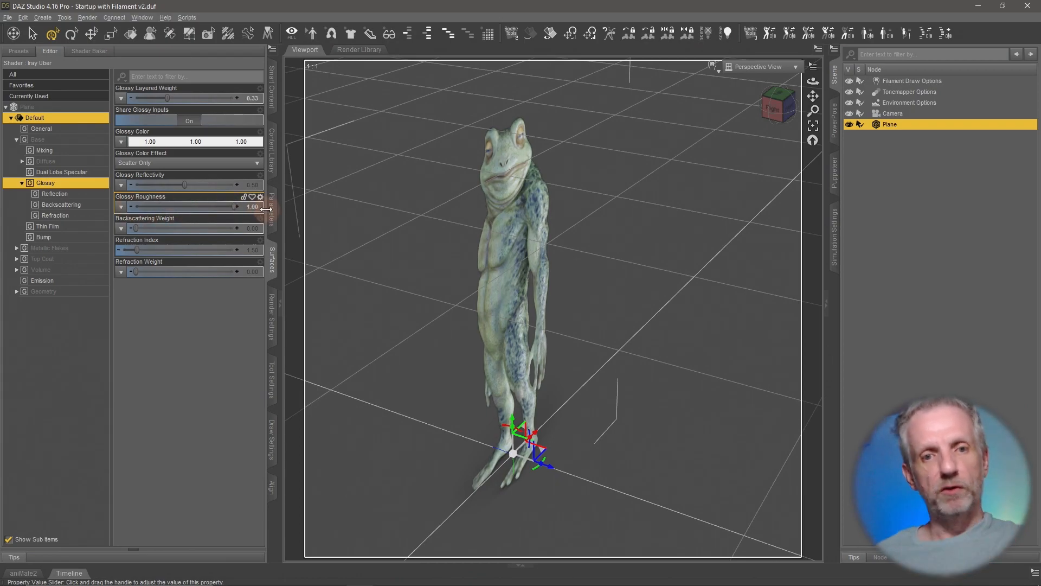
drag(239, 207, 218, 206)
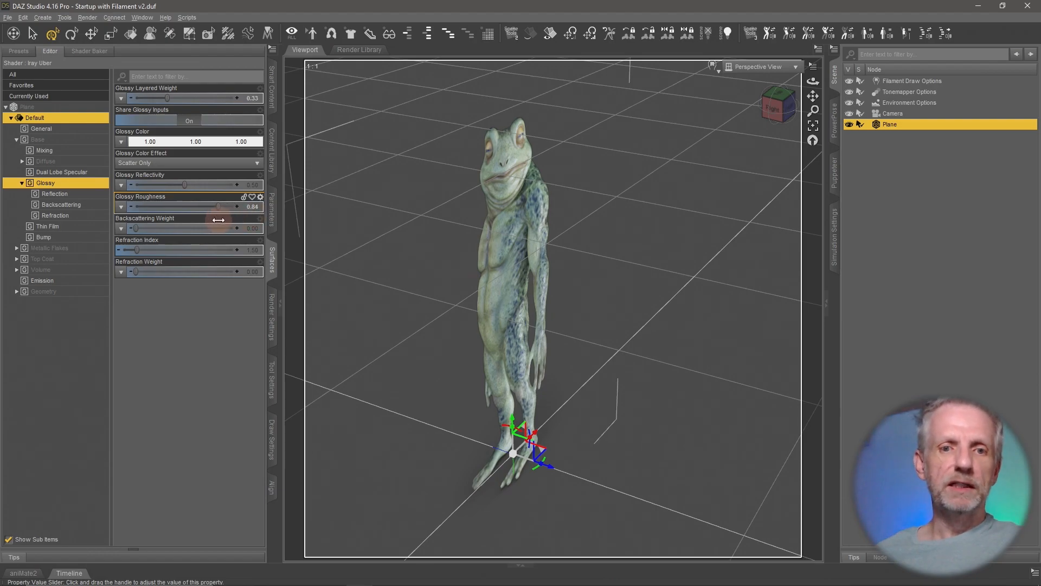
drag(219, 207, 212, 207)
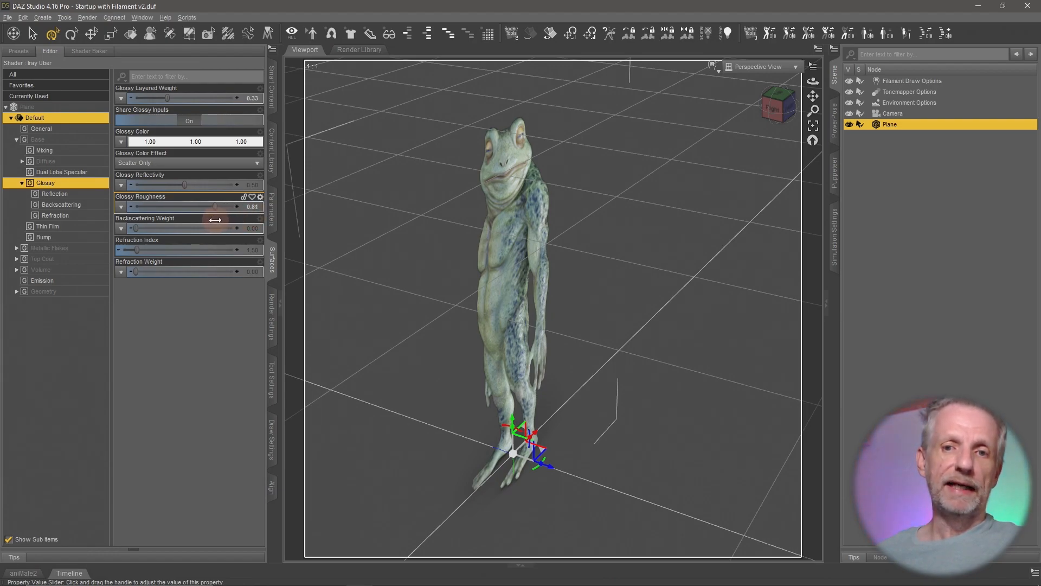
drag(213, 206, 206, 206)
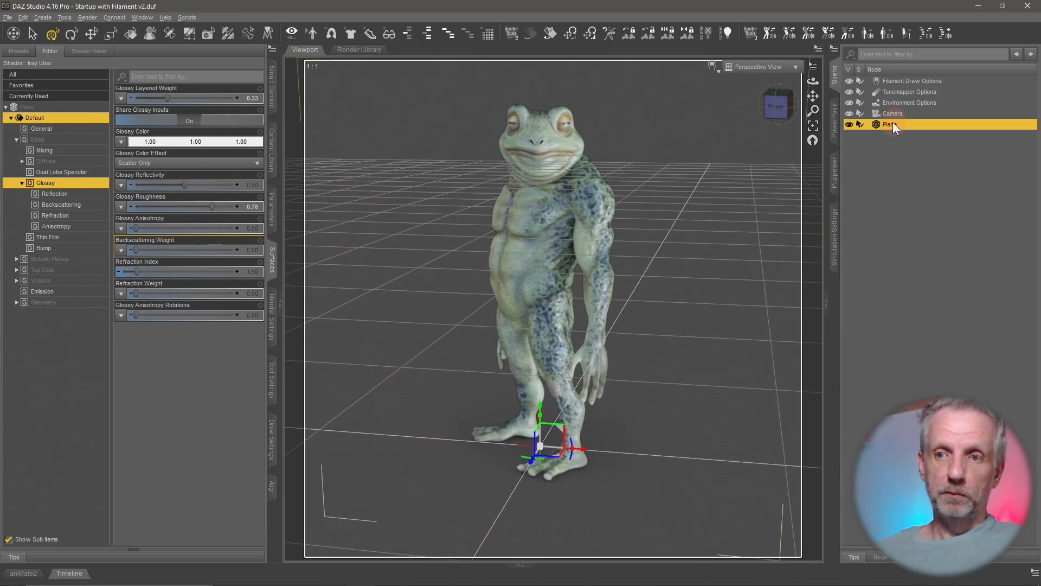
Rename the Plane node to Bullwarg and bring up the Characters folder's save-type list
double_click(890, 125)
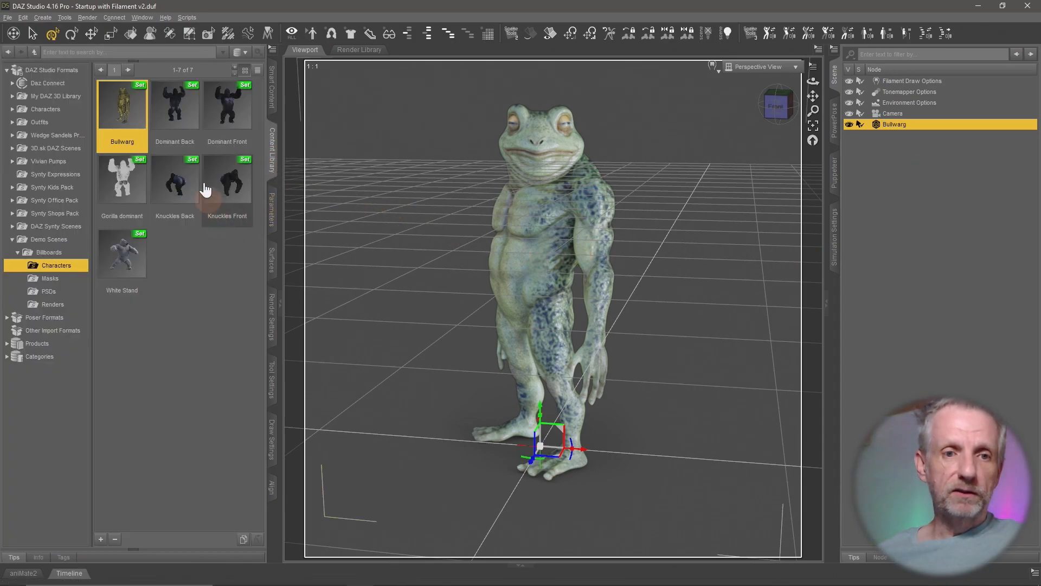
mouse_move(224, 265)
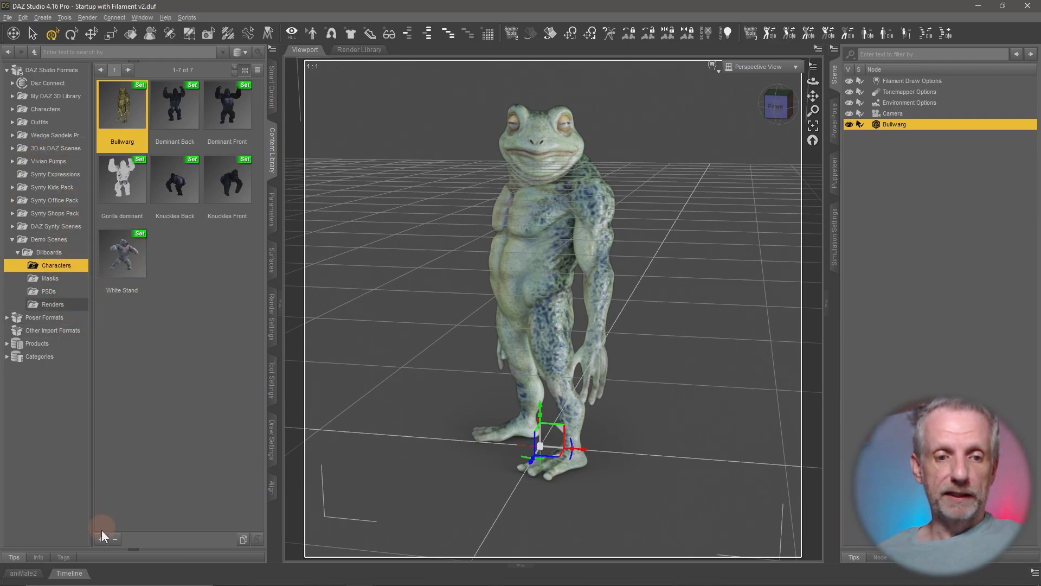
click(101, 539)
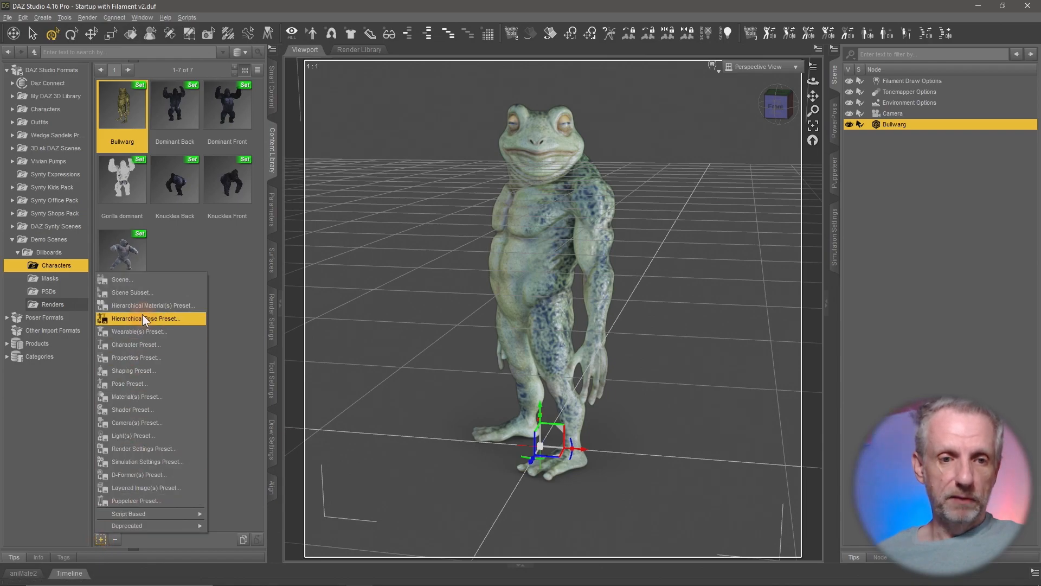
mouse_move(162, 295)
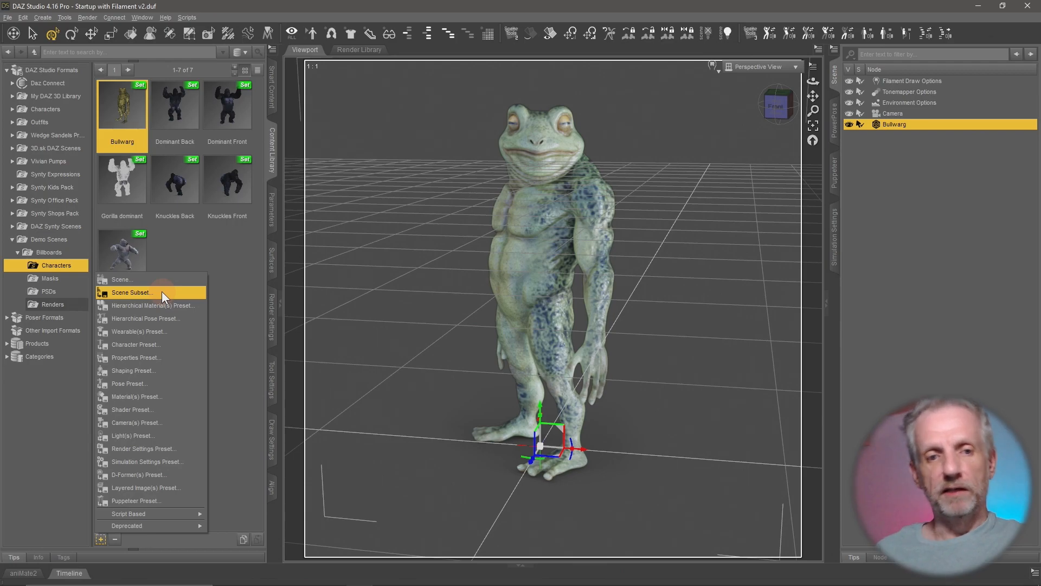
Save a Scene Subset over the existing Bullwarg.duf in Characters, confirming the replacement
click(131, 292)
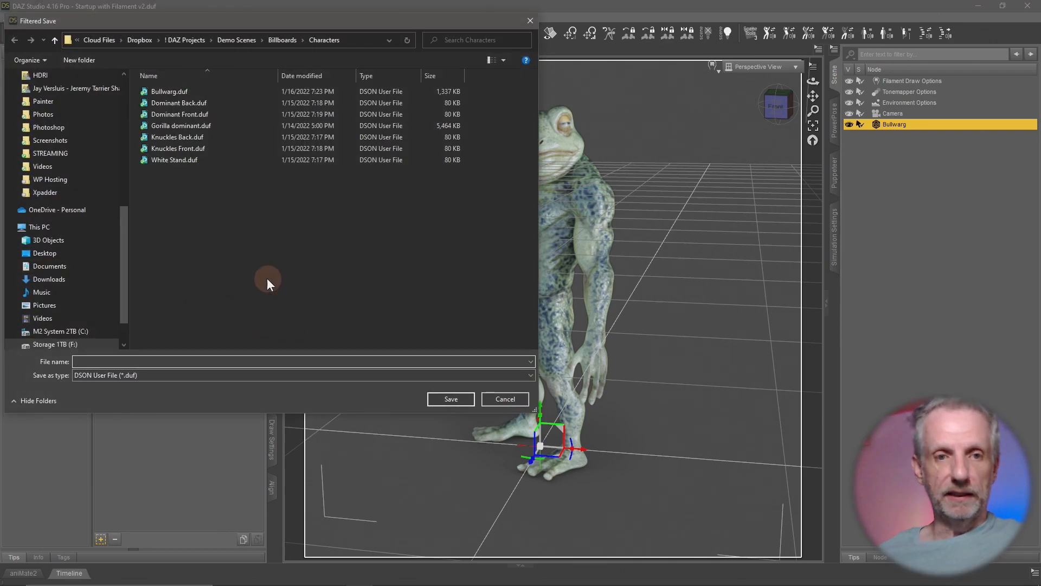
click(170, 91)
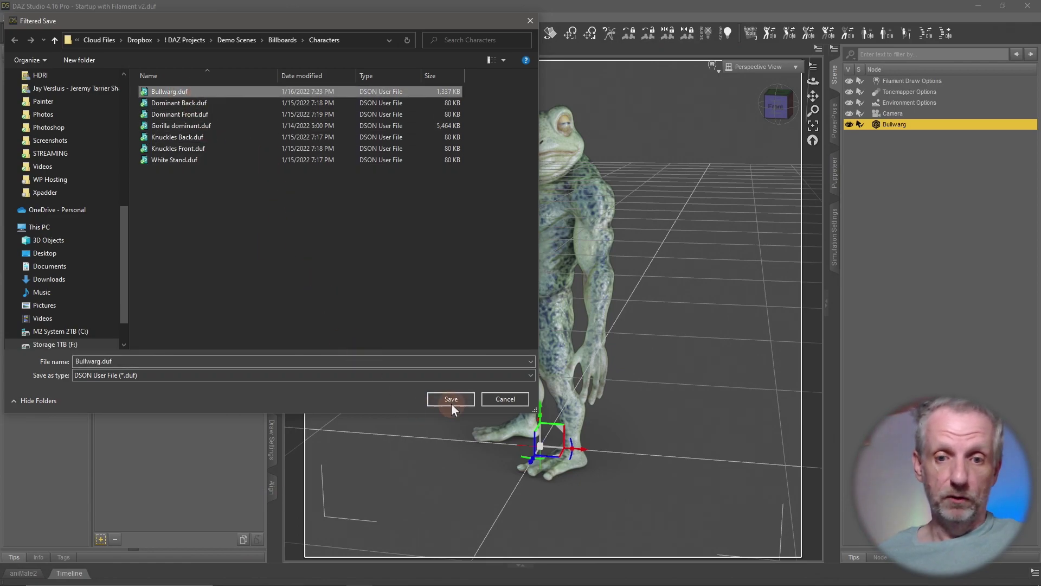
click(450, 398)
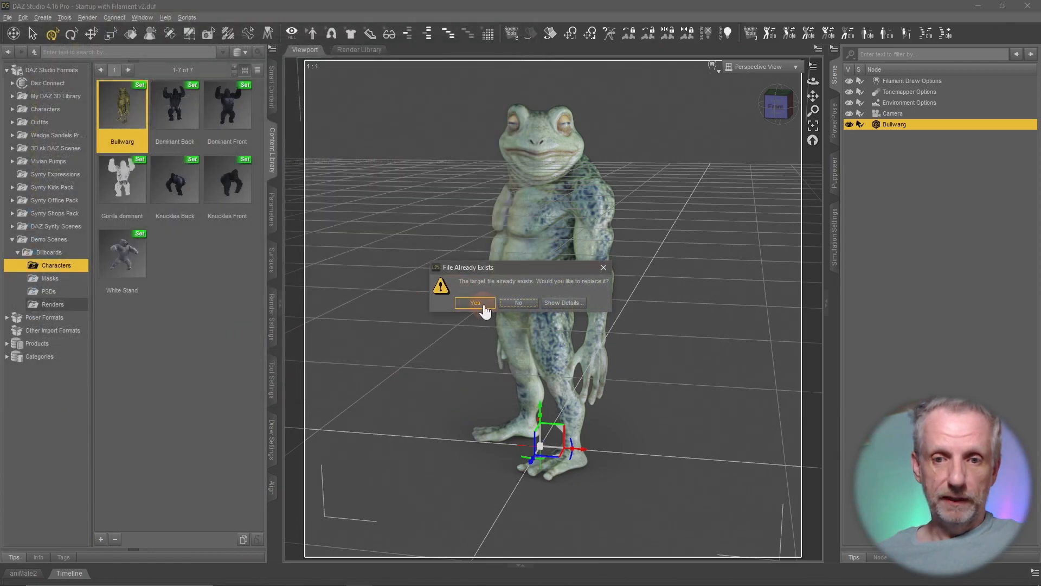
click(474, 302)
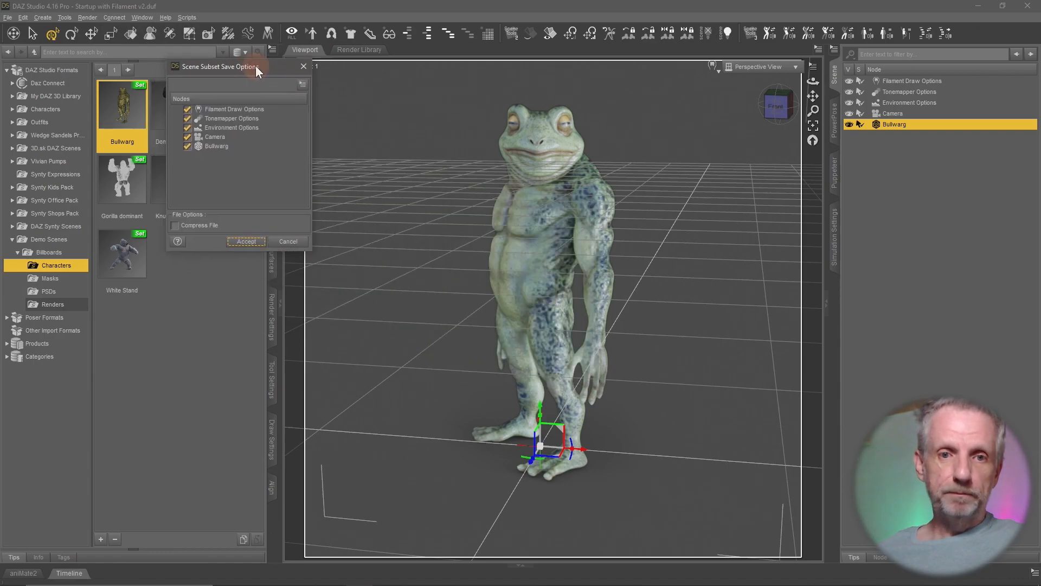
In the subset options, check only the selected Bullwarg node and accept
drag(218, 66, 273, 74)
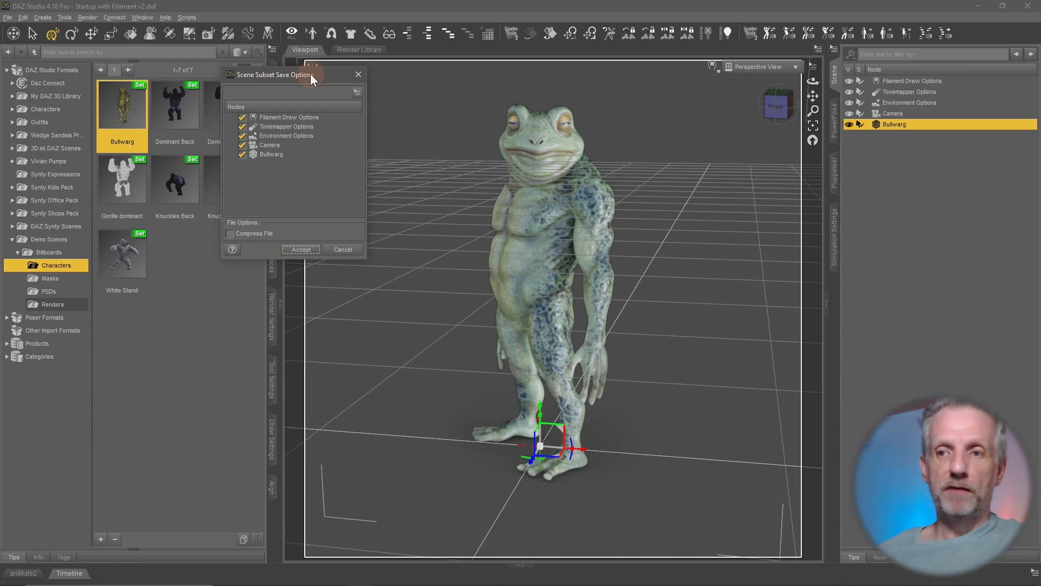
mouse_move(958, 111)
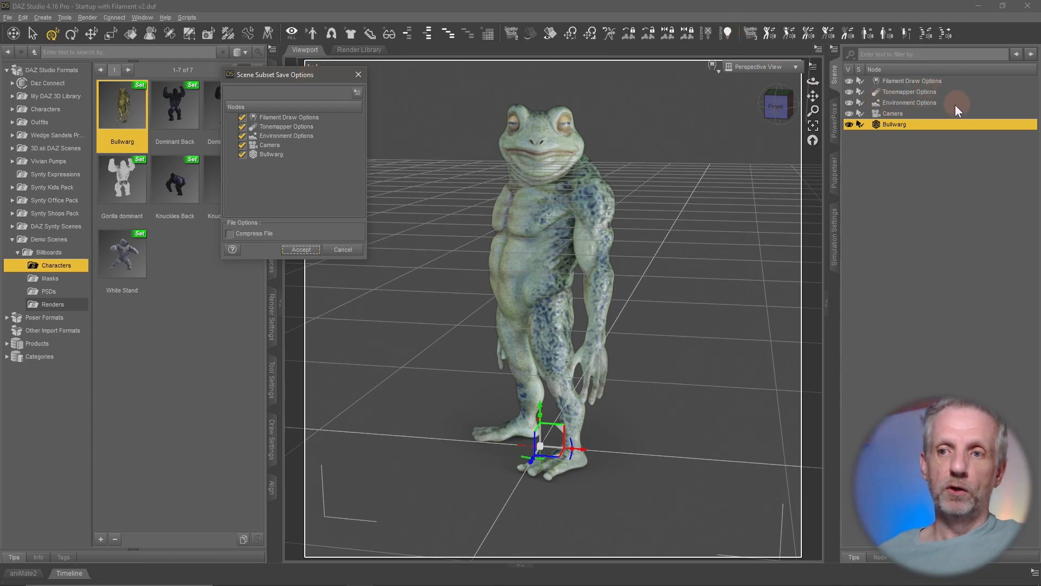
mouse_move(922, 111)
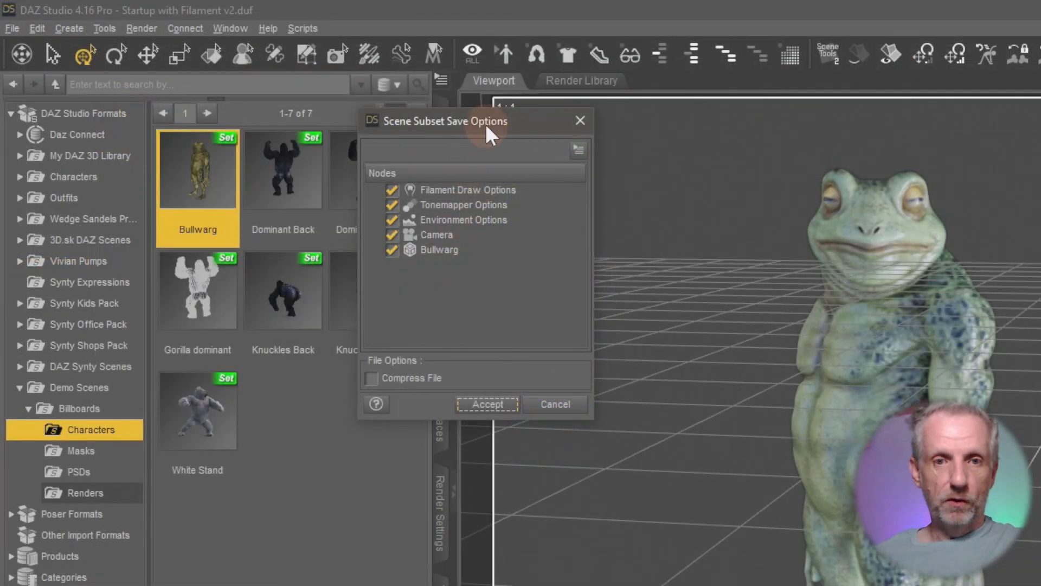
drag(445, 121, 423, 95)
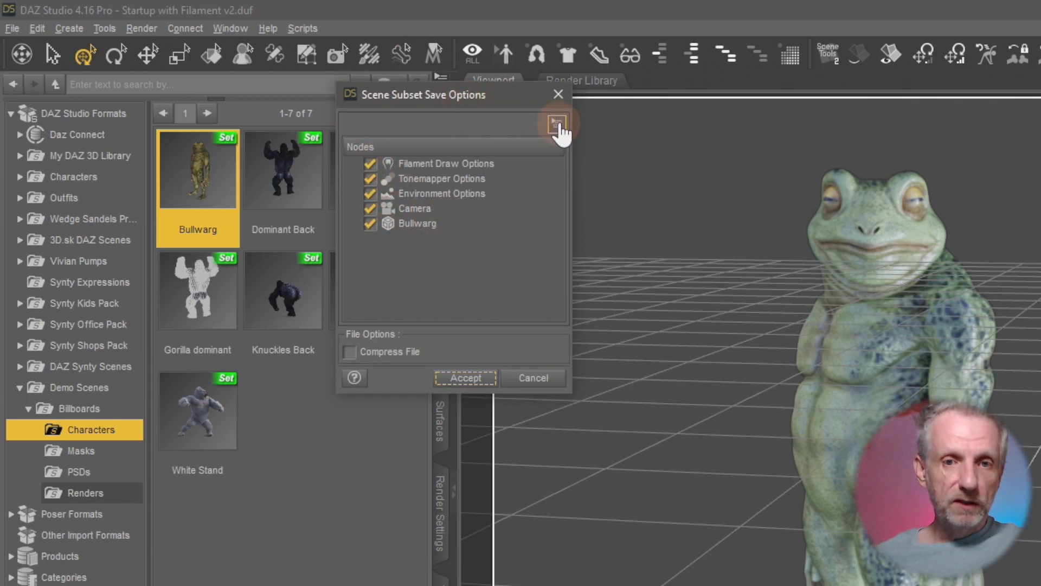
click(557, 124)
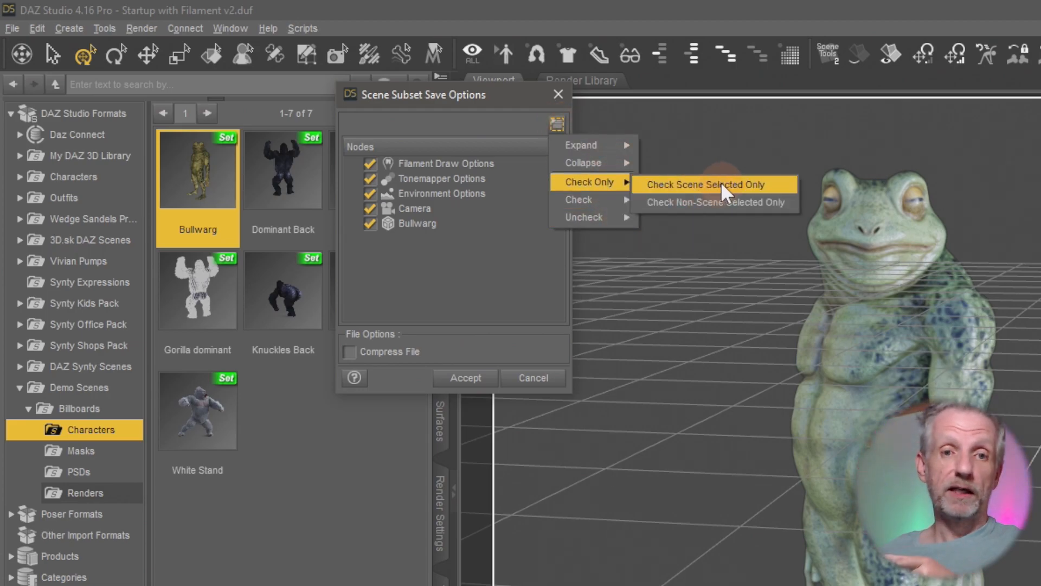
click(705, 184)
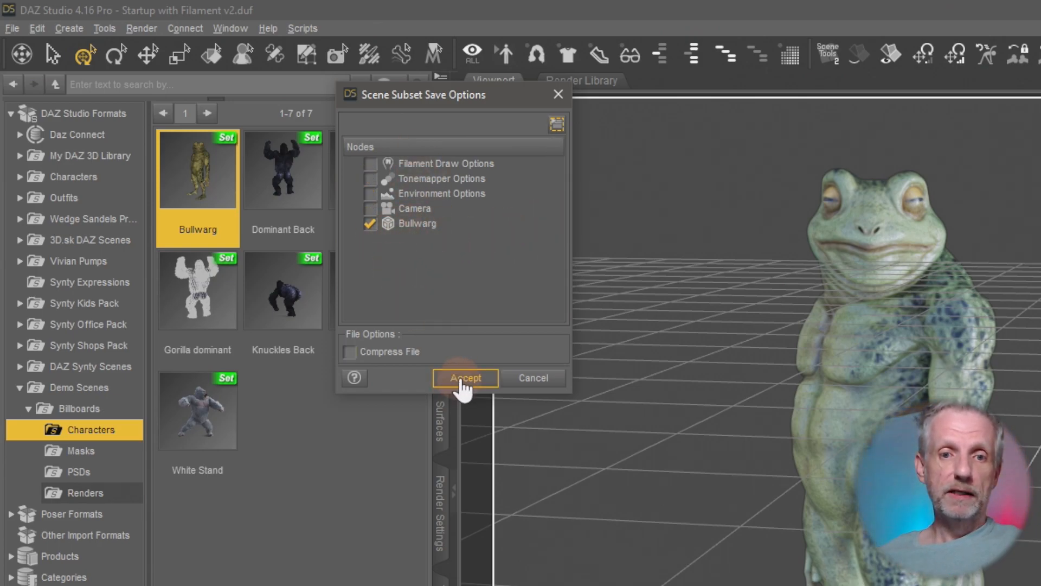
click(464, 378)
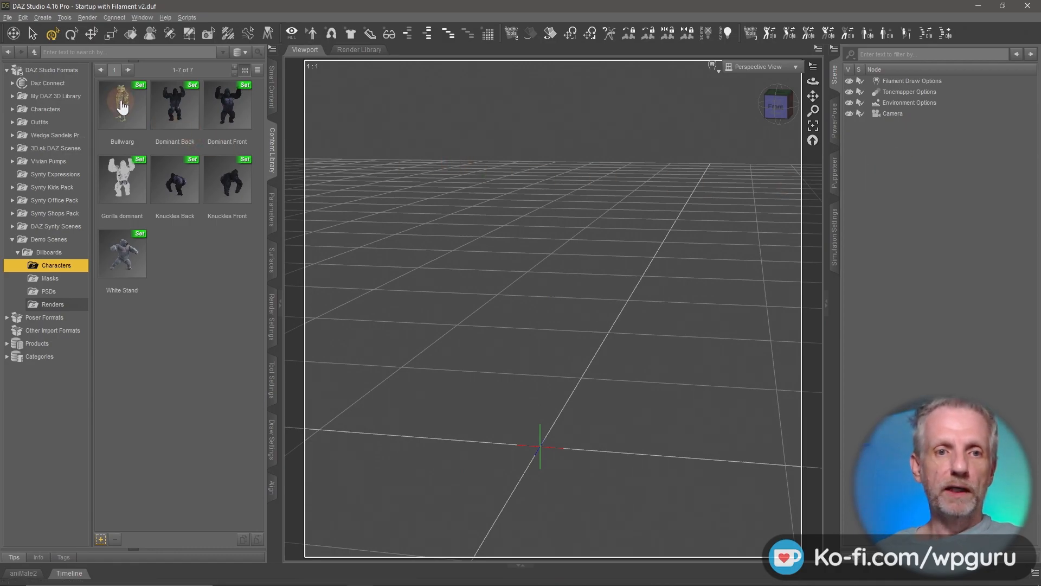
Load the Bullwarg scene subset from the Characters library back into the scene
double_click(121, 104)
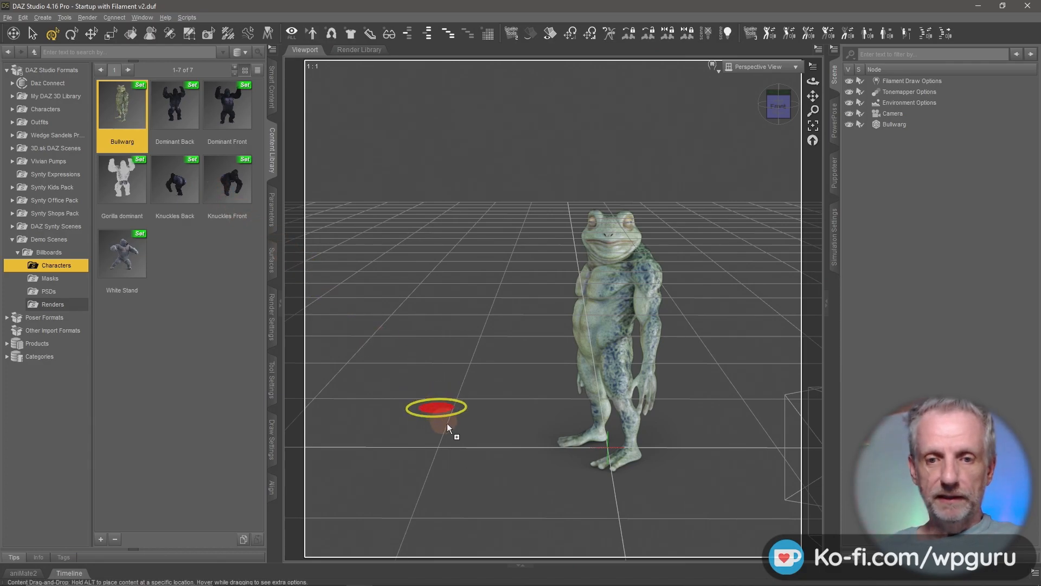
double_click(121, 106)
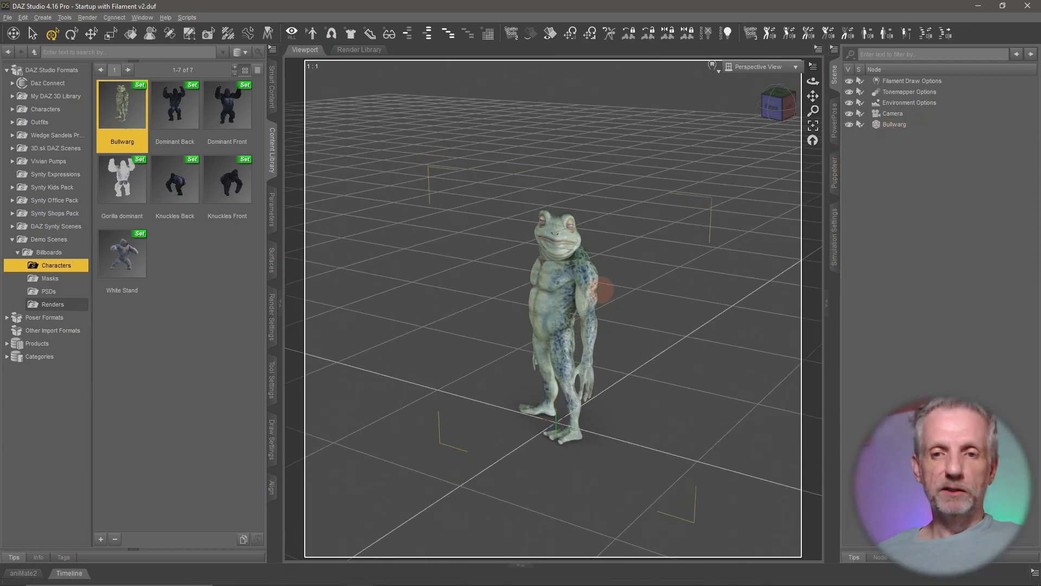
Create 20 node instances of Bullwarg, copying the selected item, and expand the Bullwarg Instances group
click(894, 124)
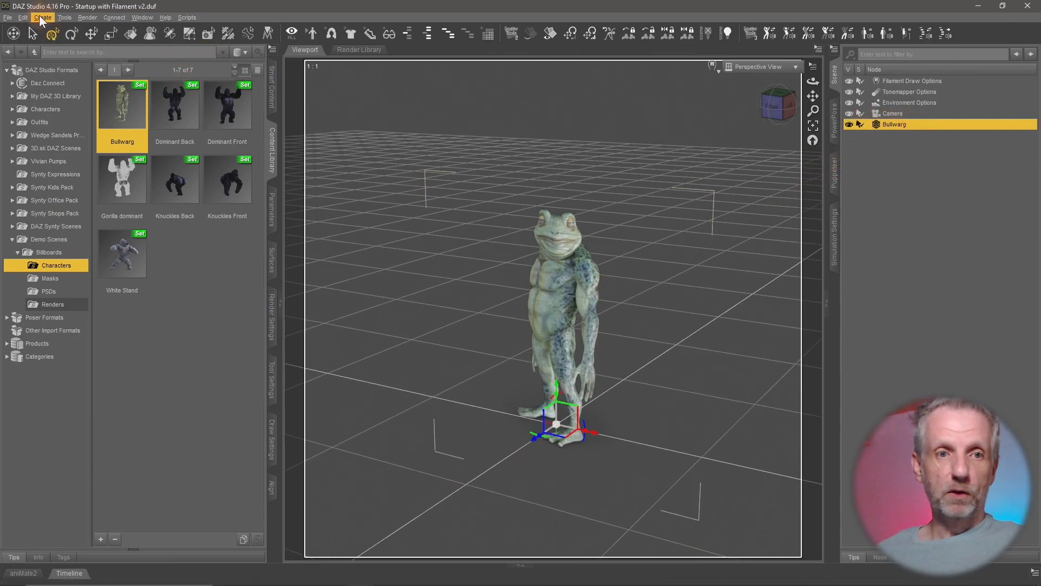
click(42, 17)
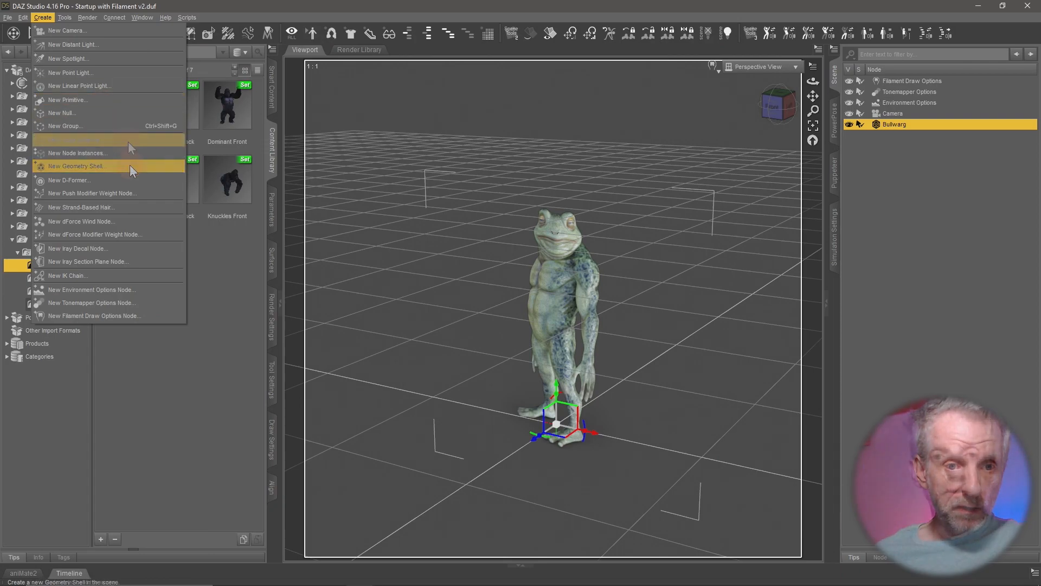
click(77, 153)
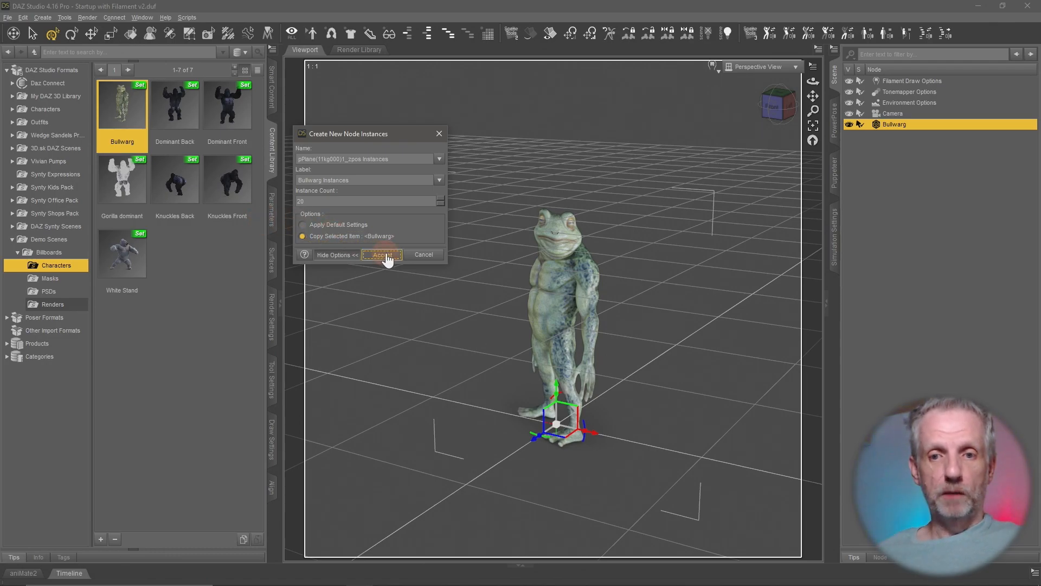
click(382, 254)
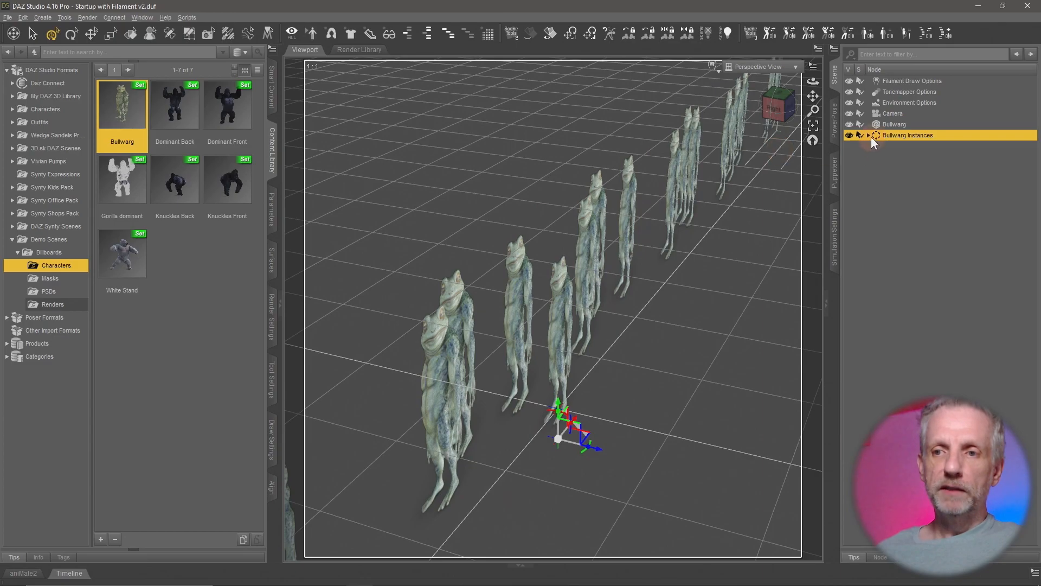
click(867, 135)
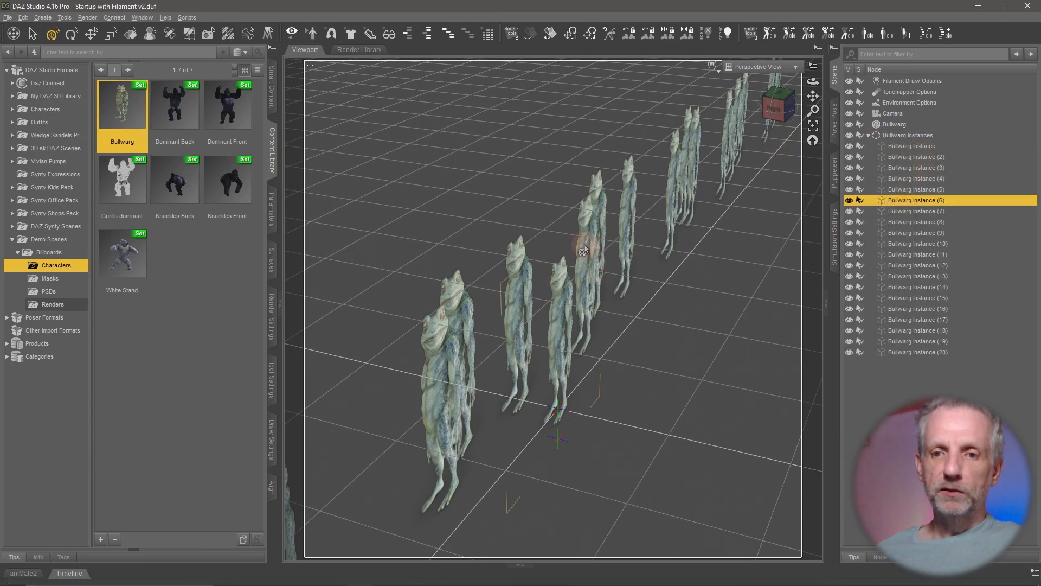